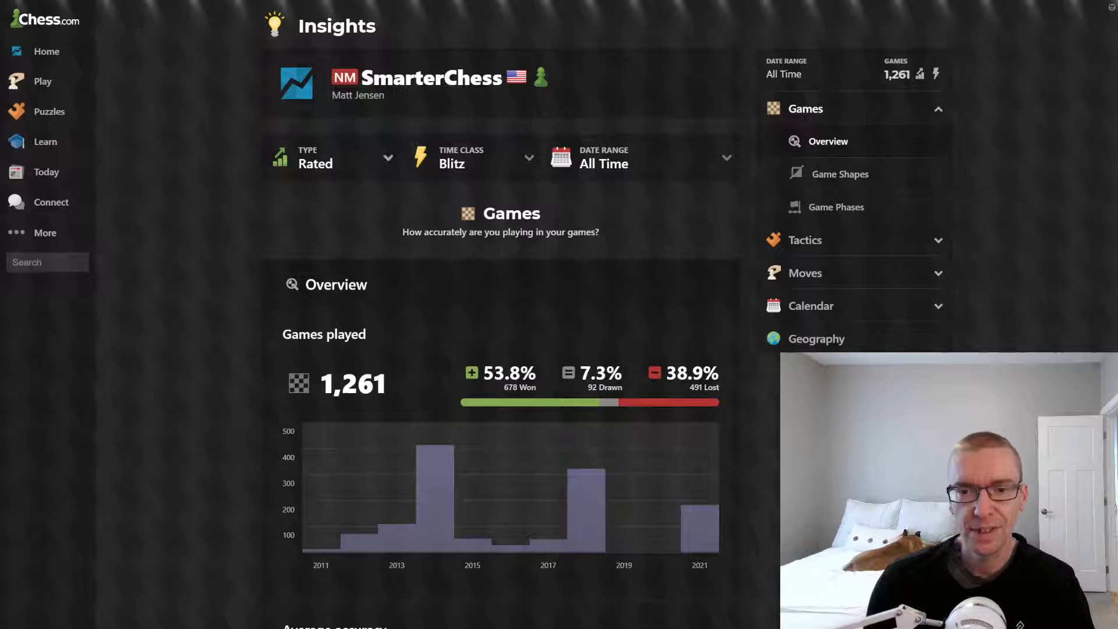
Check the game type filter, limit the stats to the last year, then return them to all time.
left_click(331, 156)
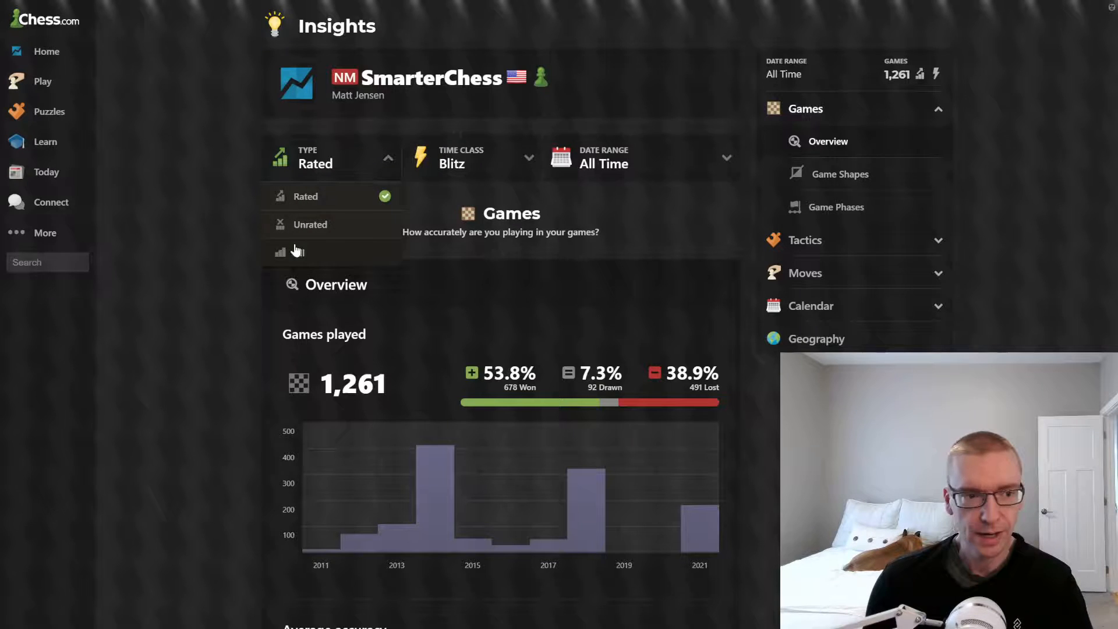
left_click(471, 159)
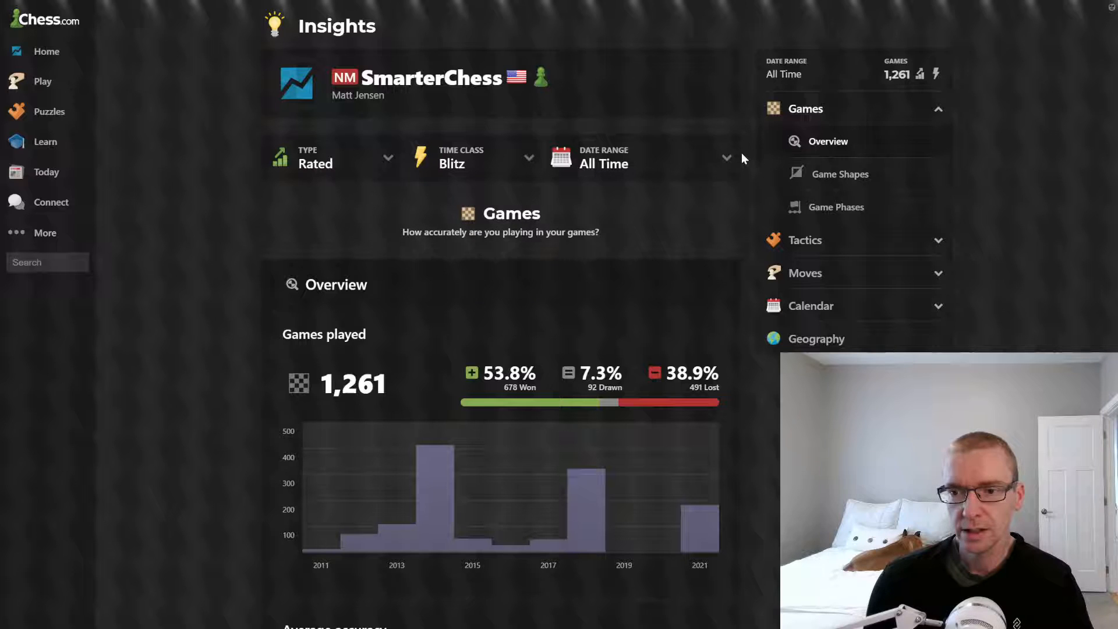
left_click(640, 157)
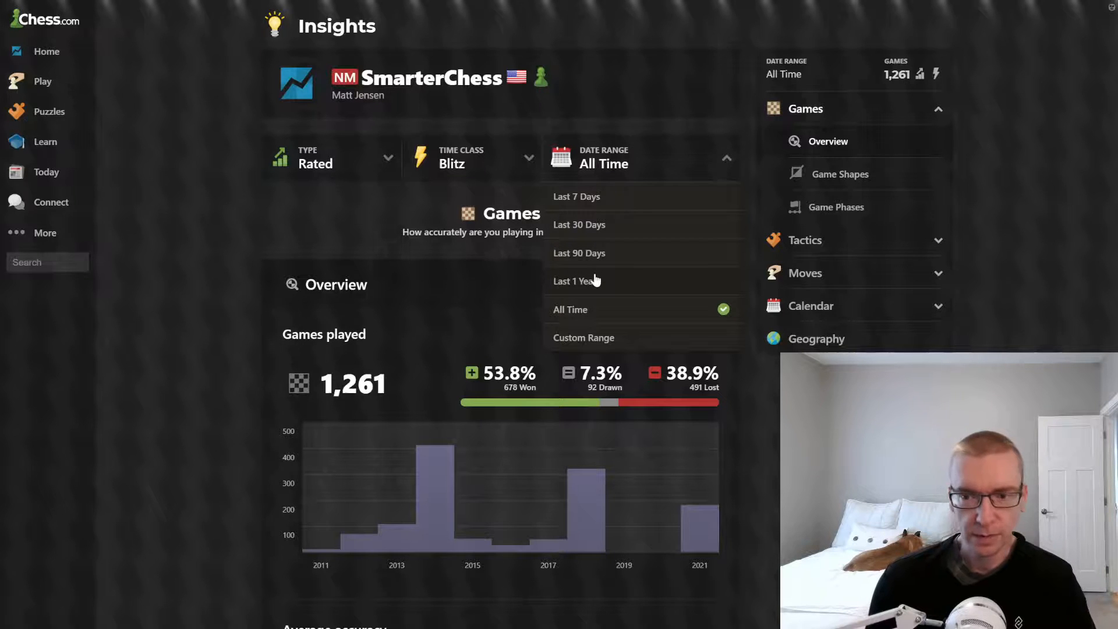
mouse_move(585, 285)
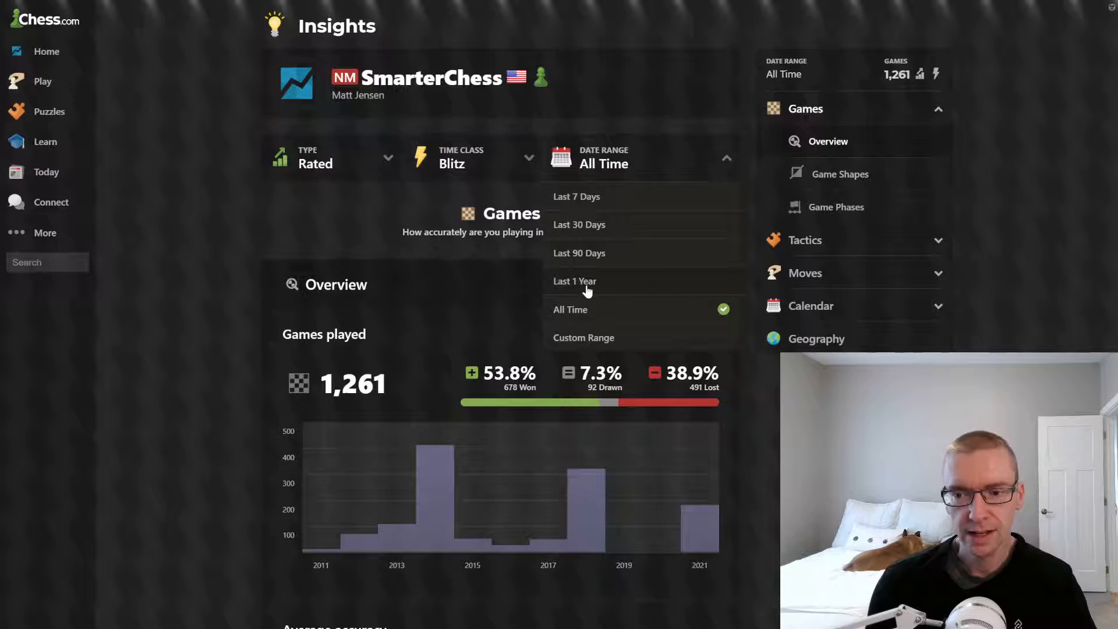
left_click(575, 280)
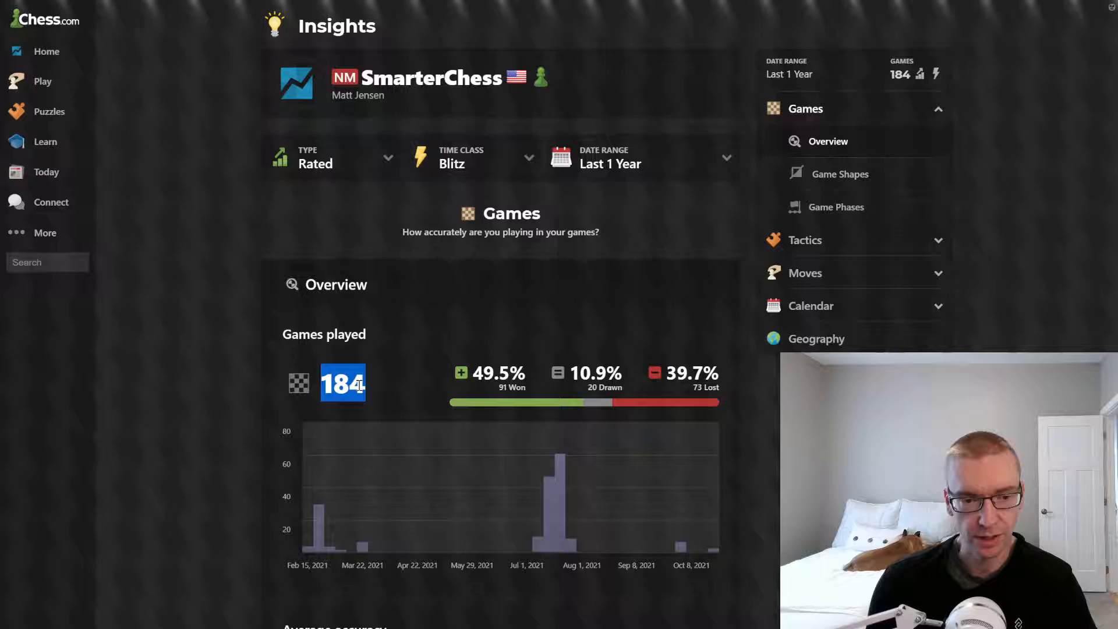
mouse_move(391, 394)
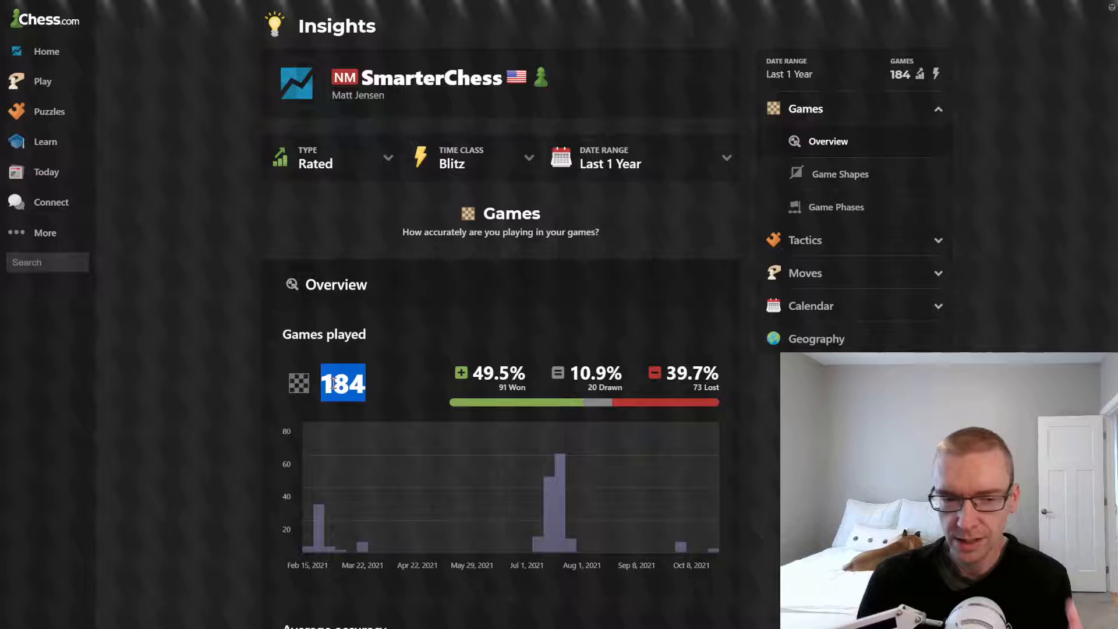
left_click(641, 158)
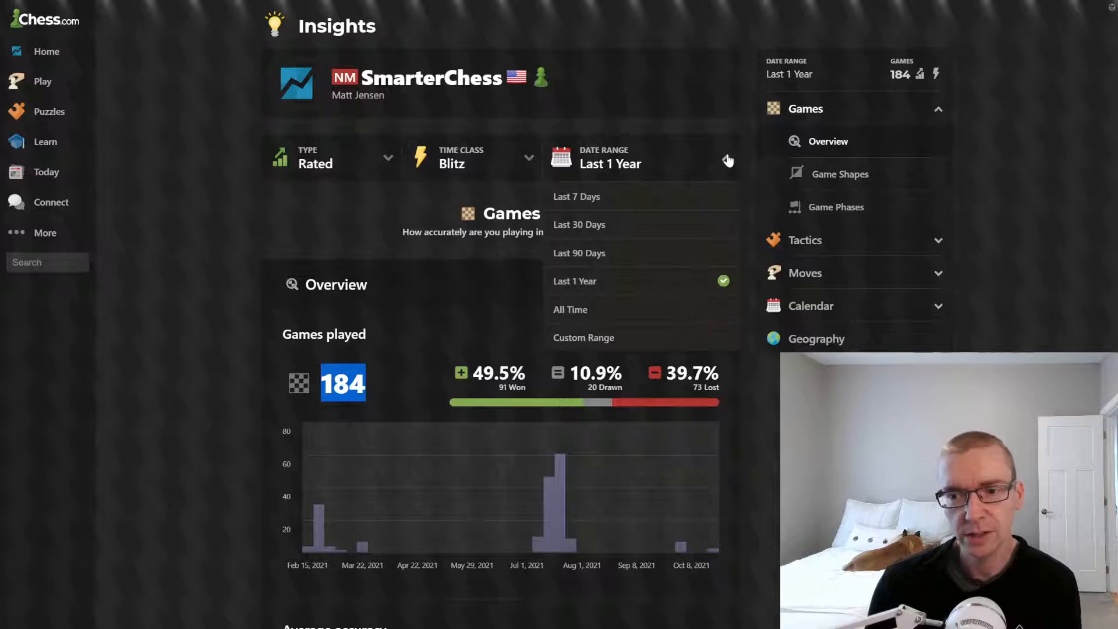
left_click(570, 309)
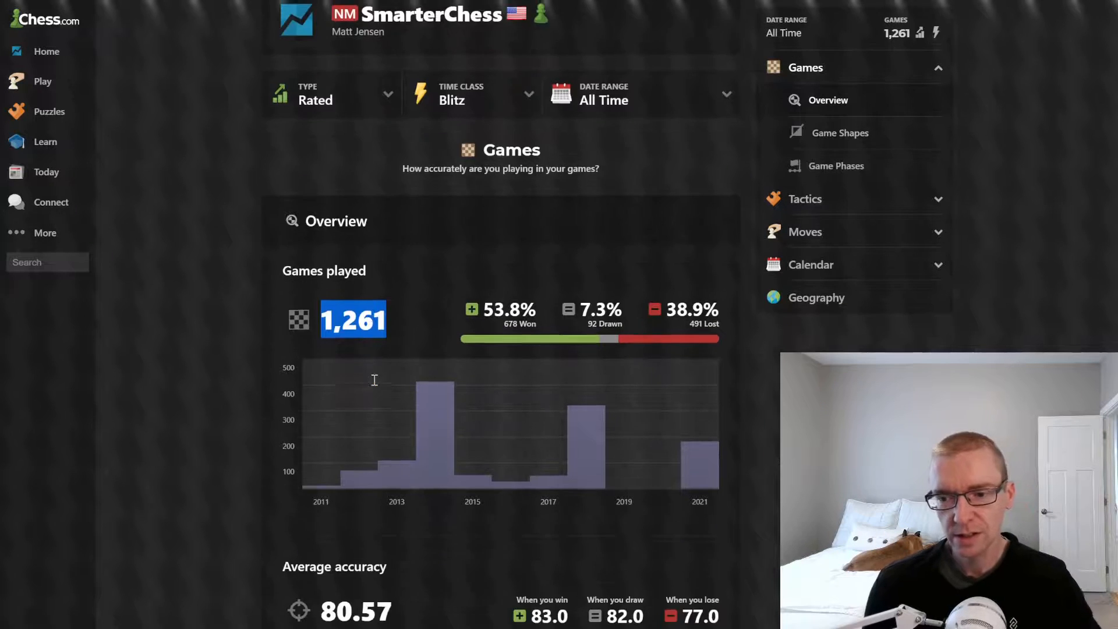
View accuracy by move number split by piece color, then compared against similar players.
scroll("down", 3)
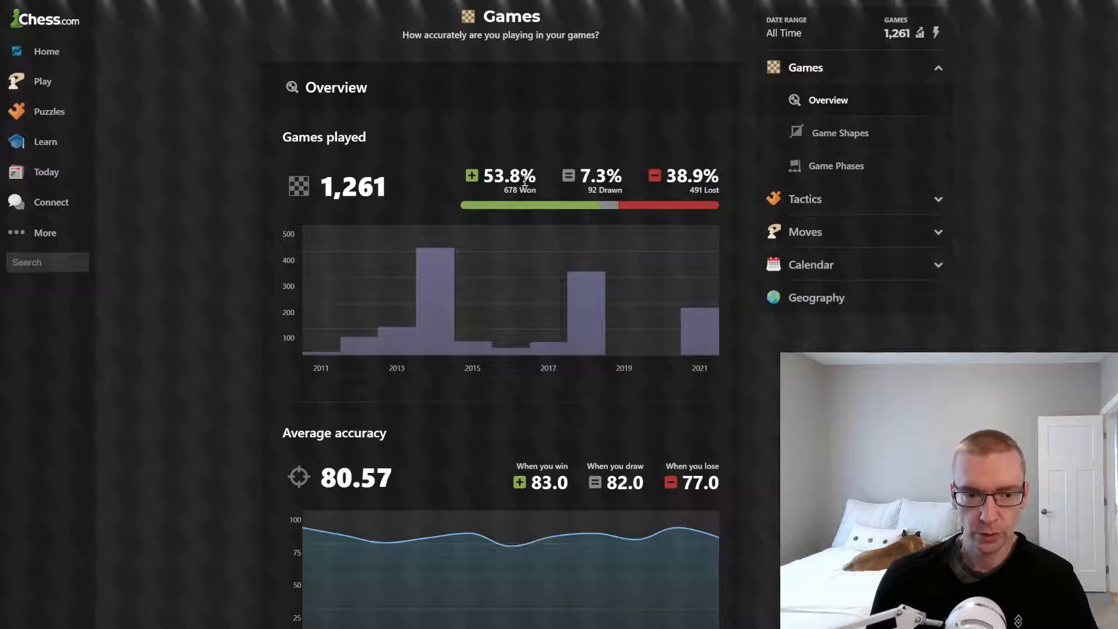
mouse_move(396, 350)
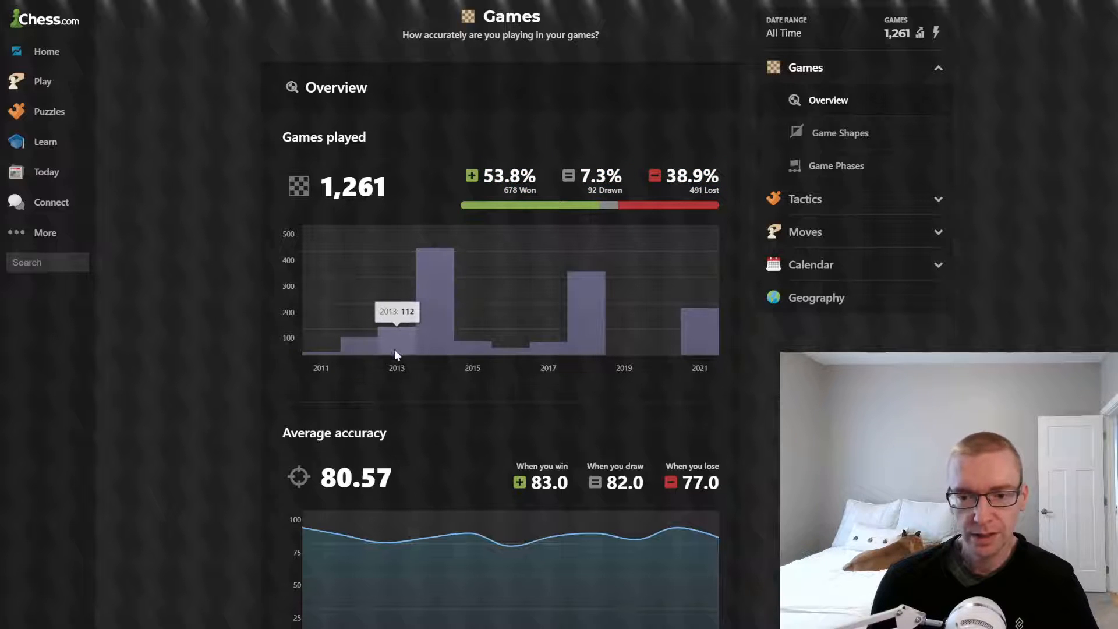
mouse_move(435, 337)
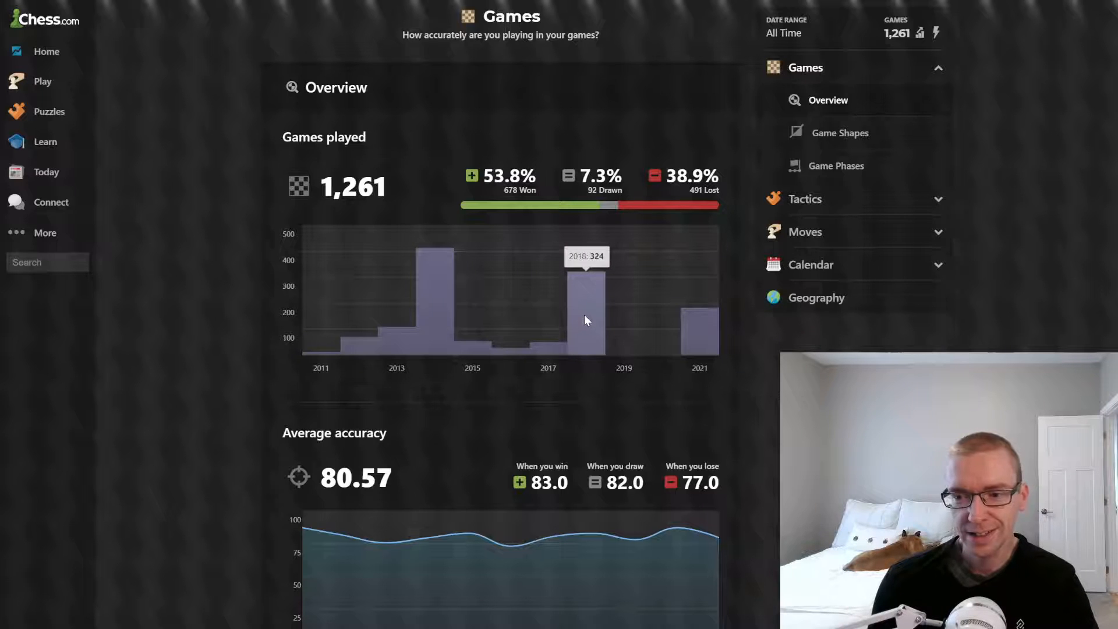
mouse_move(697, 342)
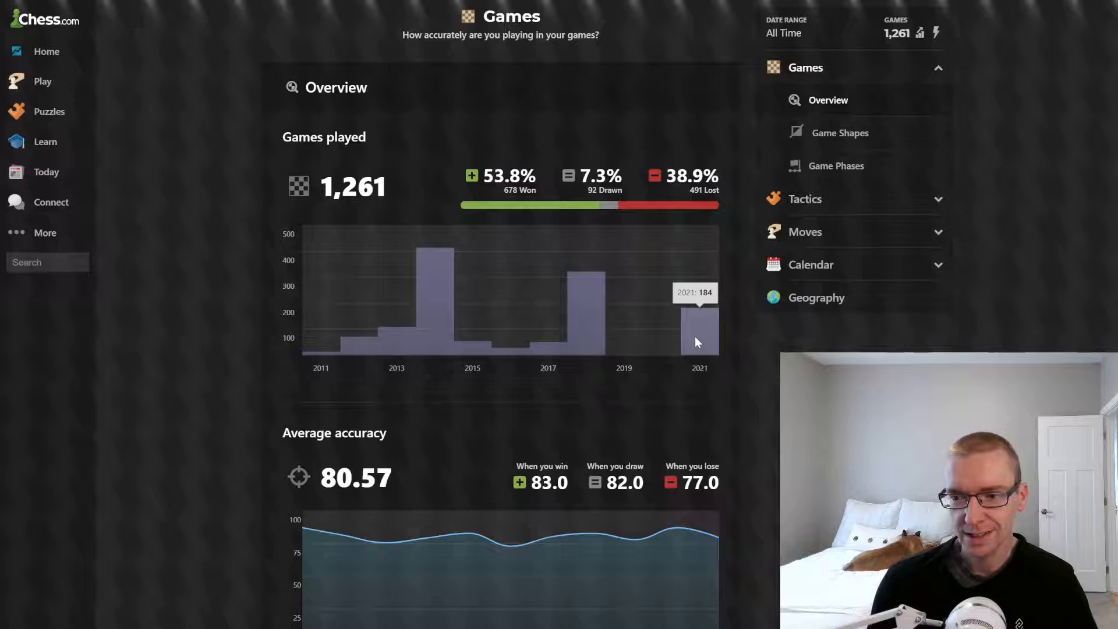
mouse_move(663, 345)
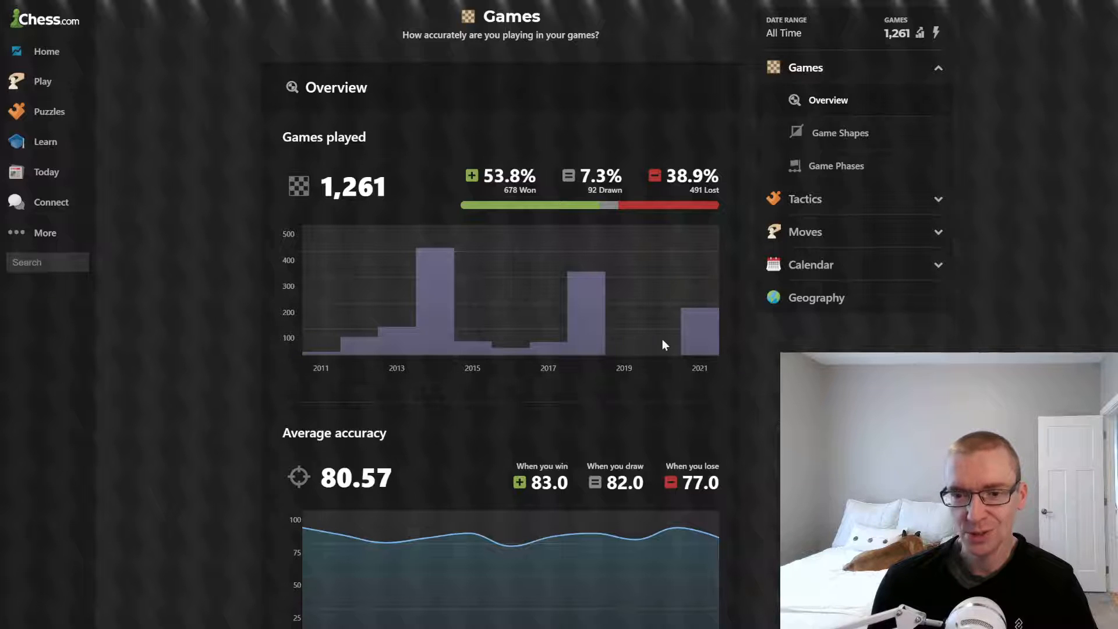
mouse_move(673, 321)
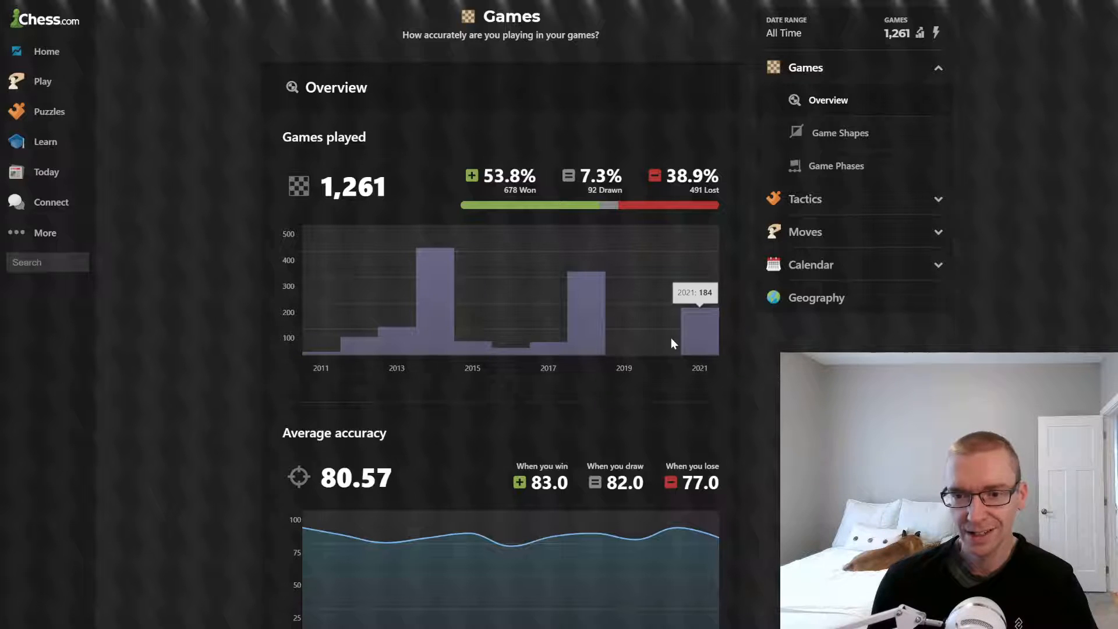
mouse_move(482, 406)
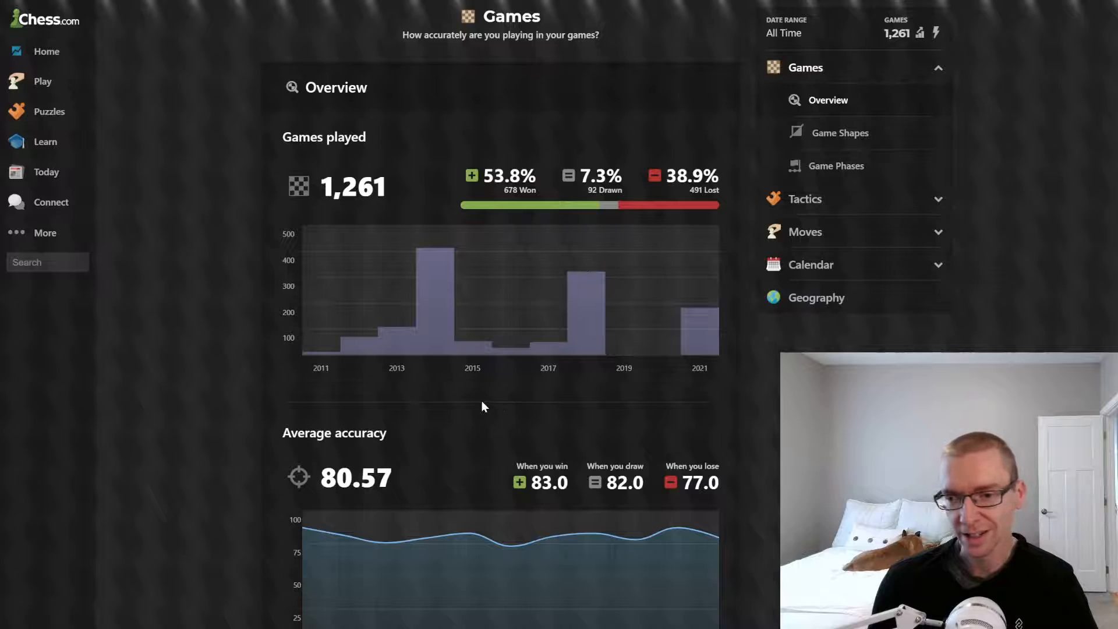
scroll("down", 3)
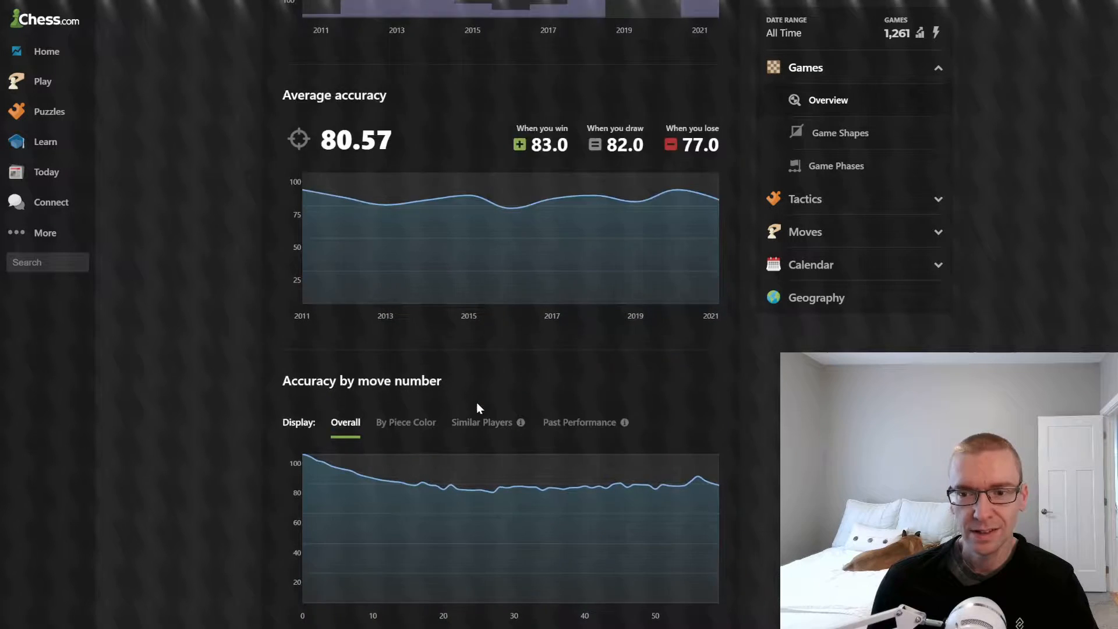
scroll("down", 3)
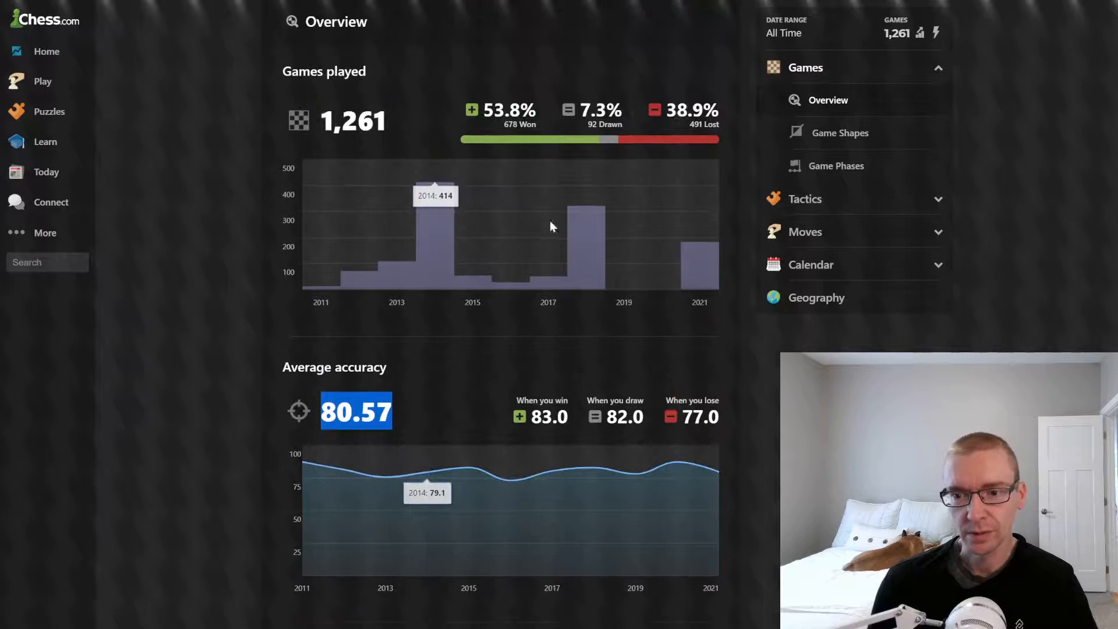
mouse_move(593, 467)
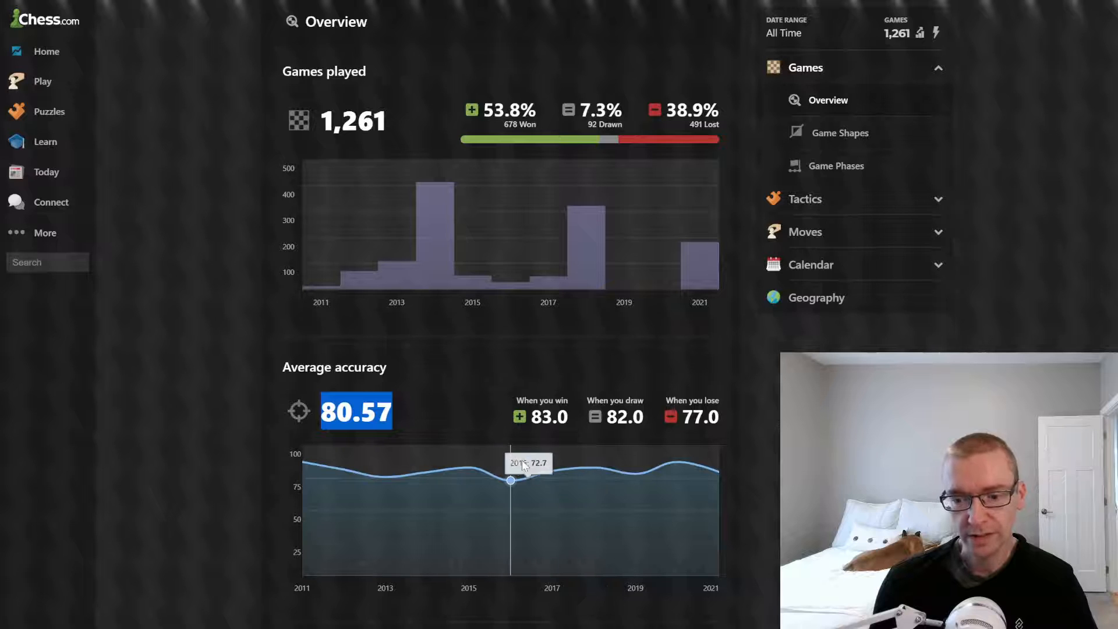
mouse_move(427, 471)
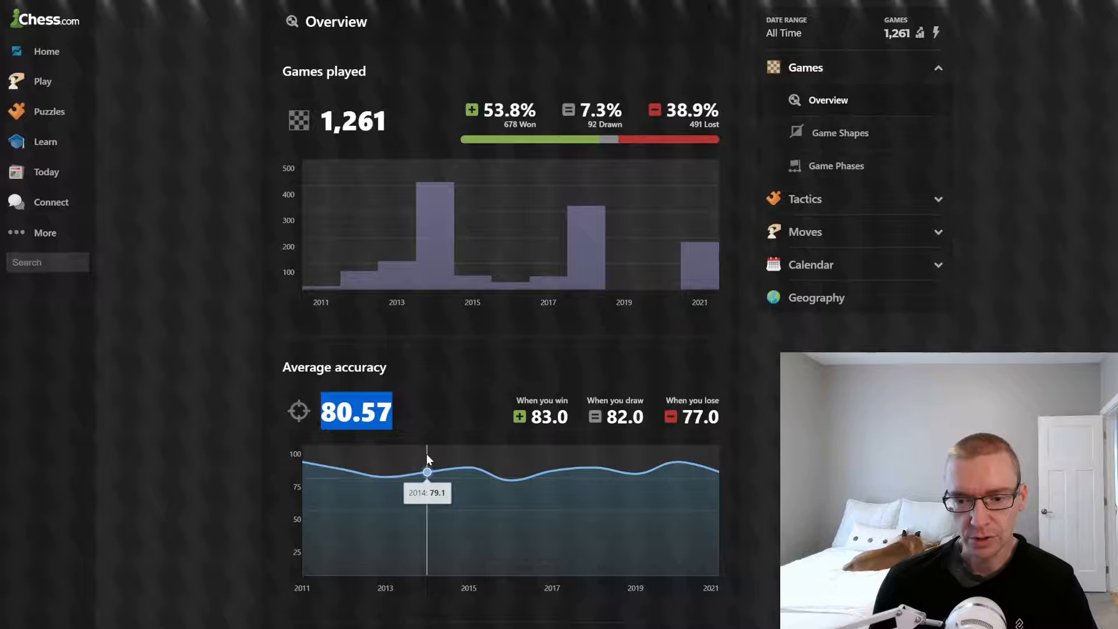
mouse_move(593, 467)
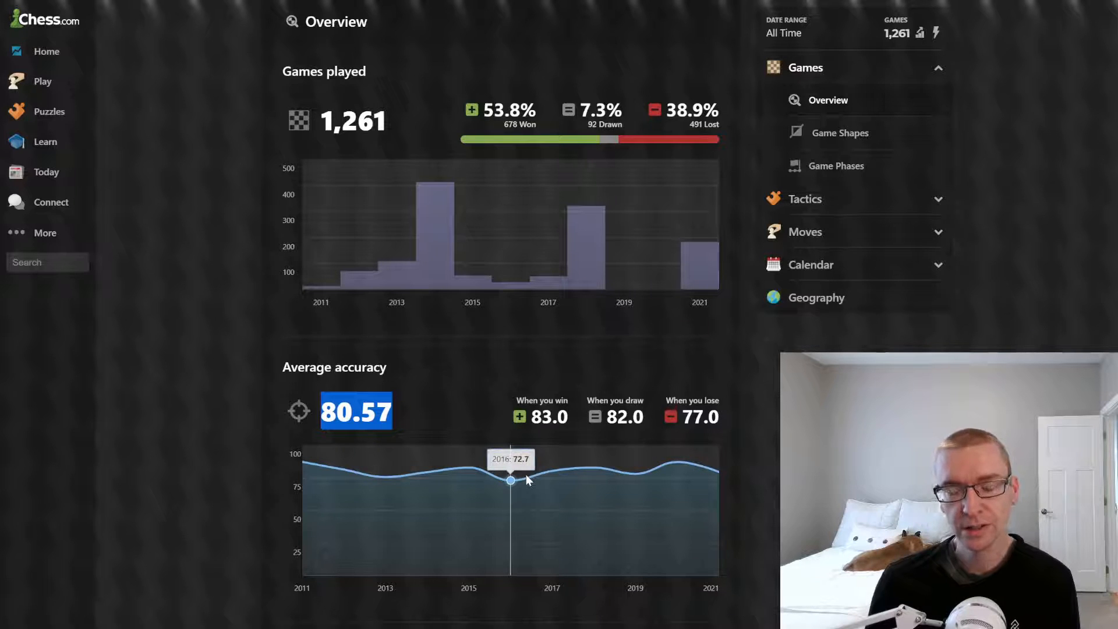
mouse_move(594, 469)
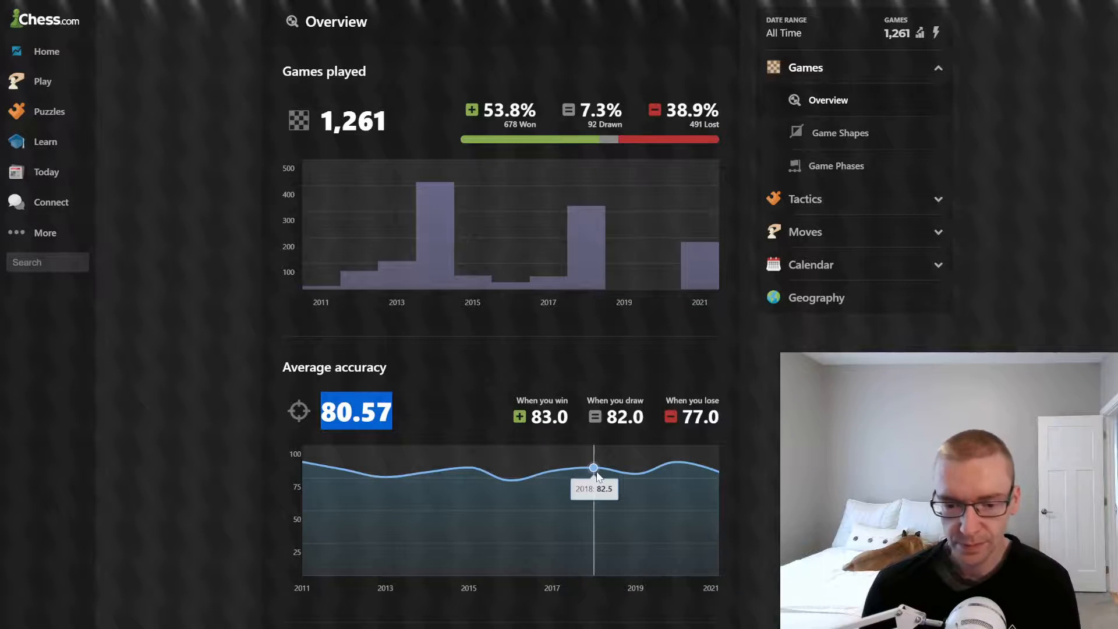
left_click(840, 133)
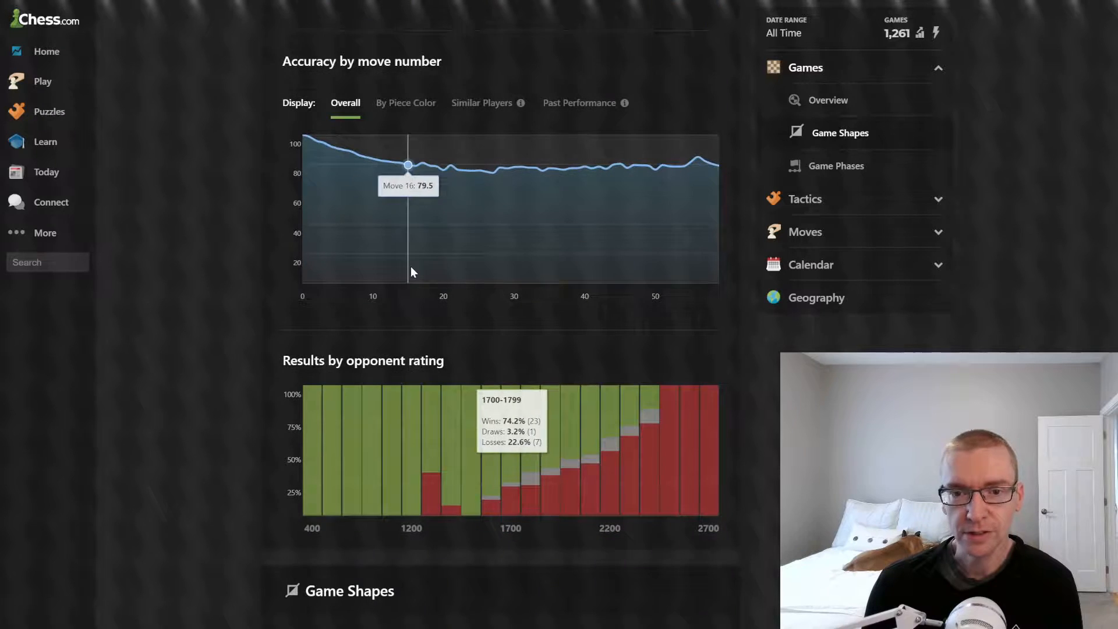
mouse_move(339, 146)
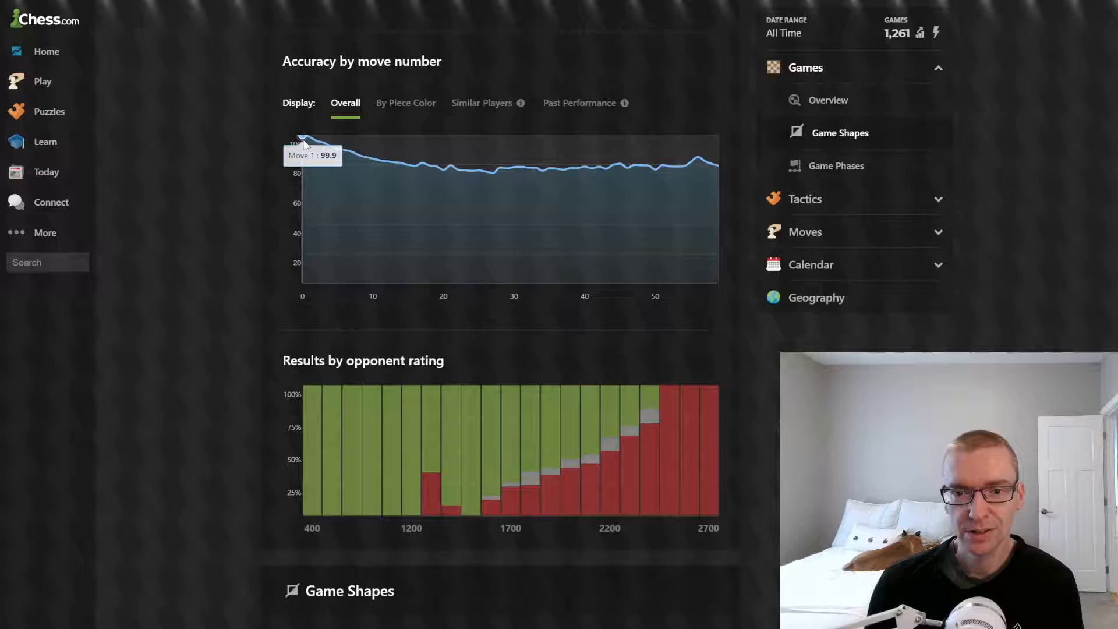
mouse_move(466, 172)
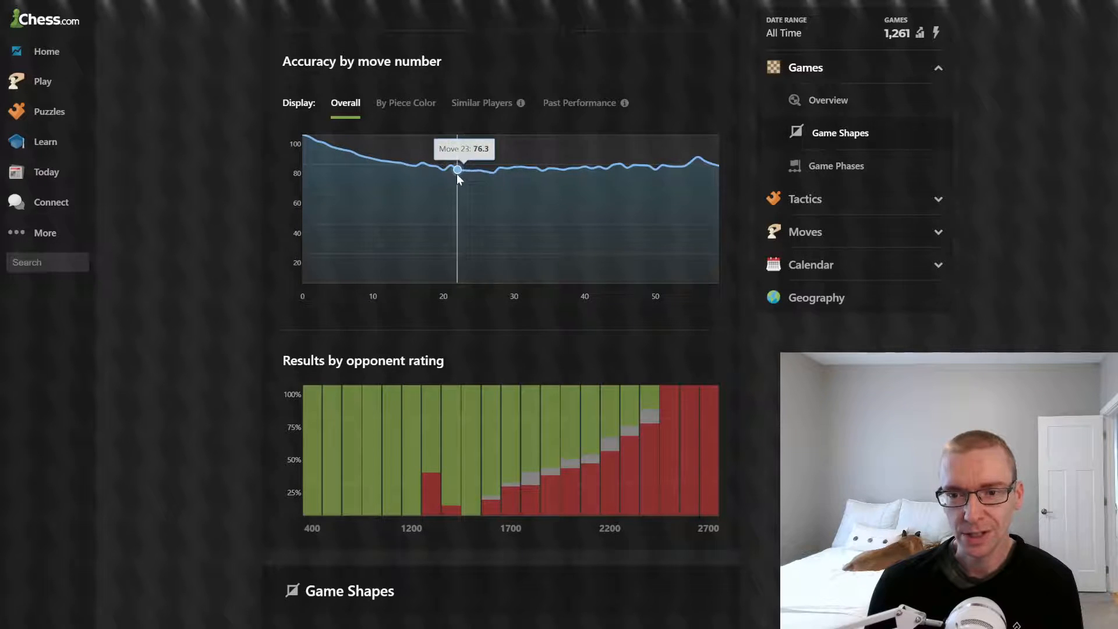
mouse_move(449, 165)
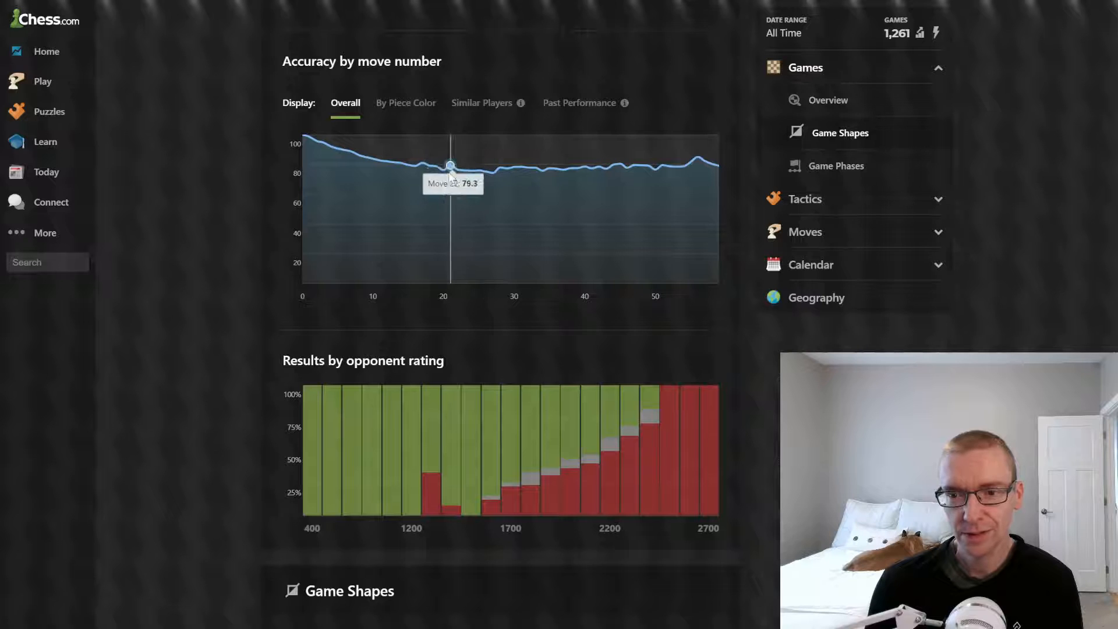
mouse_move(500, 167)
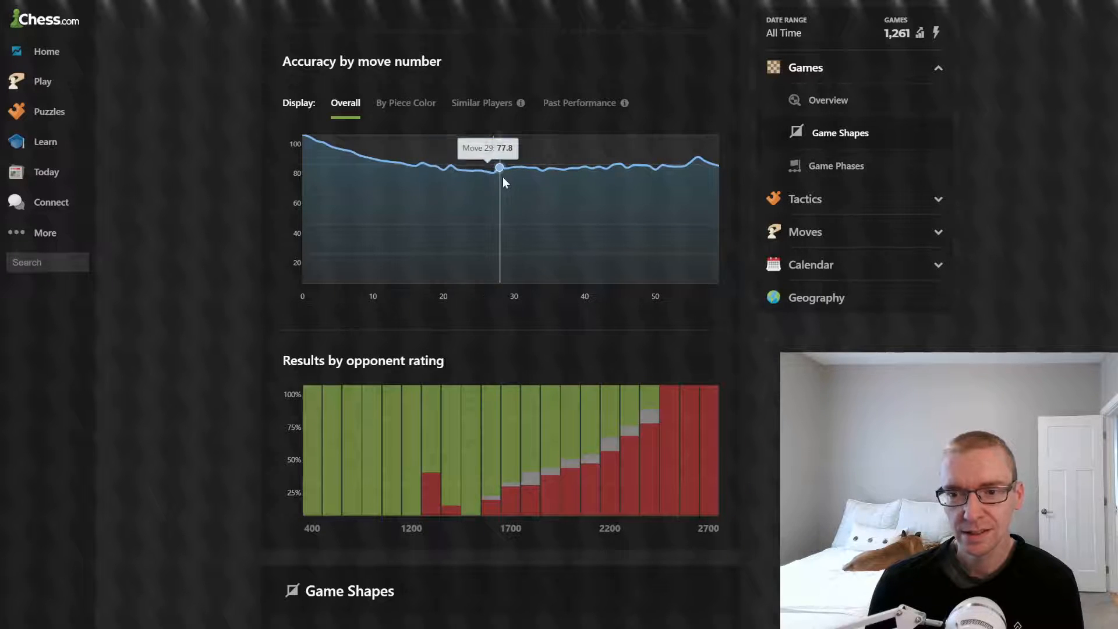
mouse_move(457, 169)
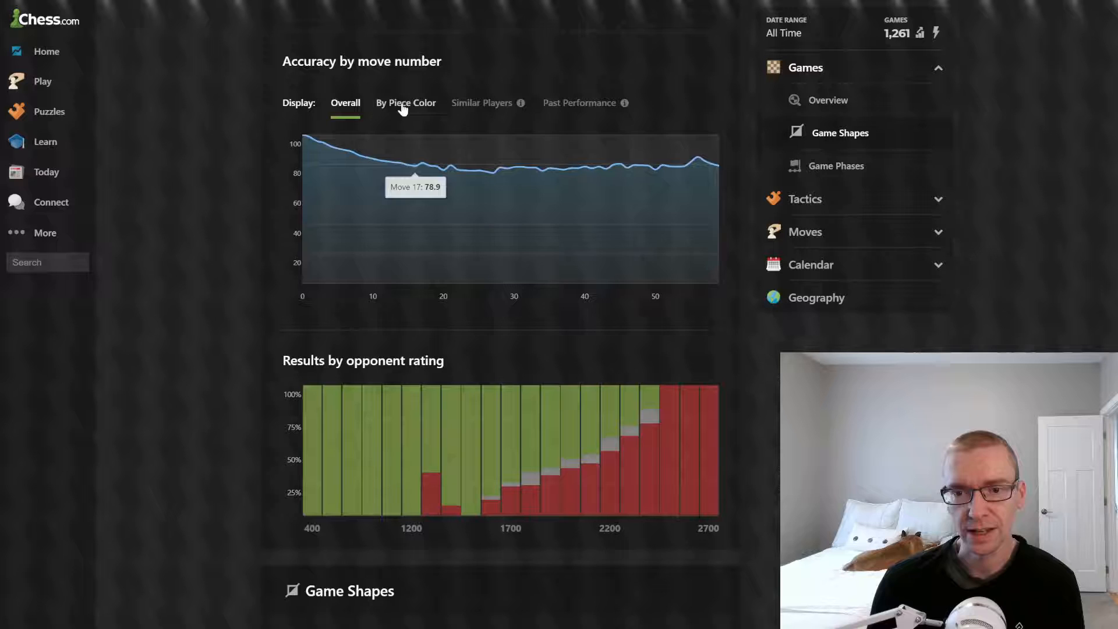
left_click(406, 102)
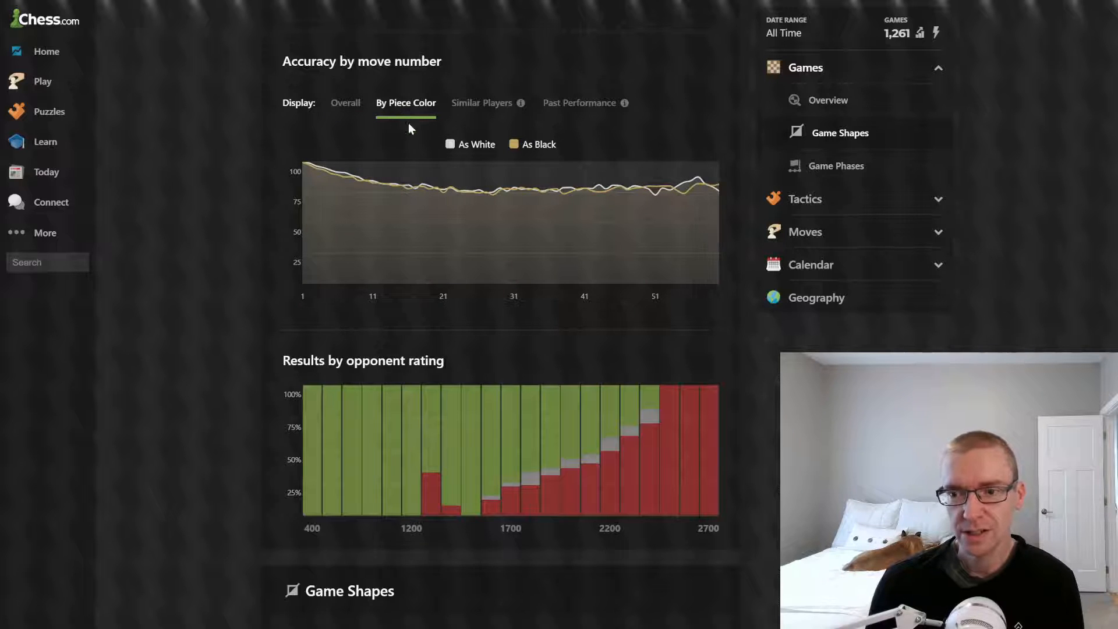
mouse_move(307, 168)
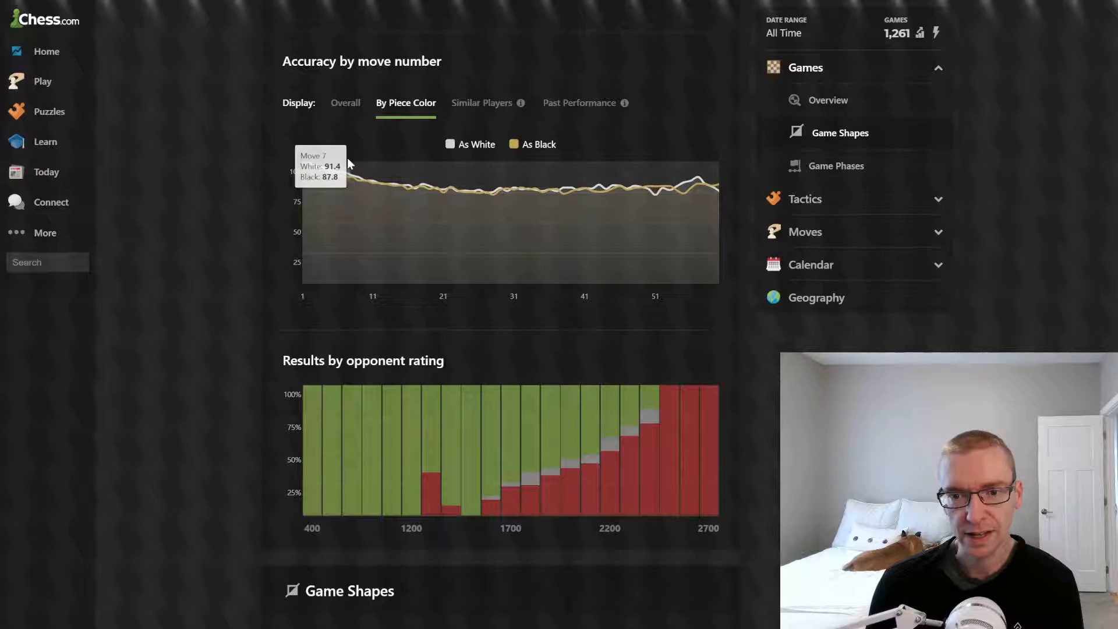
mouse_move(356, 179)
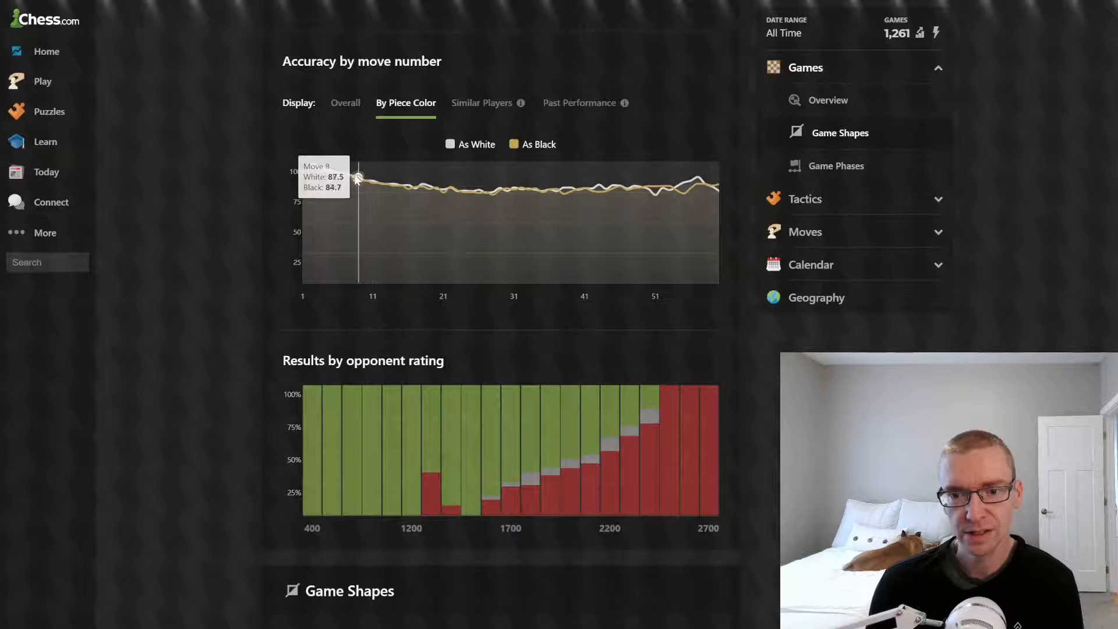
mouse_move(394, 188)
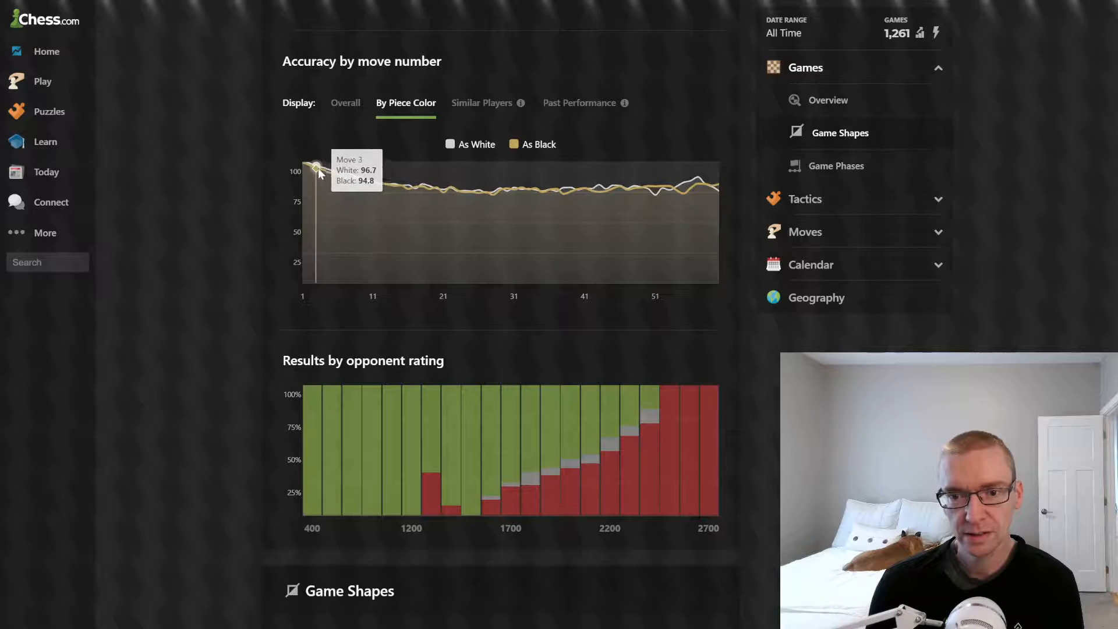
mouse_move(343, 175)
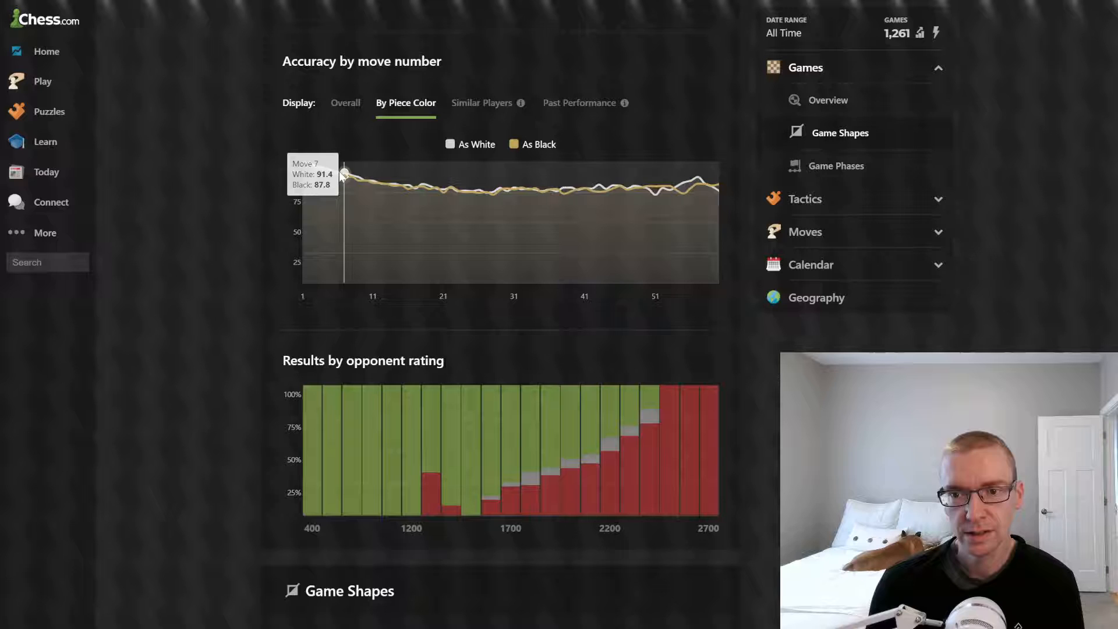
mouse_move(347, 174)
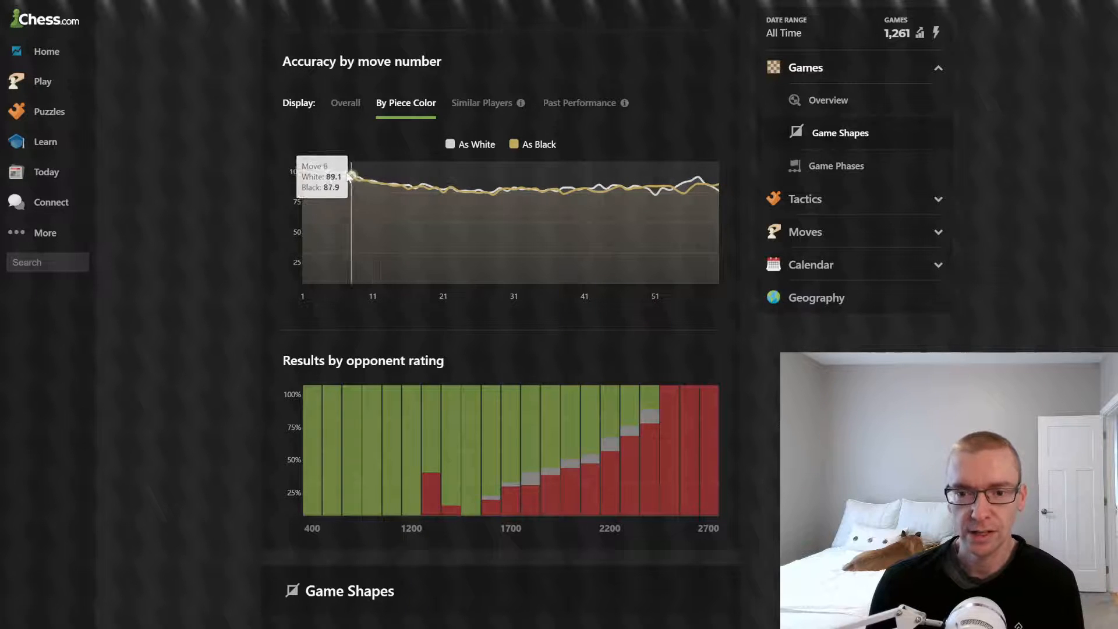
mouse_move(346, 175)
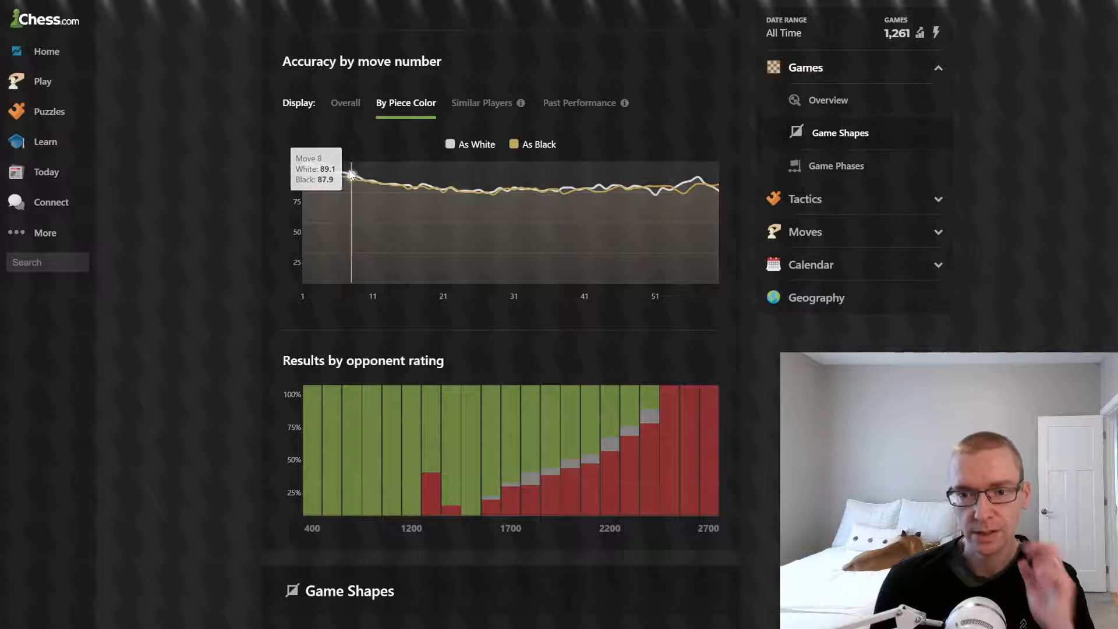
mouse_move(421, 202)
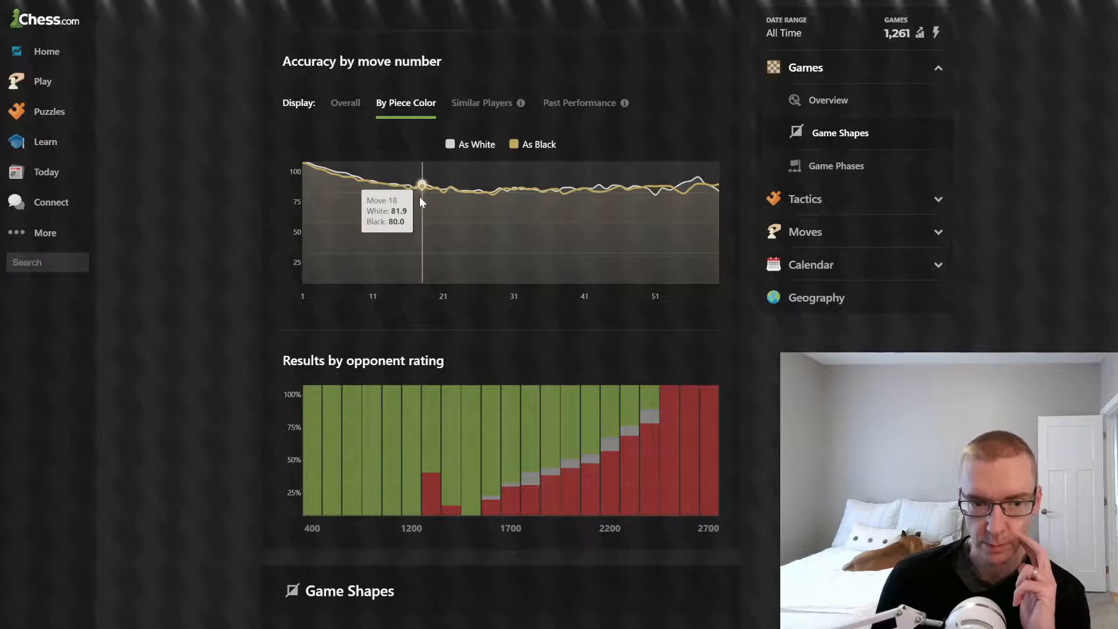
mouse_move(584, 227)
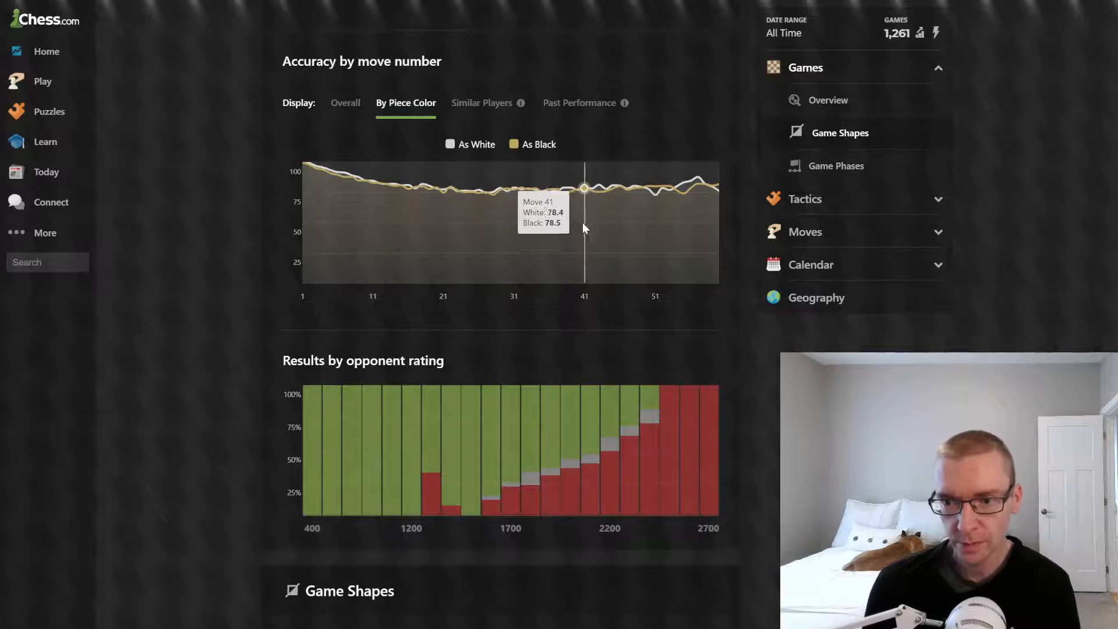
left_click(482, 103)
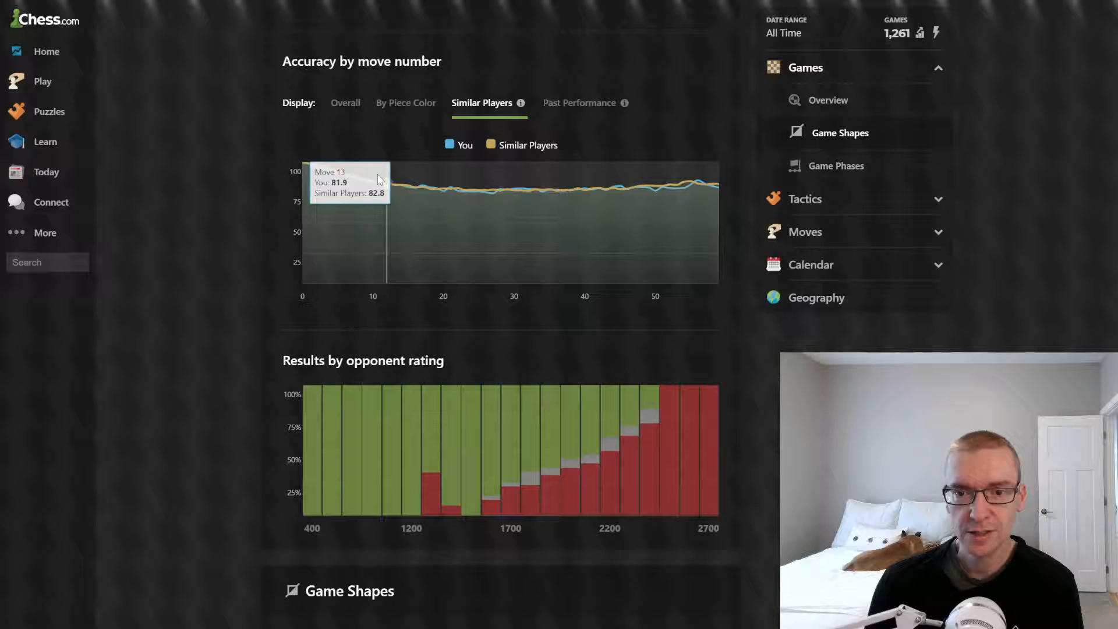
mouse_move(447, 191)
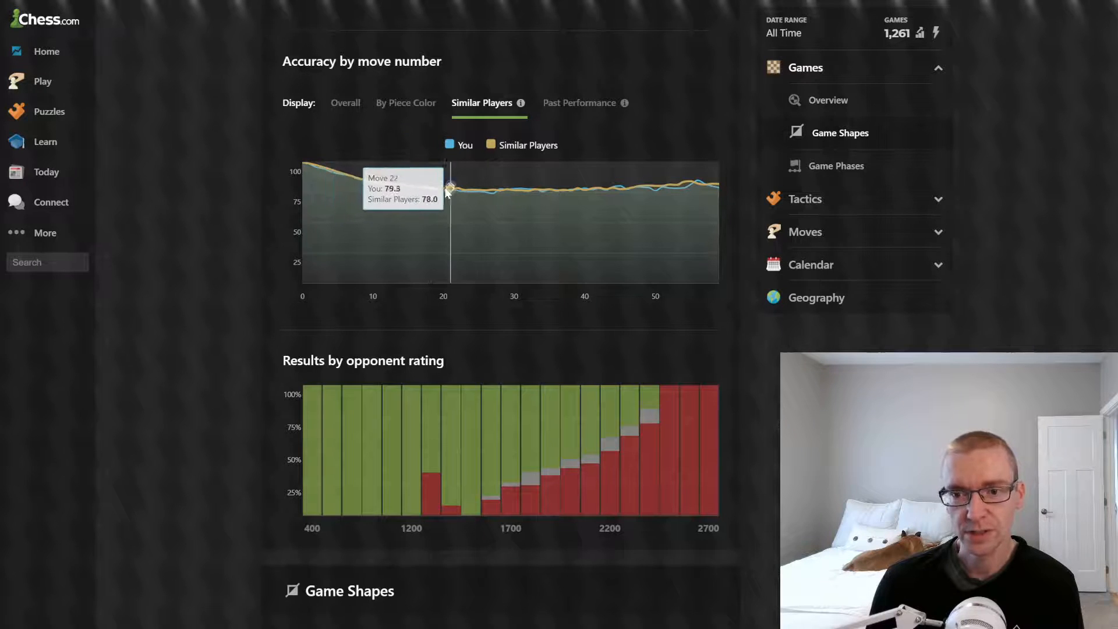
mouse_move(413, 193)
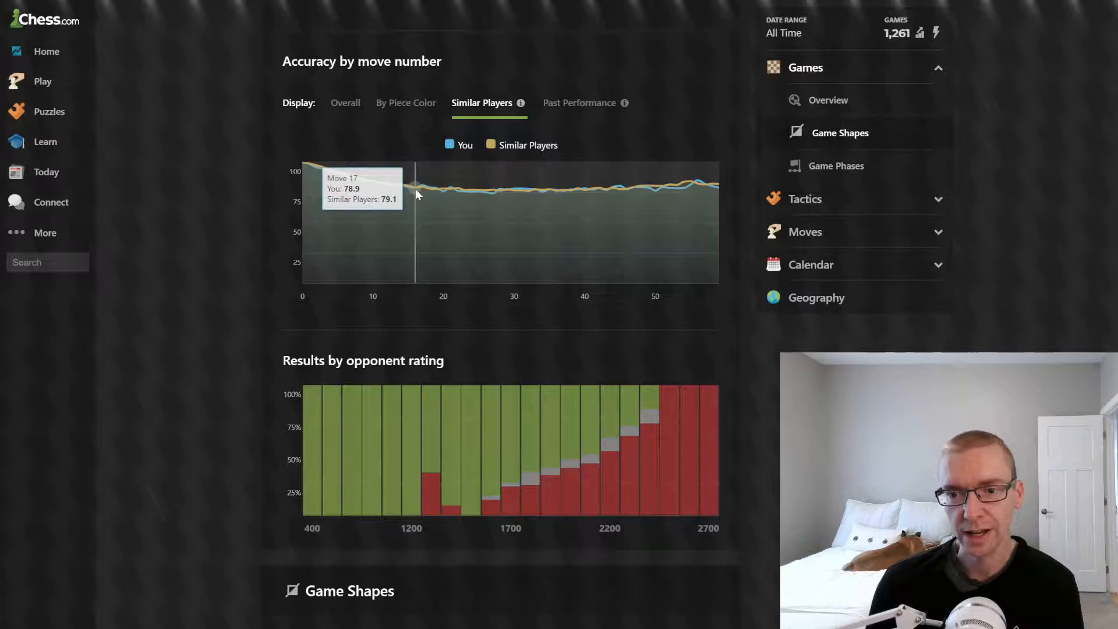
mouse_move(442, 196)
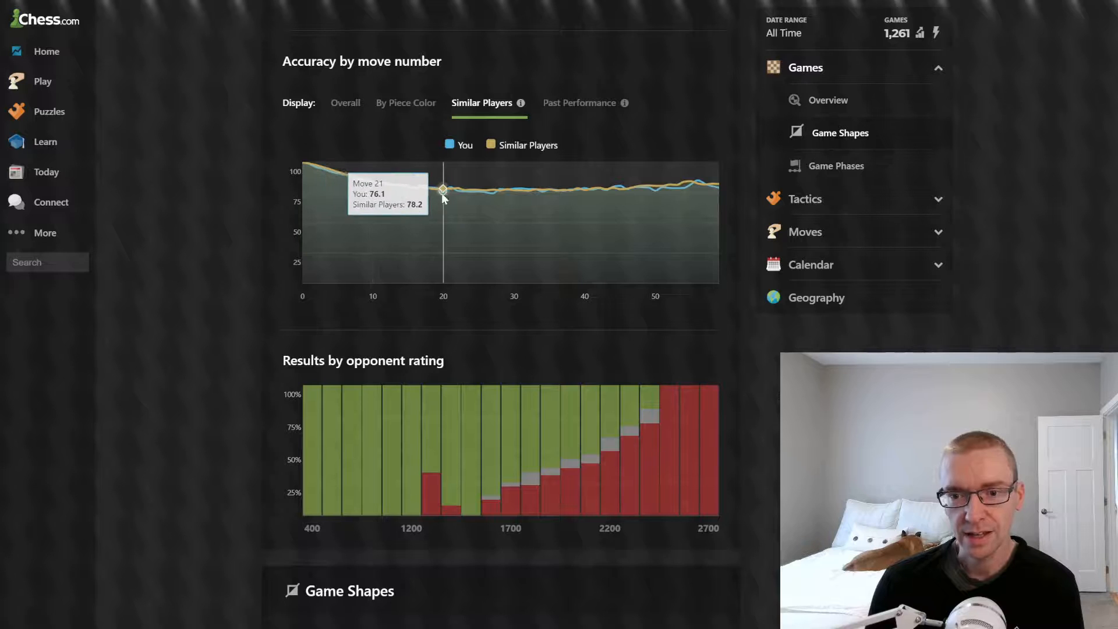
mouse_move(458, 190)
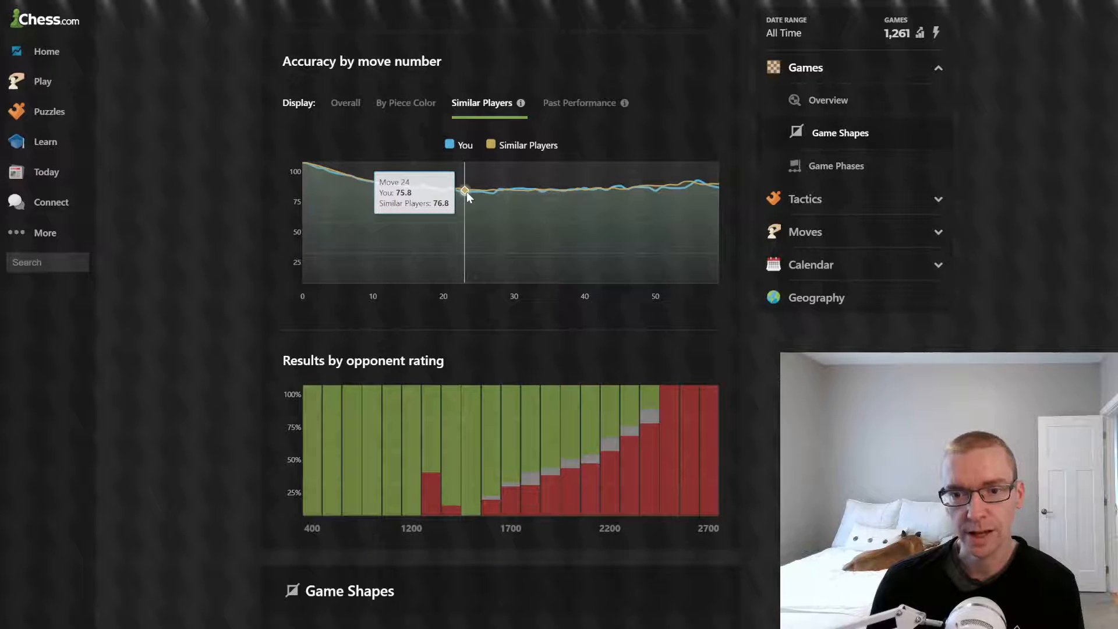
mouse_move(489, 198)
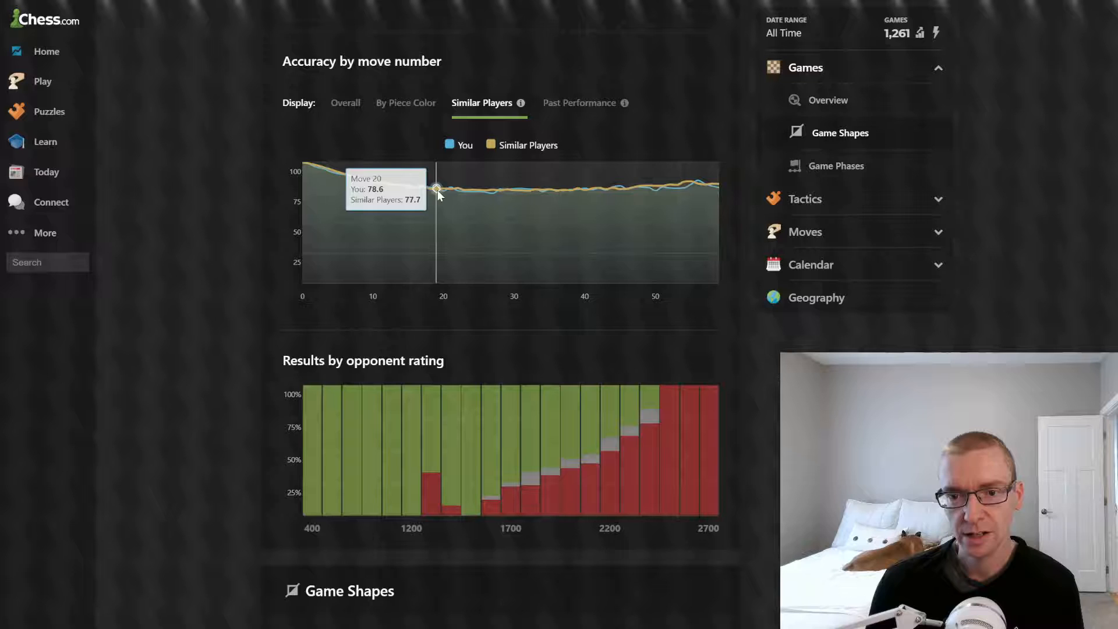
mouse_move(495, 200)
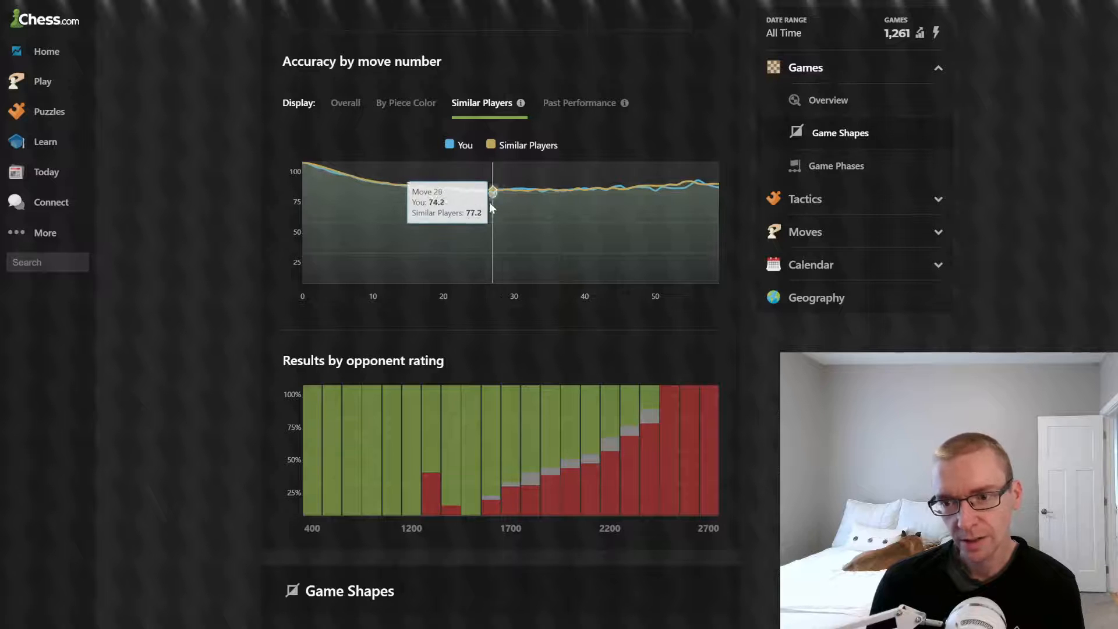
mouse_move(691, 202)
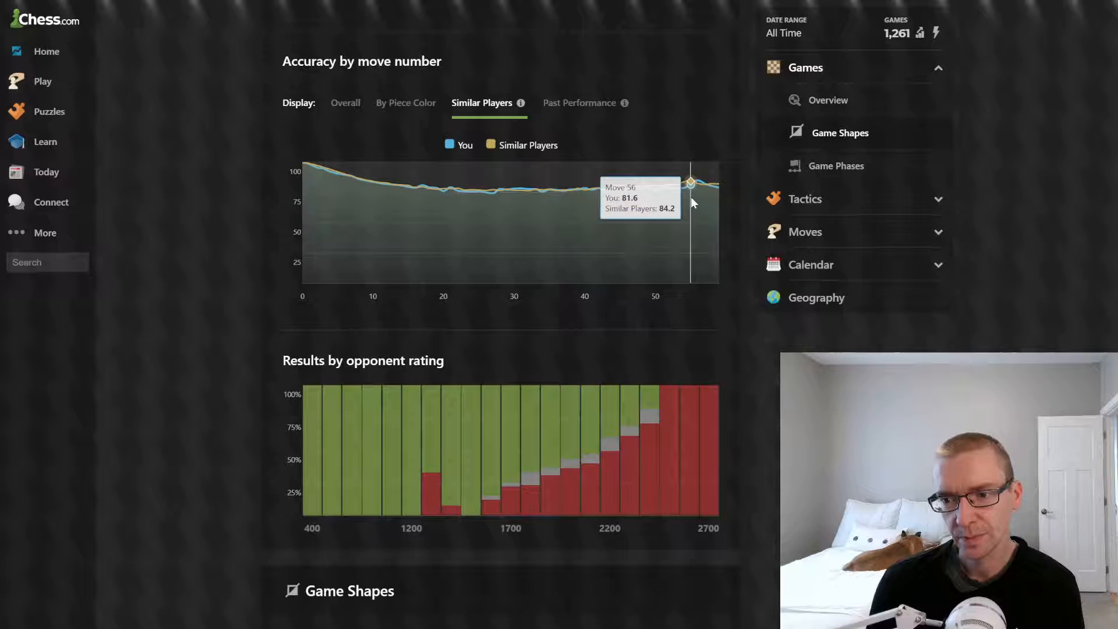
mouse_move(712, 194)
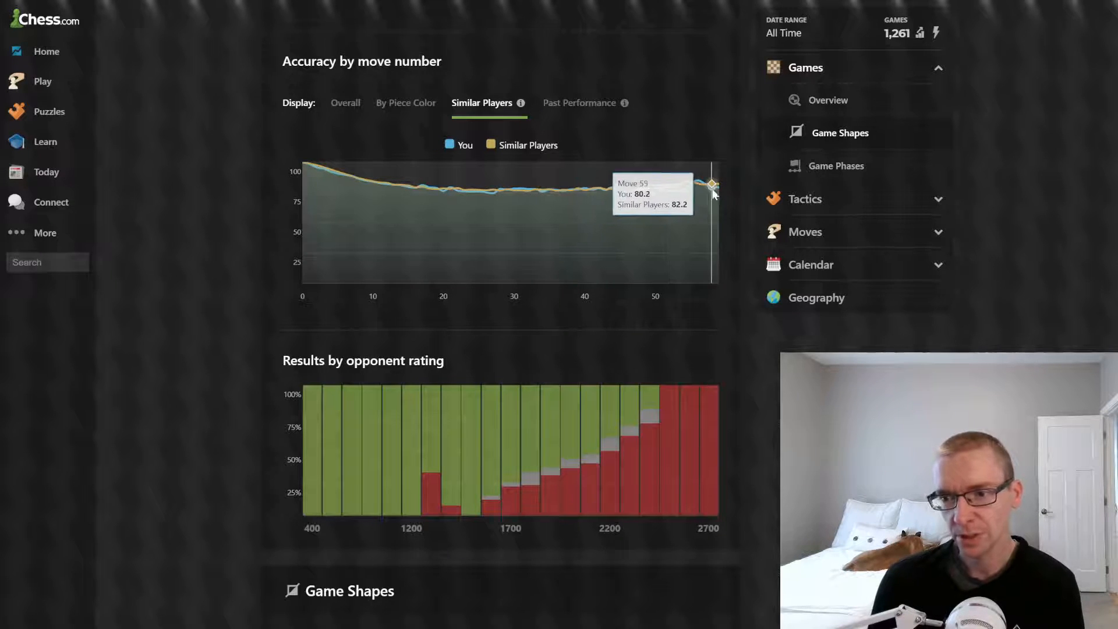
mouse_move(675, 188)
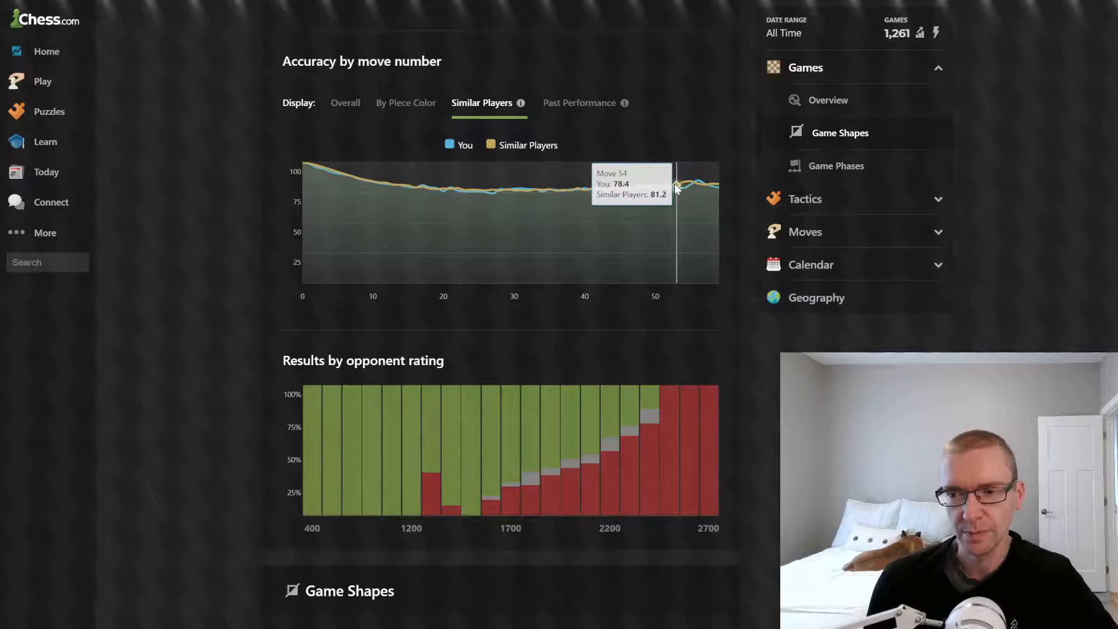
mouse_move(685, 194)
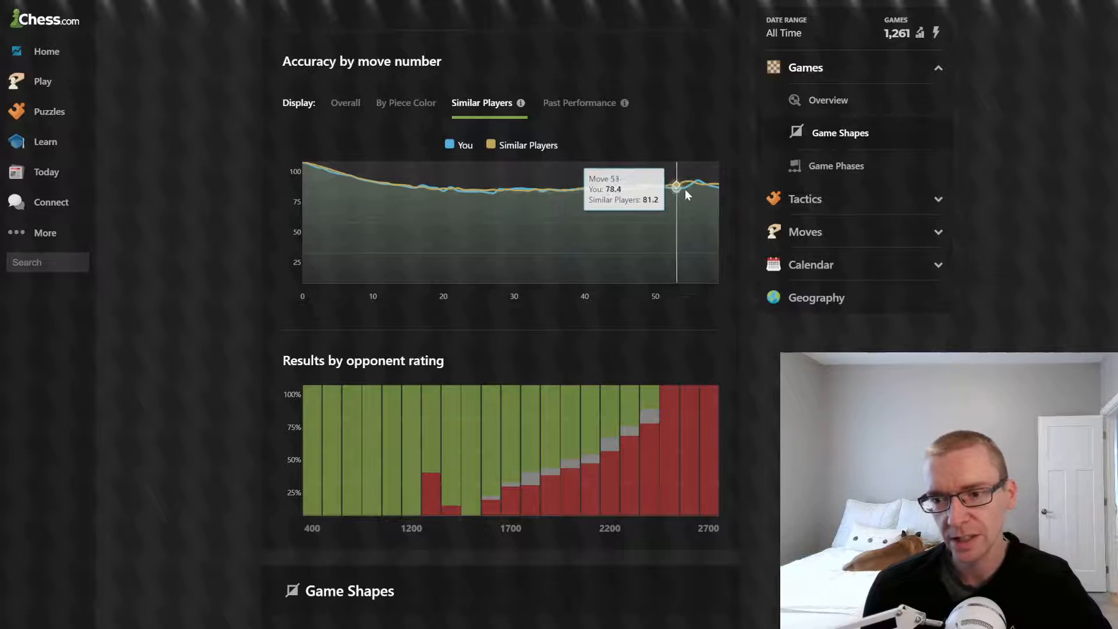
mouse_move(620, 196)
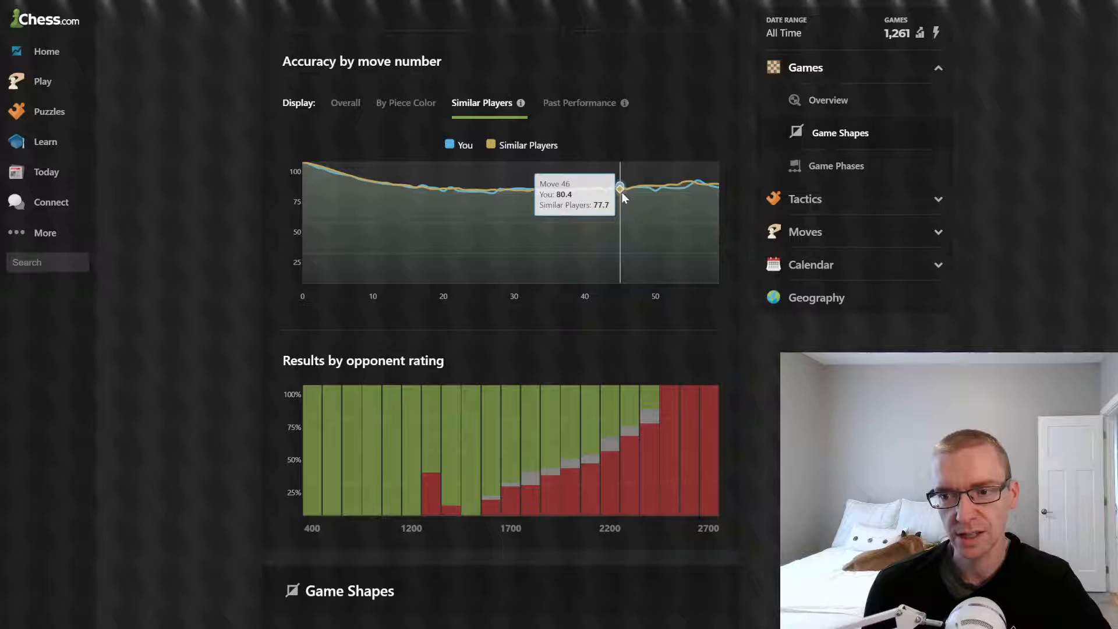
mouse_move(713, 194)
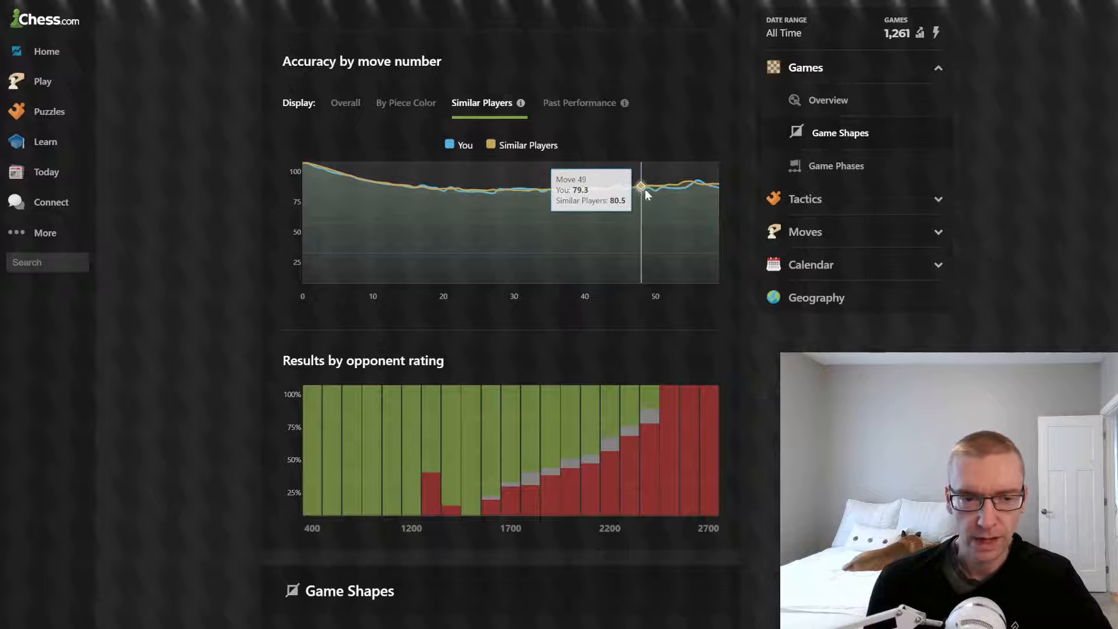
mouse_move(676, 194)
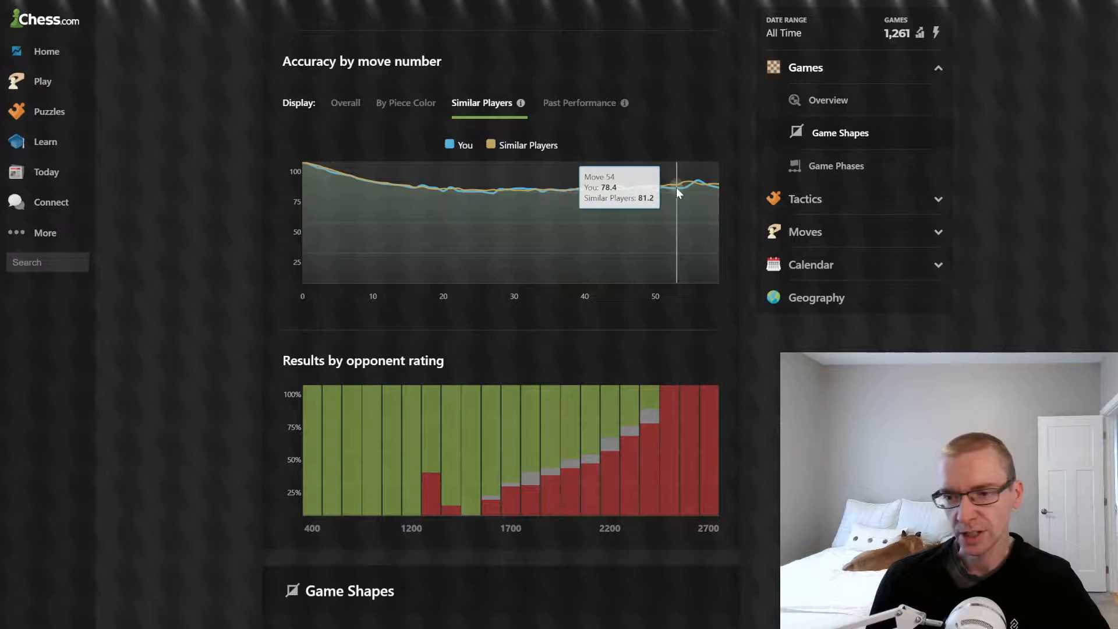
mouse_move(655, 187)
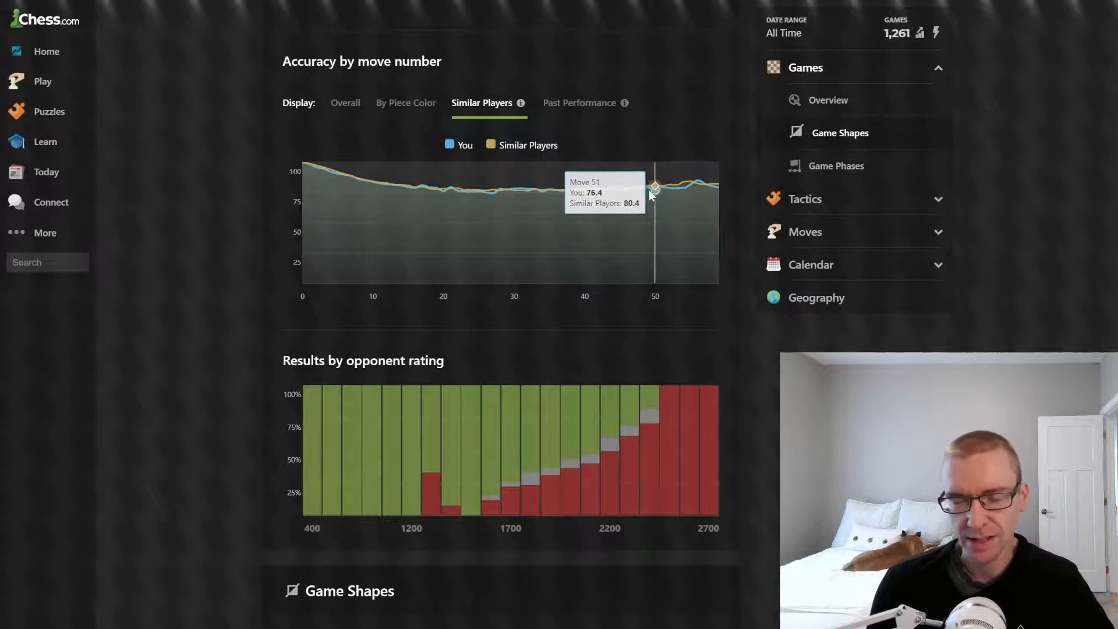
mouse_move(592, 190)
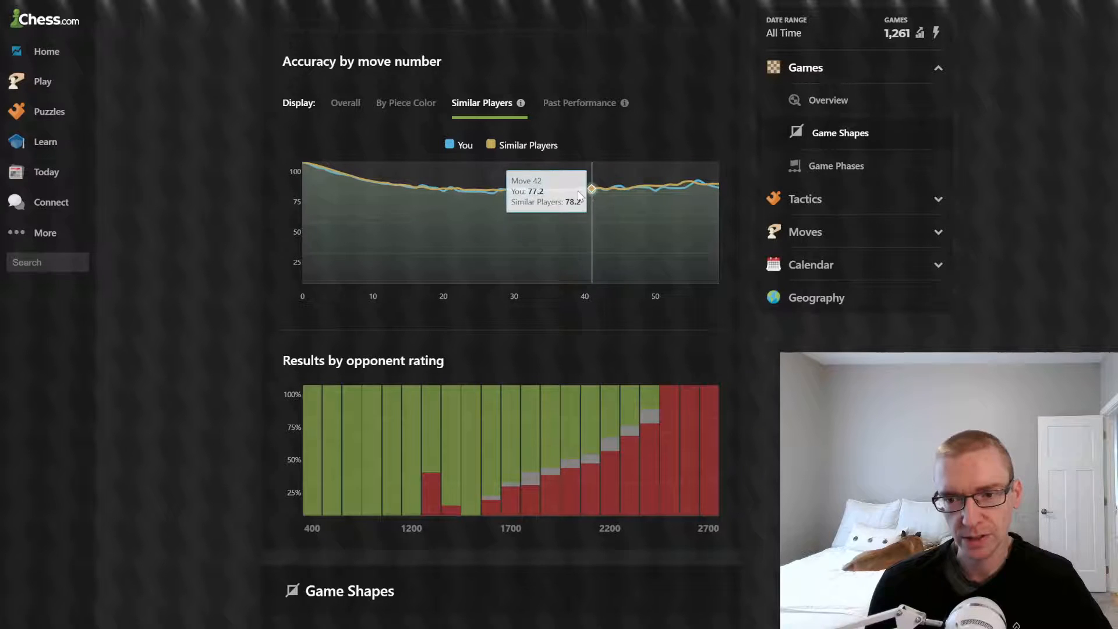
mouse_move(499, 191)
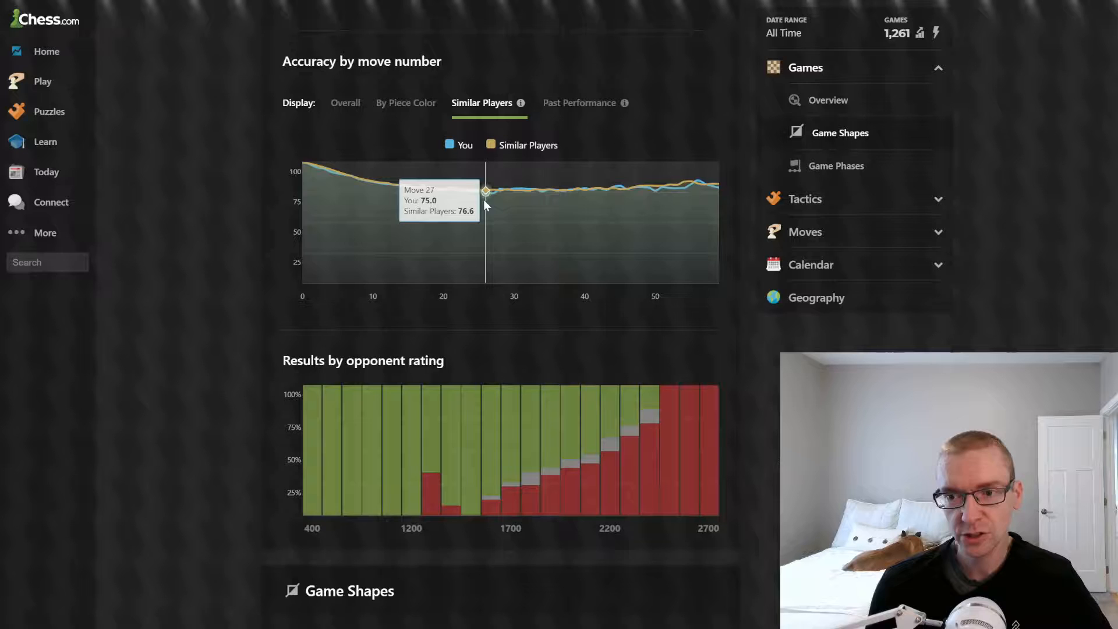
mouse_move(625, 102)
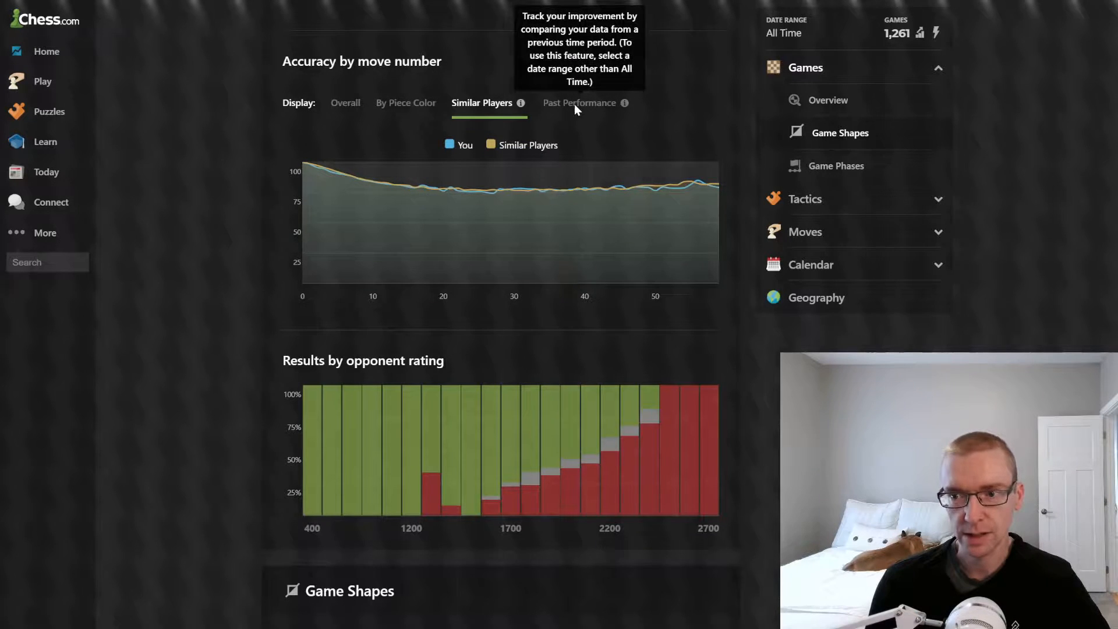
Scroll to the results by opponent rating, the 2000–2099 band at 56.1% wins.
scroll("down", 3)
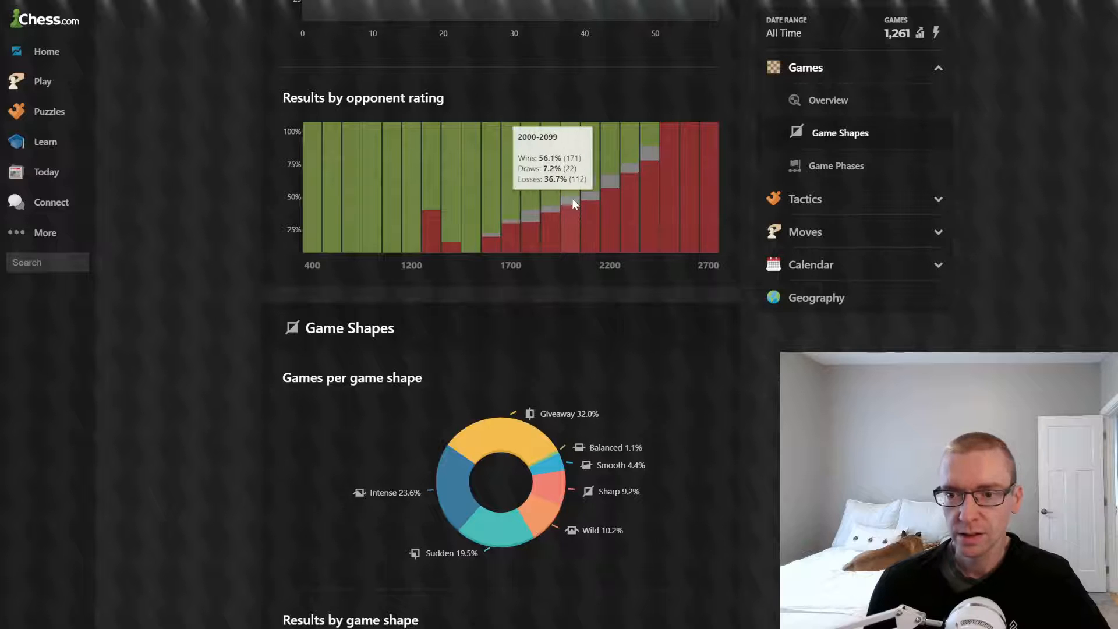
mouse_move(595, 206)
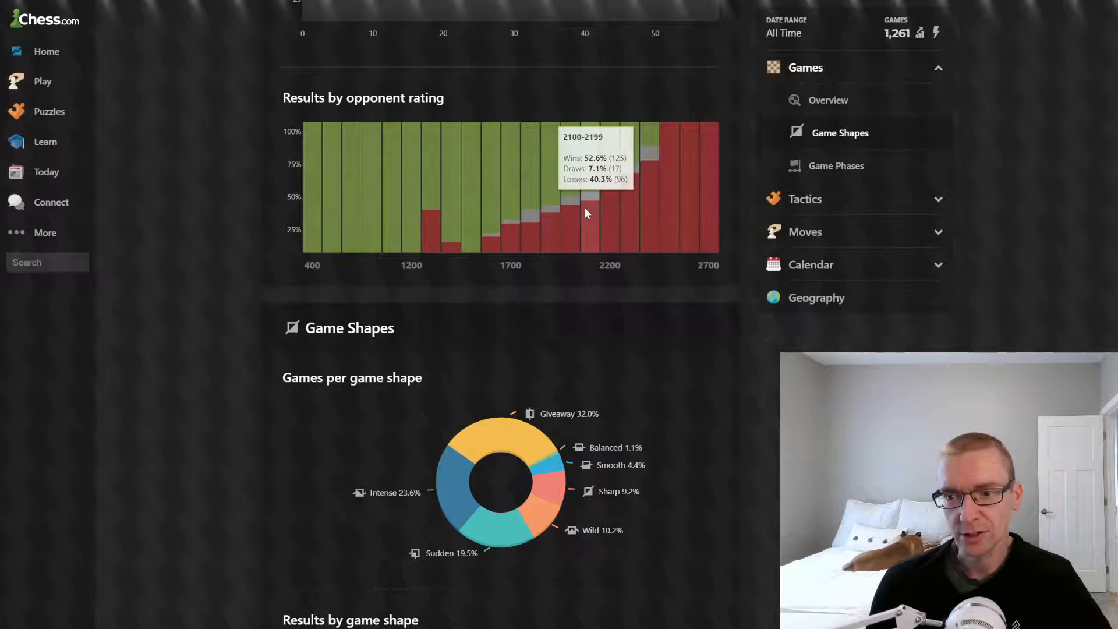
mouse_move(667, 197)
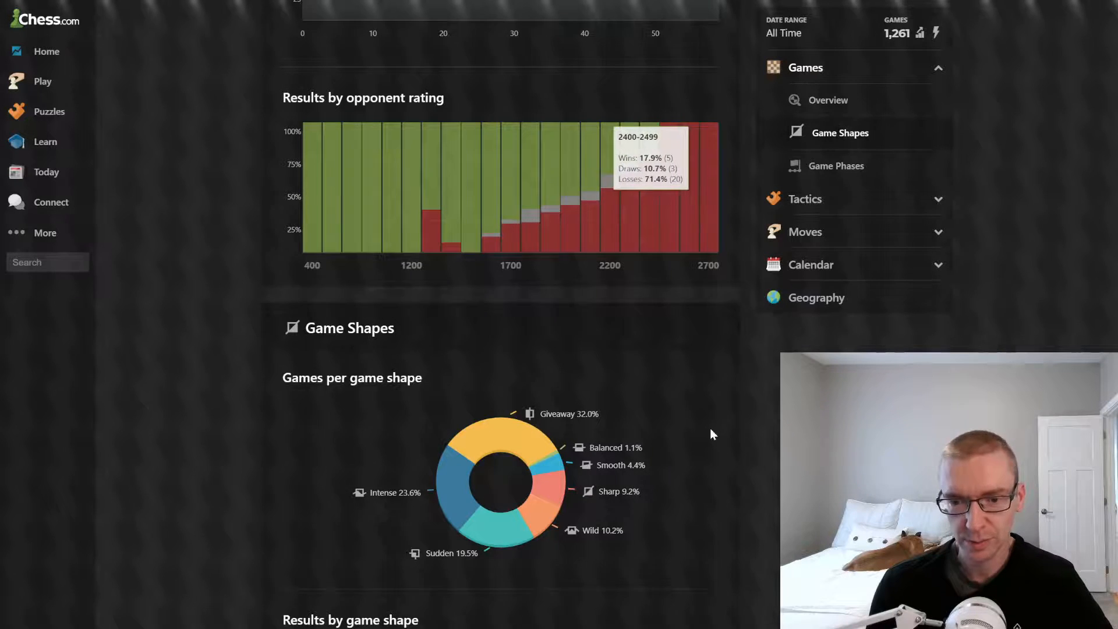
Scroll to the Game Shapes donut, wild games at 61.2% wins, 13.2% draws, 25.6% losses.
scroll("down", 3)
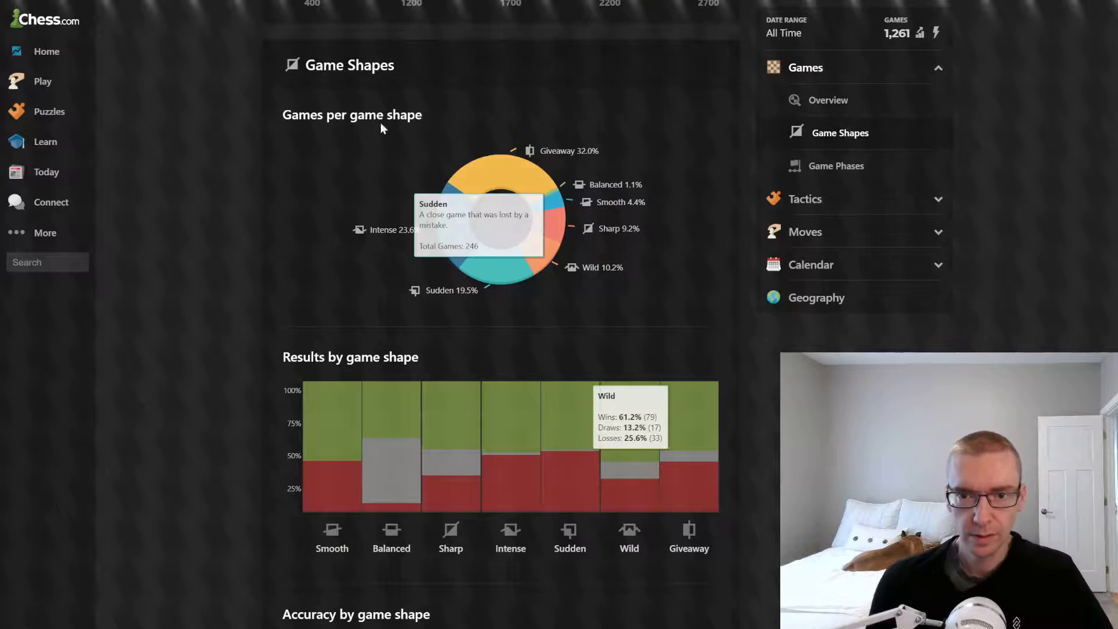
mouse_move(503, 174)
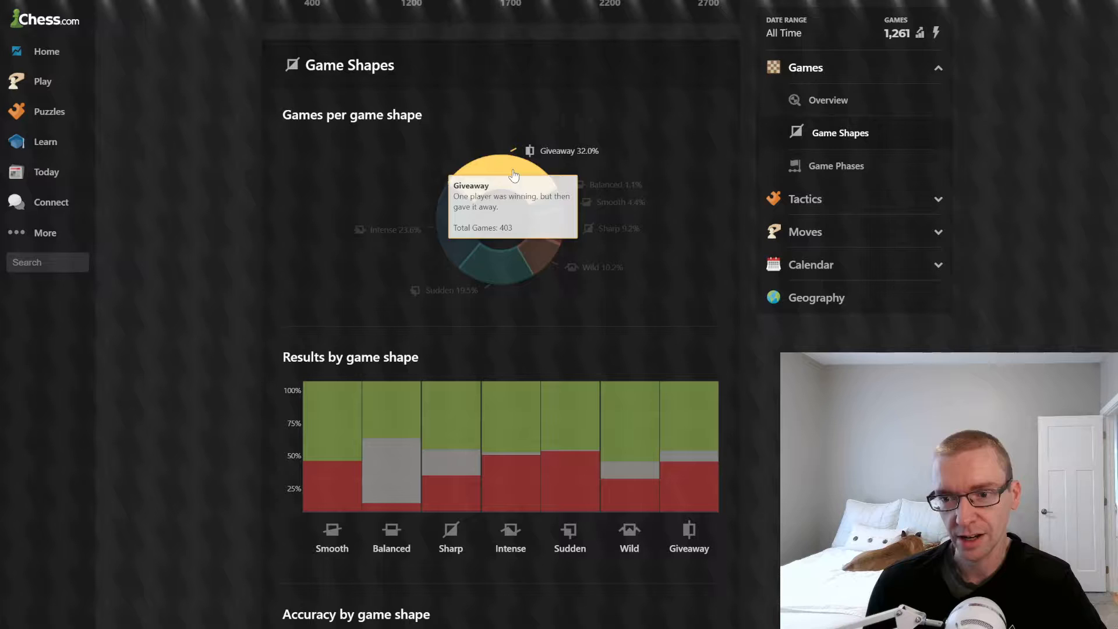
mouse_move(454, 251)
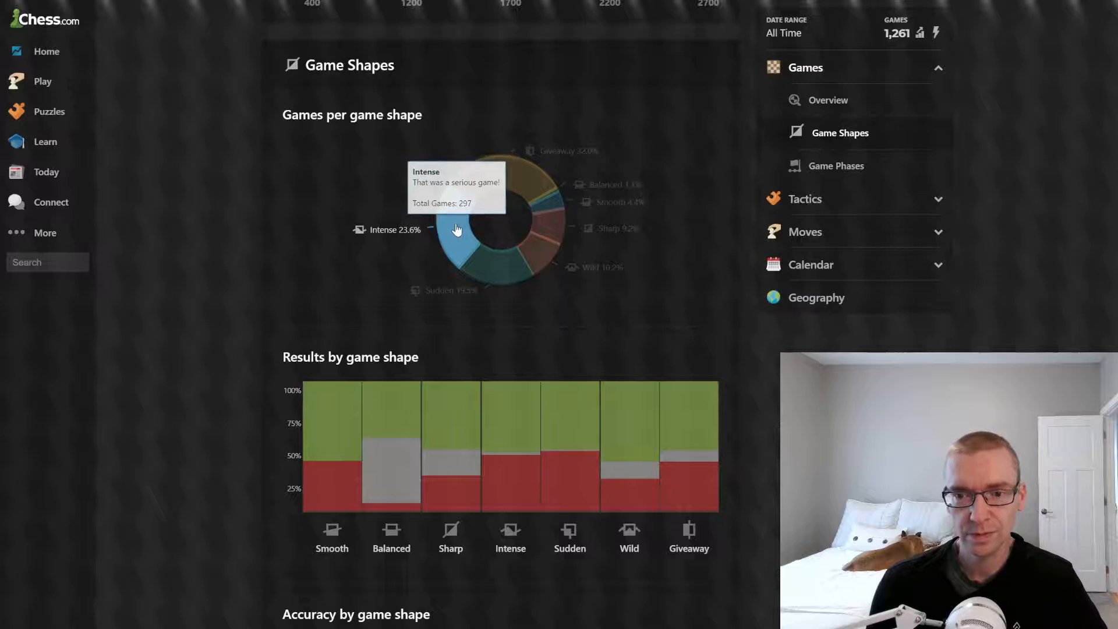
Read results and accuracy by game shape, then continue down to the Game Phases section.
scroll("down", 3)
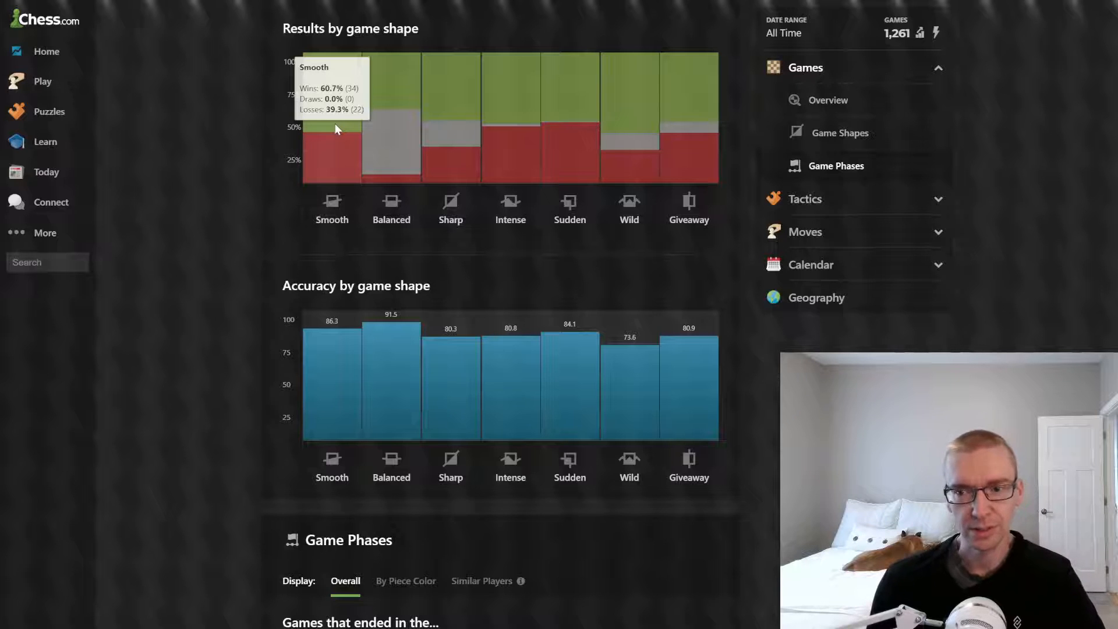
mouse_move(646, 128)
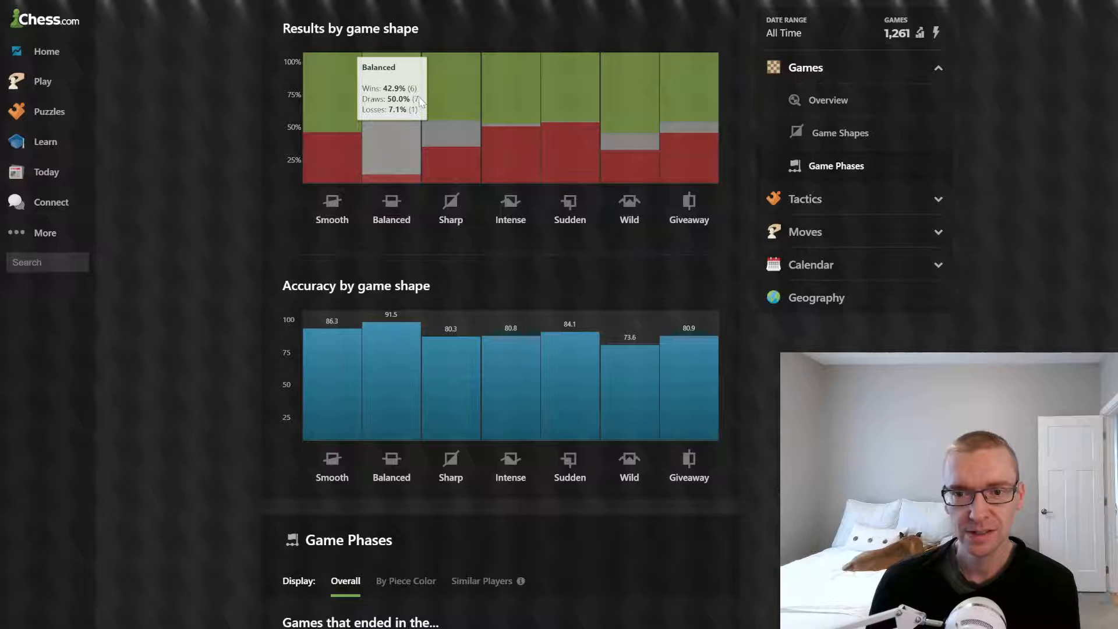
mouse_move(451, 118)
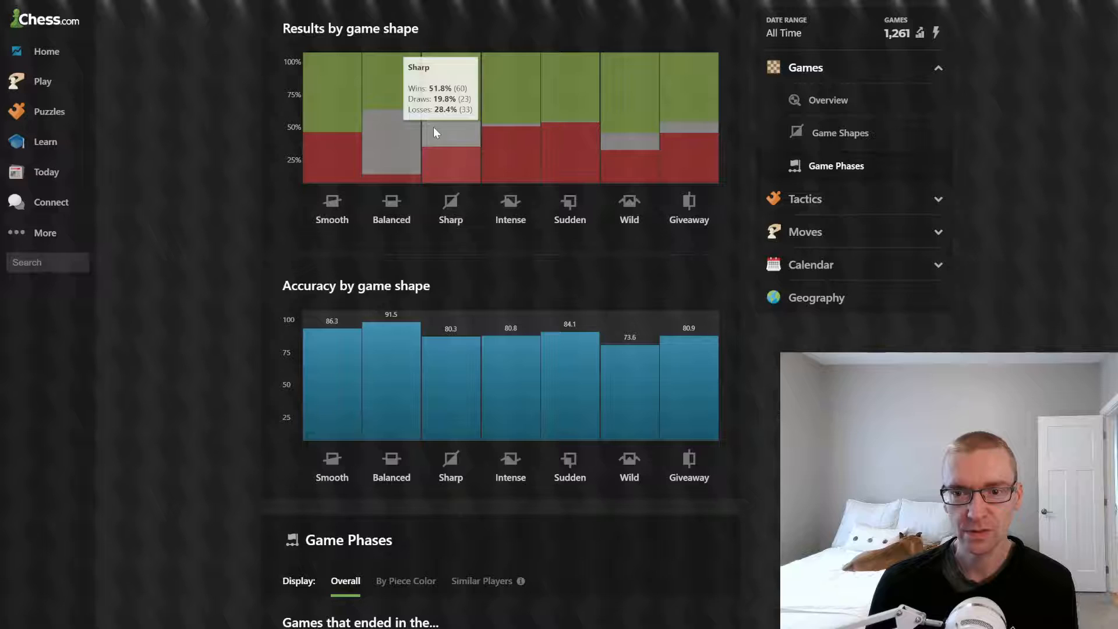
mouse_move(629, 143)
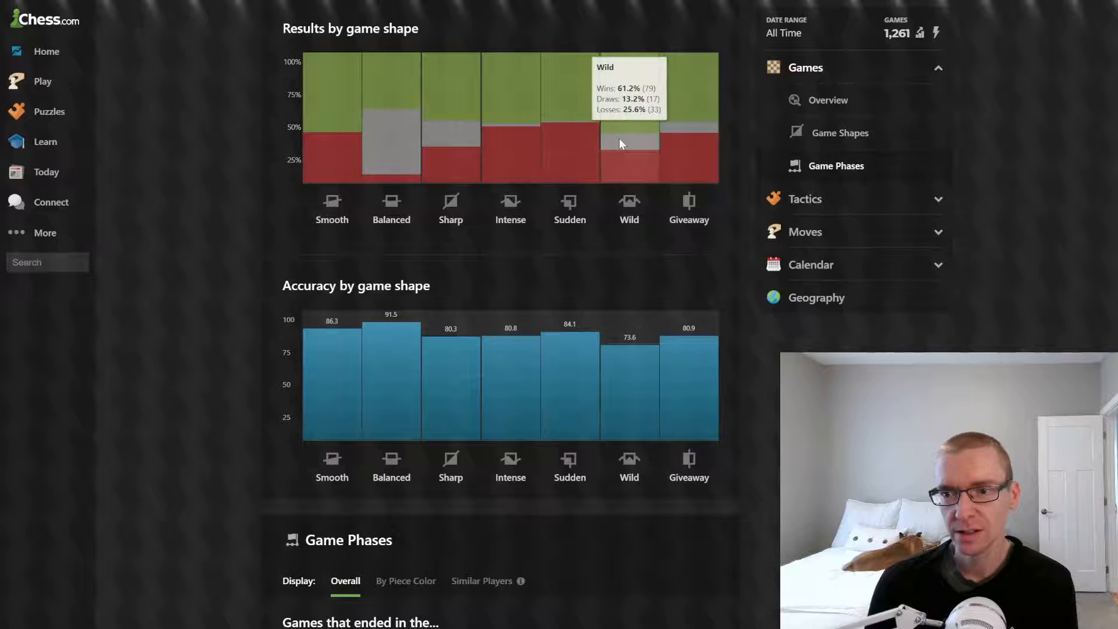
mouse_move(689, 146)
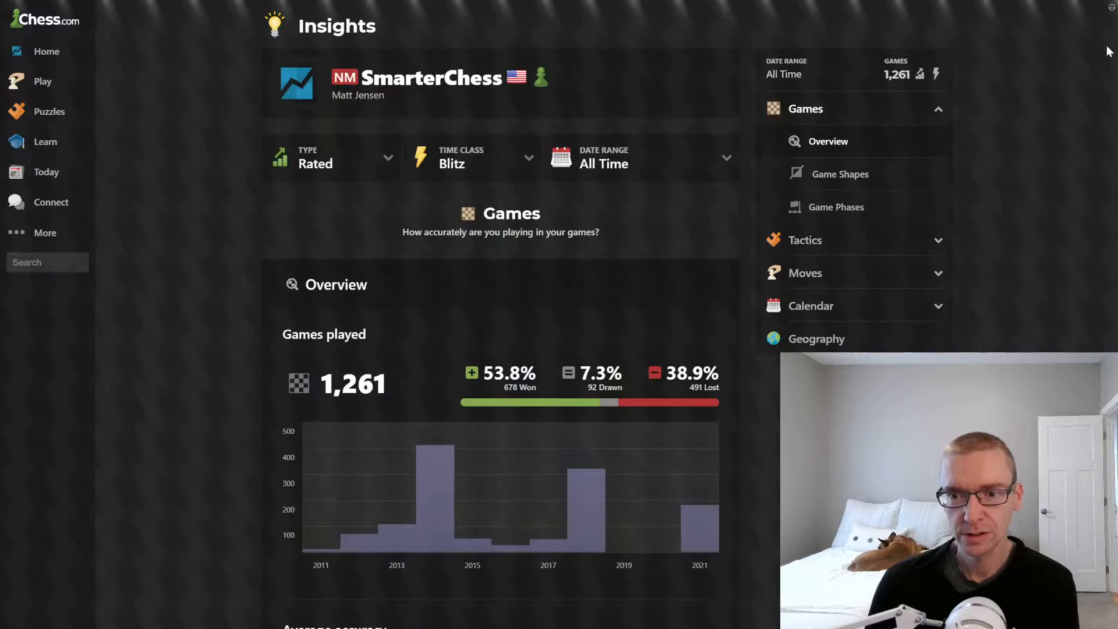
left_click(835, 207)
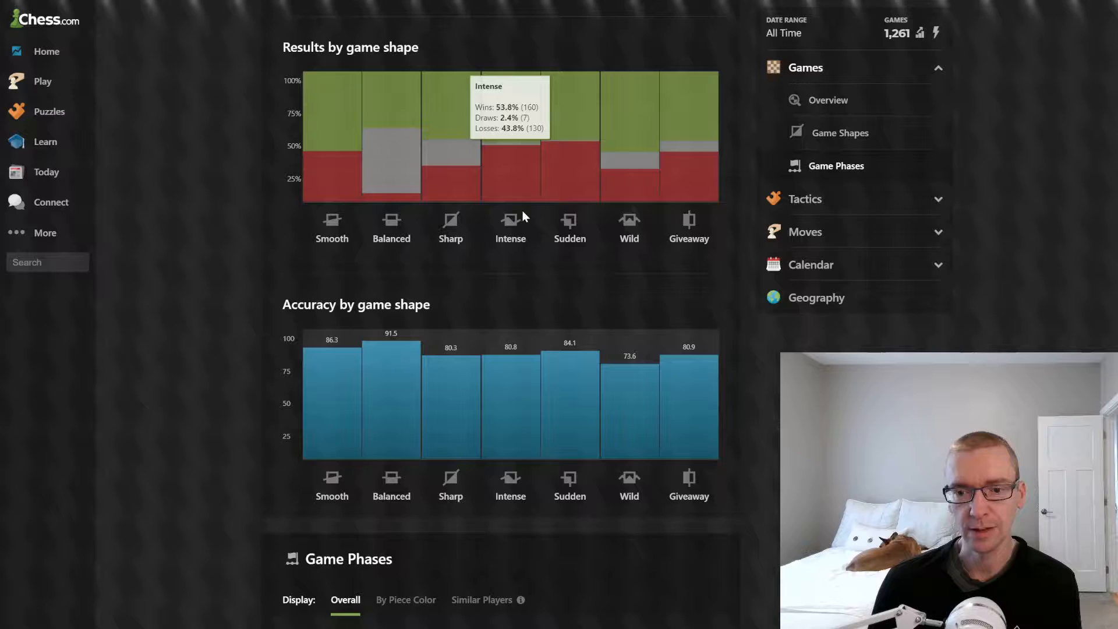
scroll("down", 3)
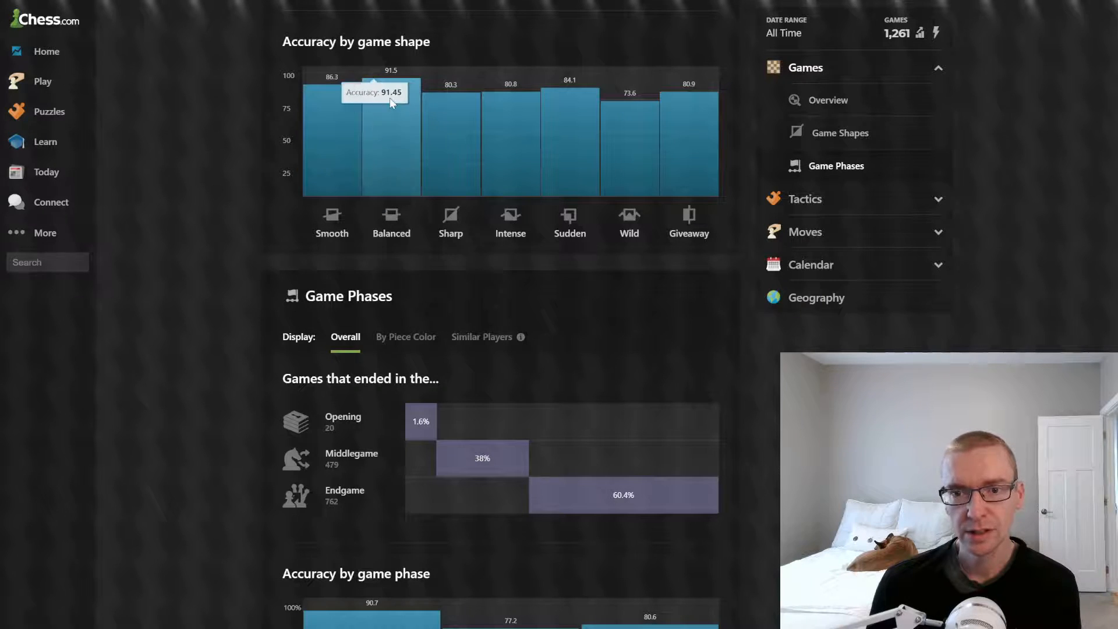
scroll("down", 3)
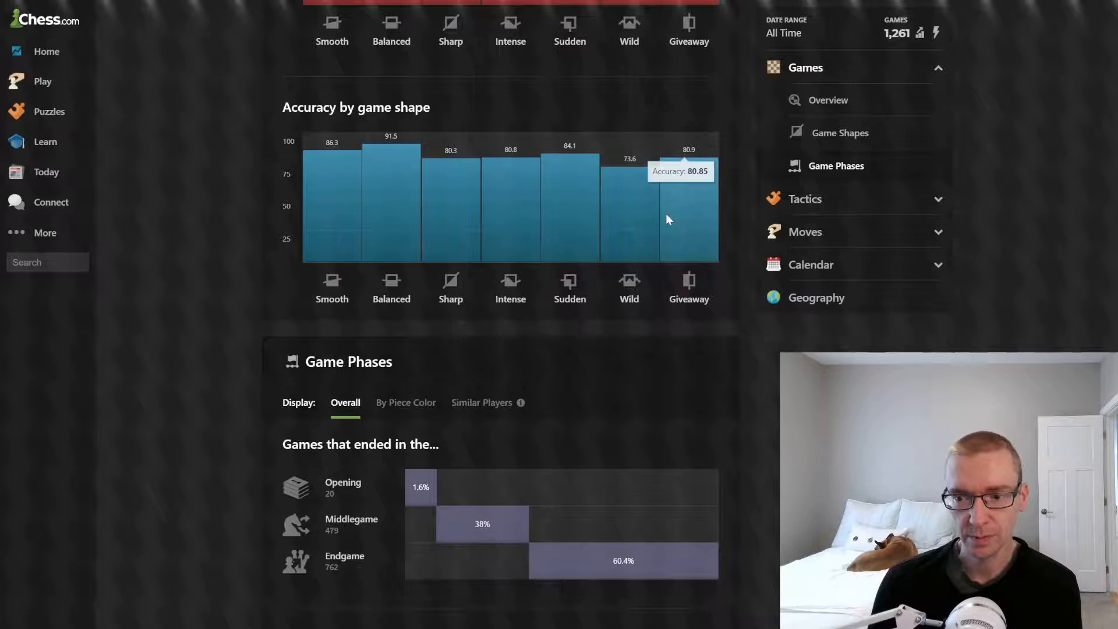
scroll("down", 3)
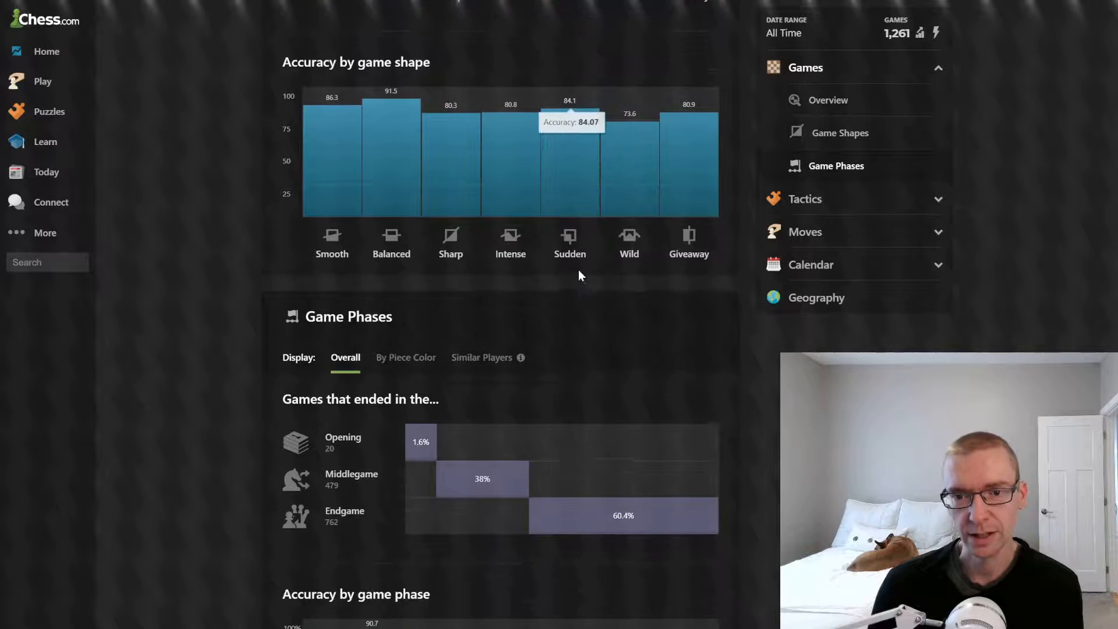
scroll("down", 3)
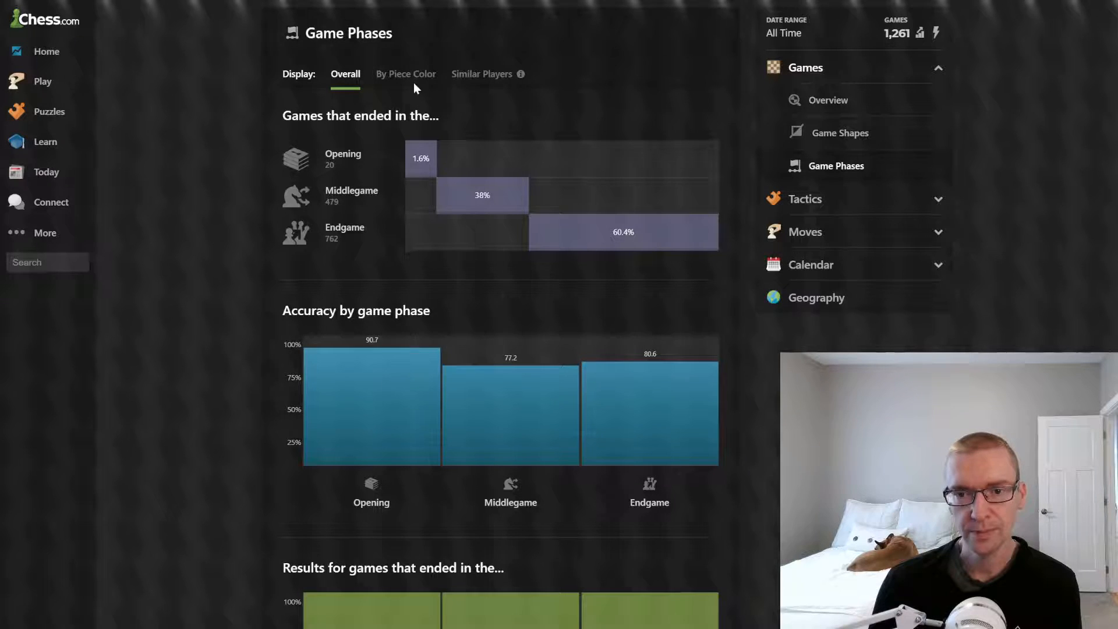
Show game-phase stats by piece color, then against similar players (opening 90.7 vs 91.7).
left_click(406, 73)
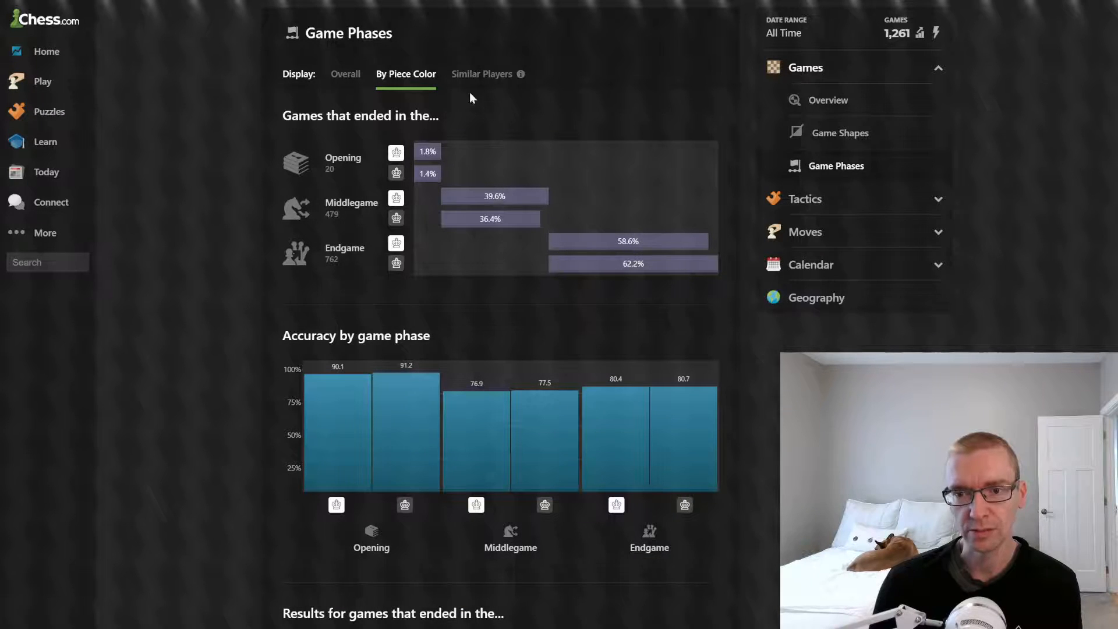
left_click(483, 73)
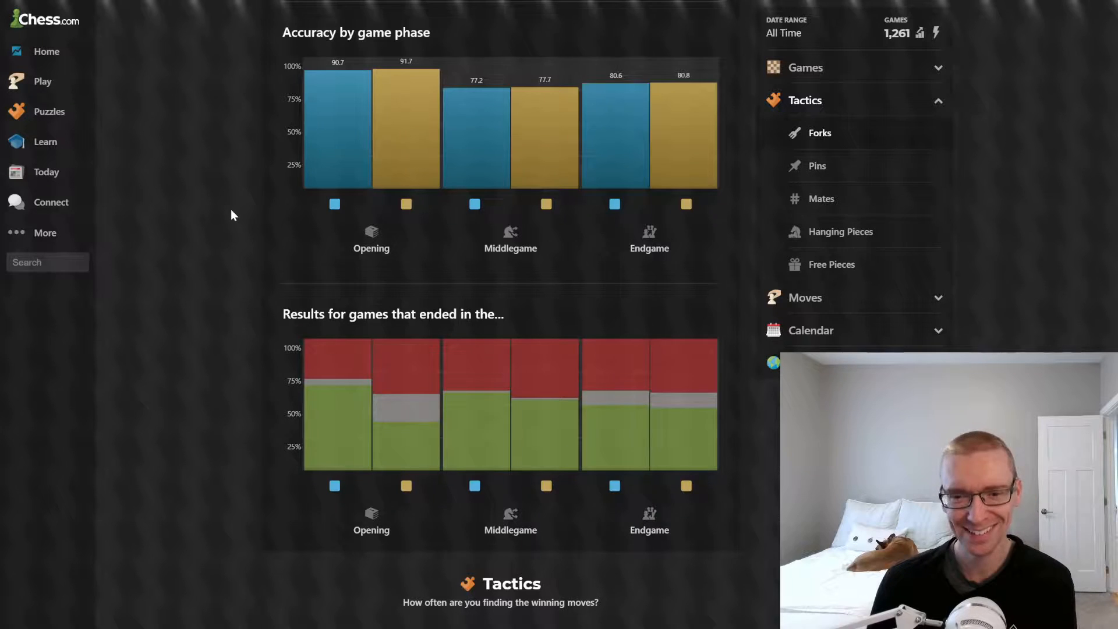
scroll("down", 3)
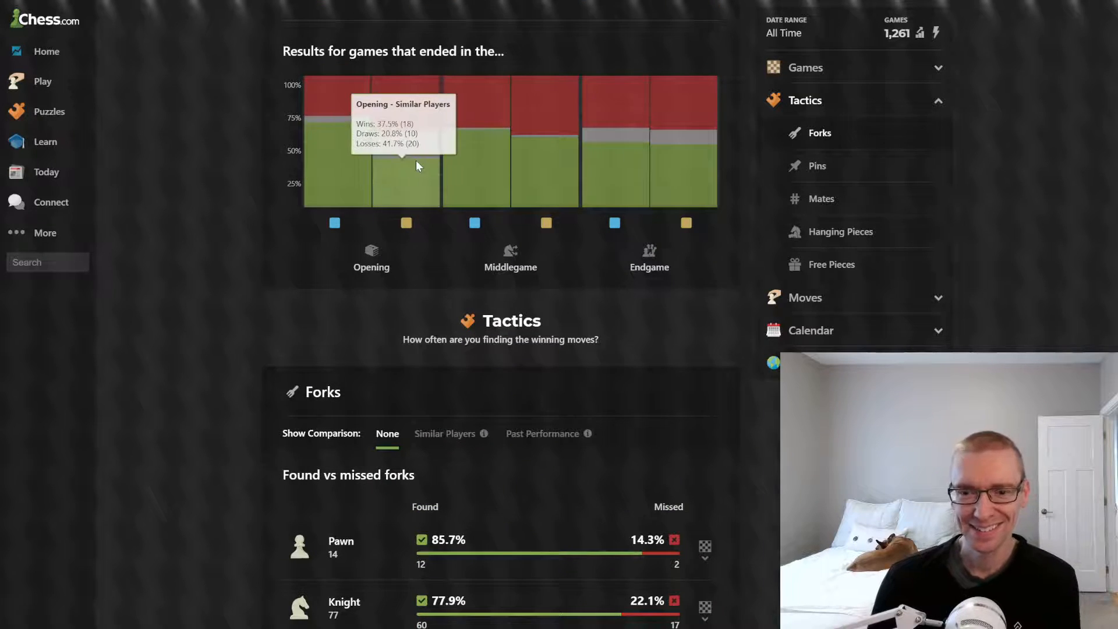
mouse_move(645, 234)
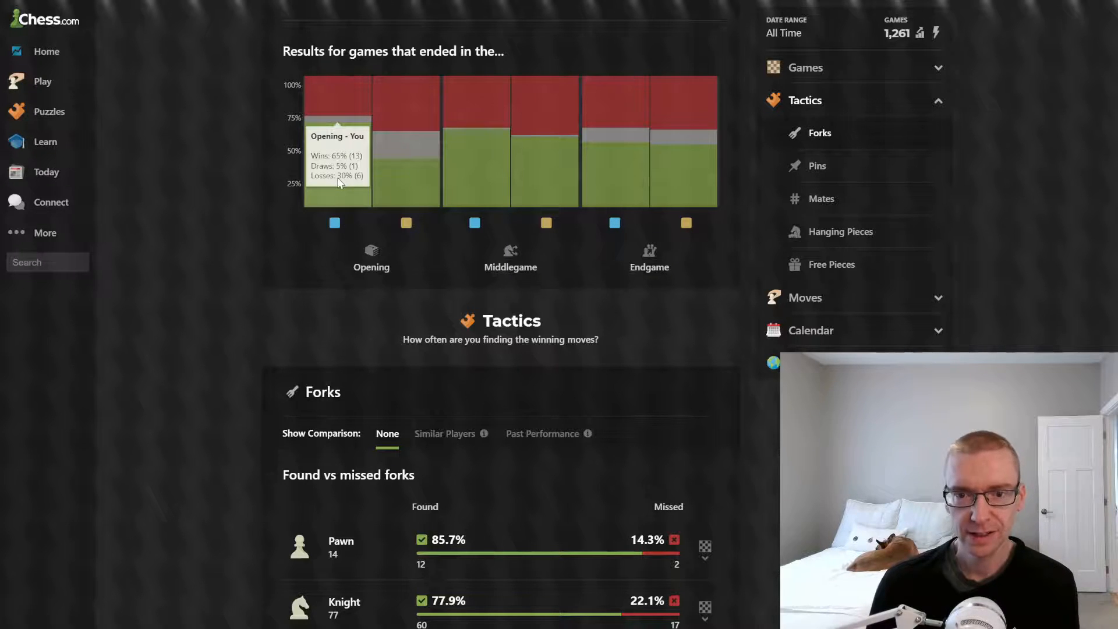
mouse_move(360, 194)
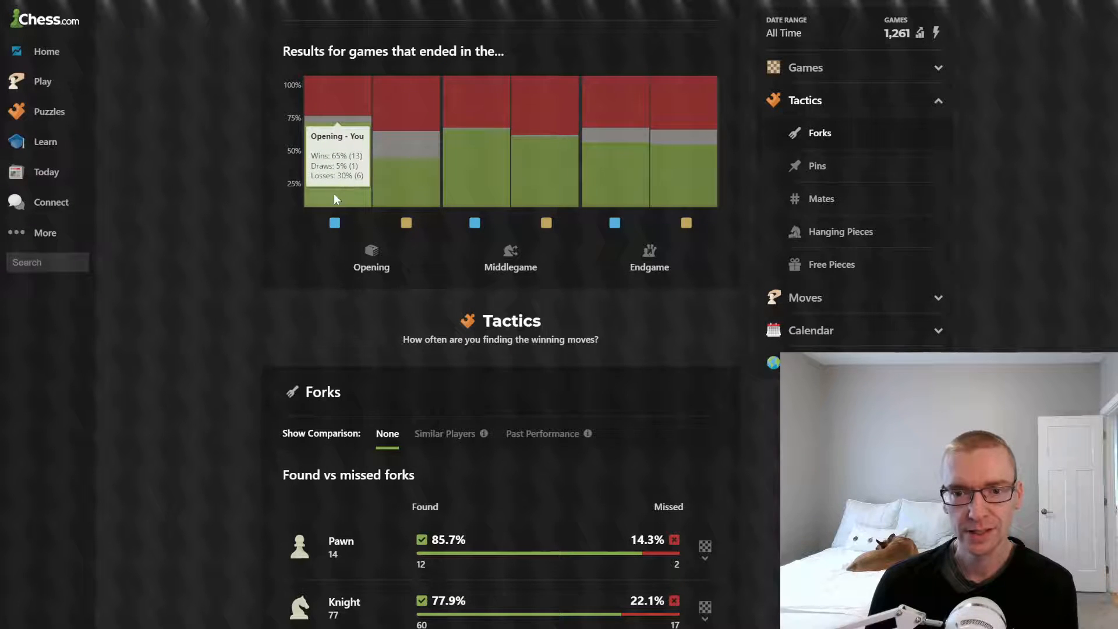
mouse_move(407, 186)
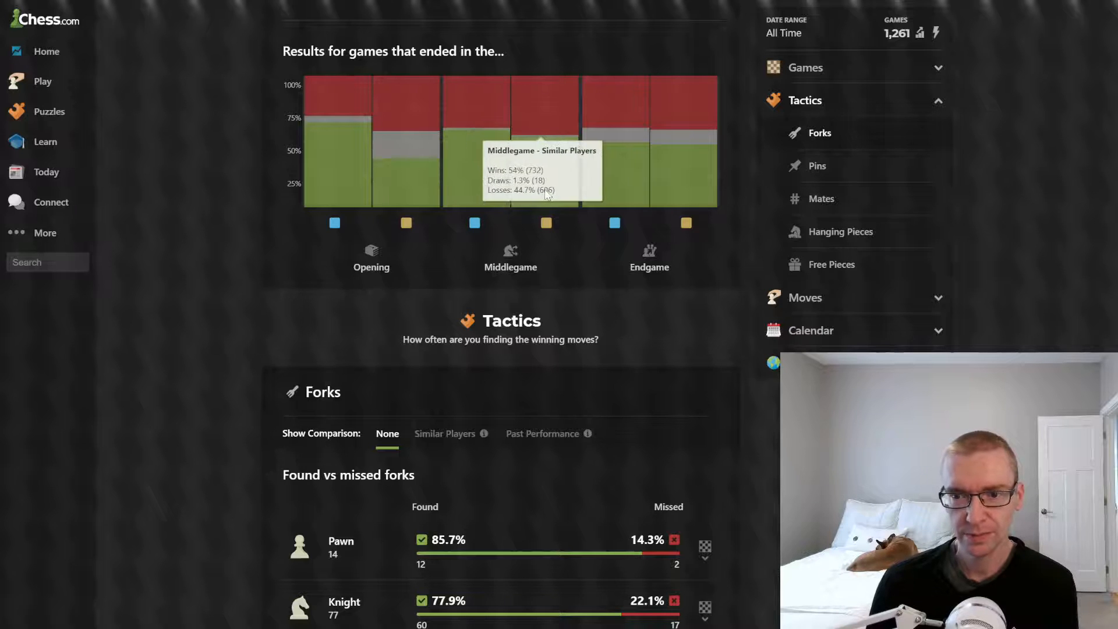
mouse_move(610, 187)
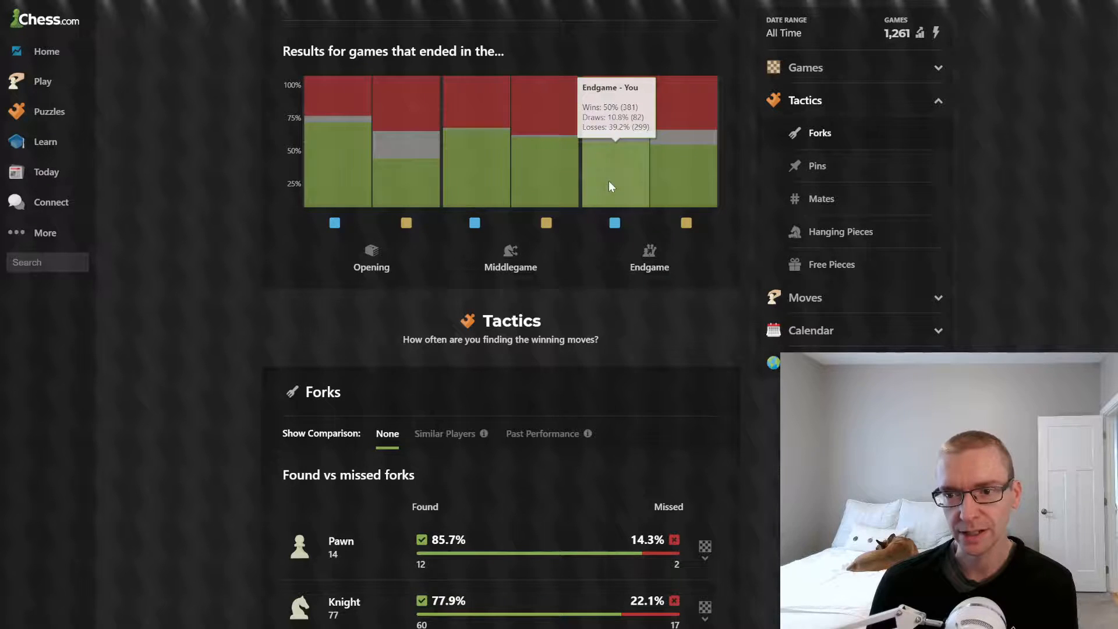
mouse_move(357, 157)
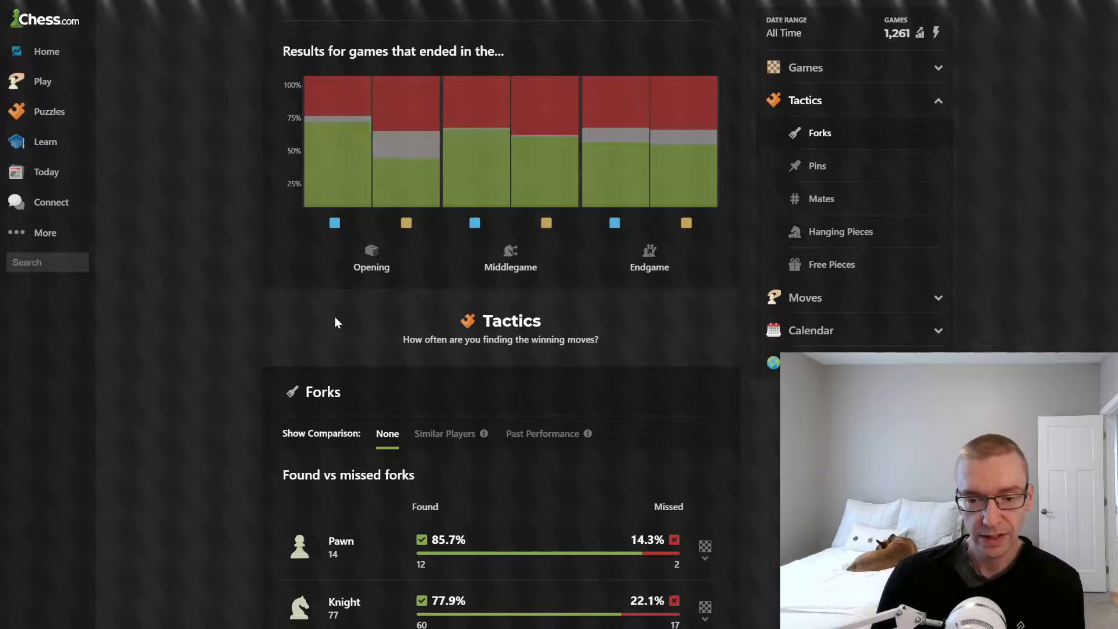
Compare fork-finding rates with similar players and continue down to the Pins breakdown.
scroll("down", 3)
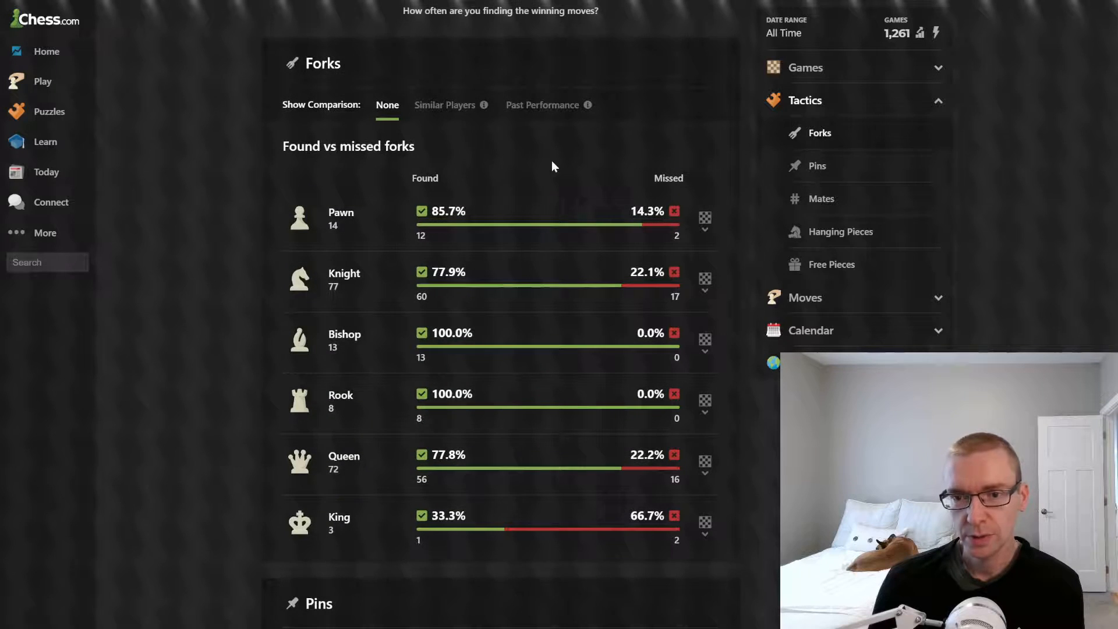
left_click(444, 105)
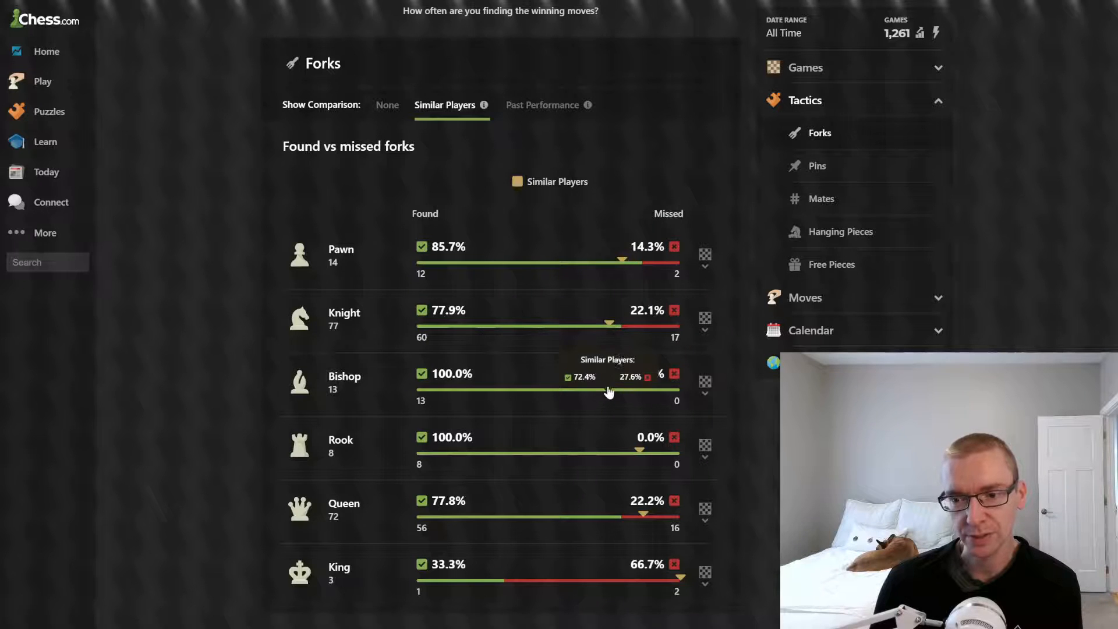
mouse_move(610, 327)
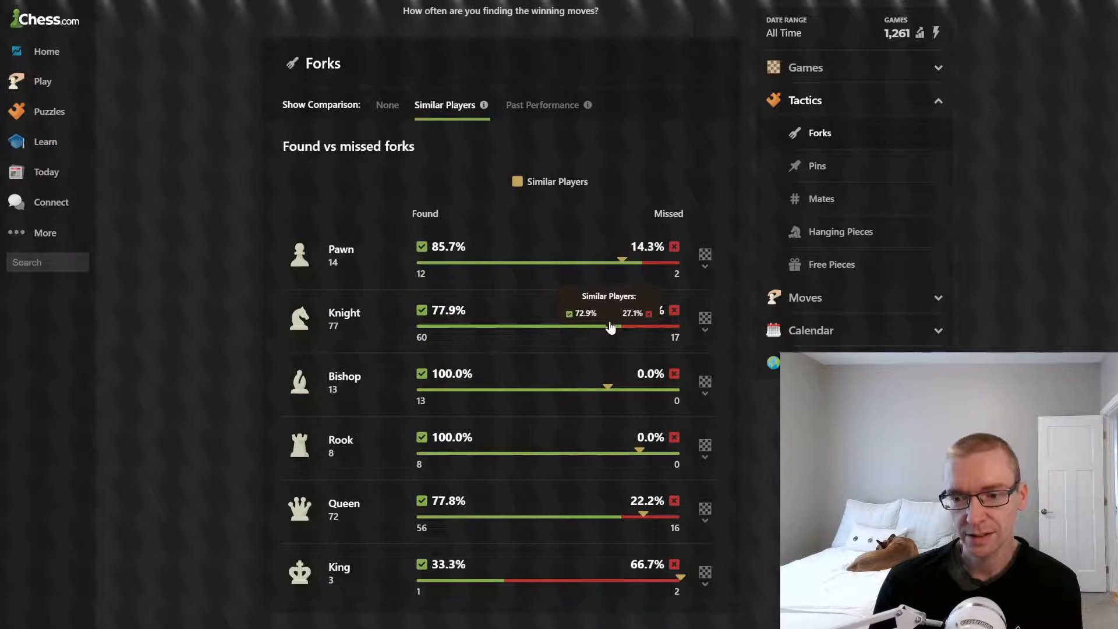
mouse_move(610, 391)
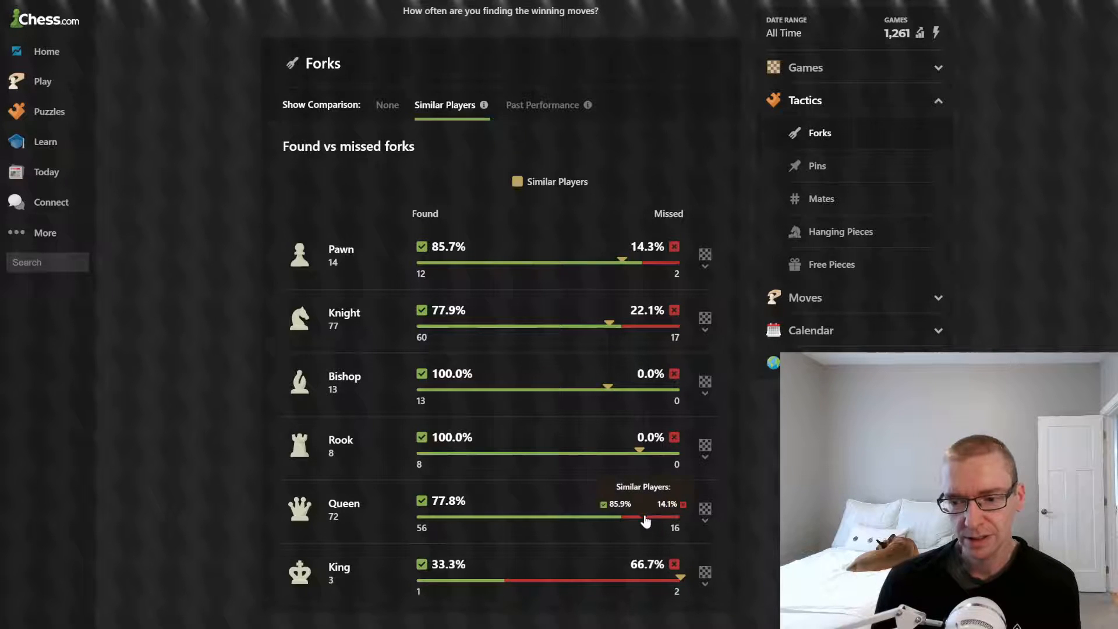
mouse_move(675, 606)
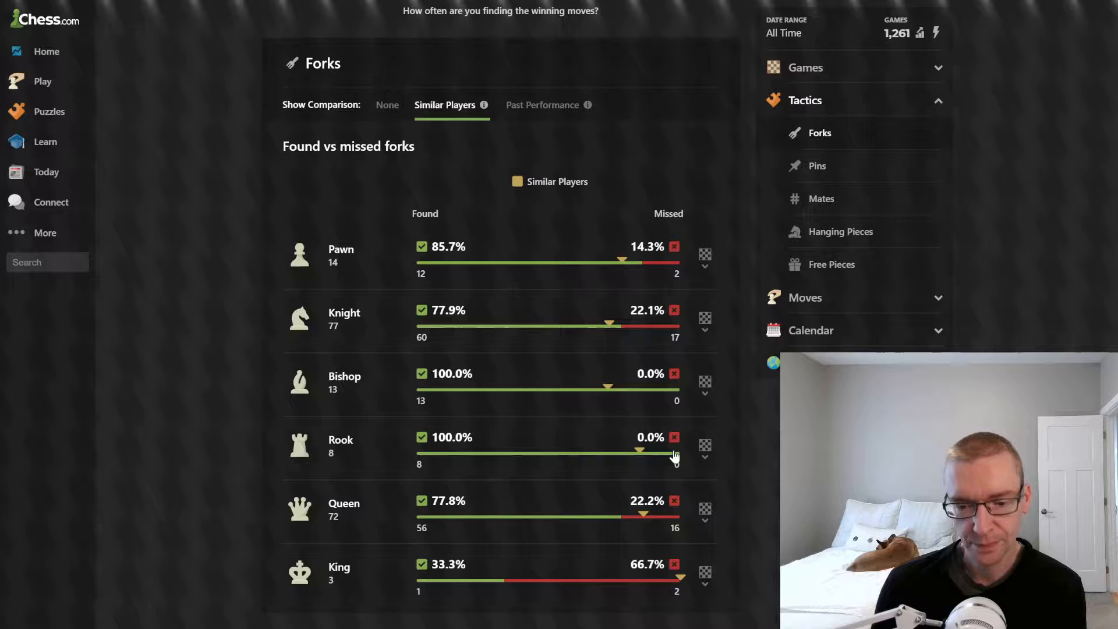
scroll("down", 3)
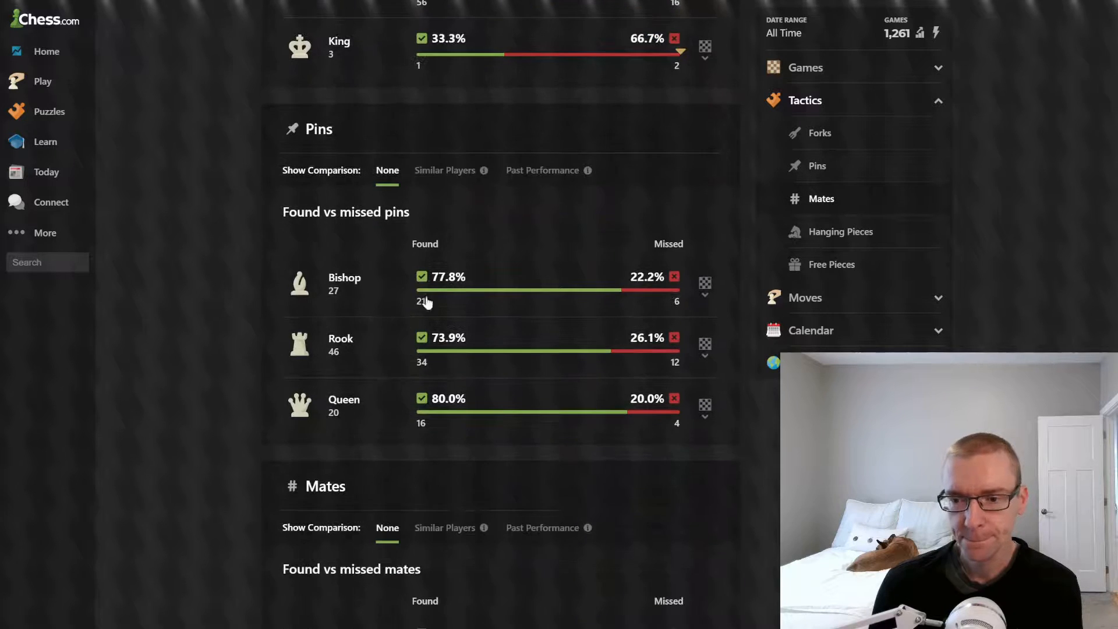
Compare pin-finding rates with similar players and move down to the mates section.
left_click(444, 169)
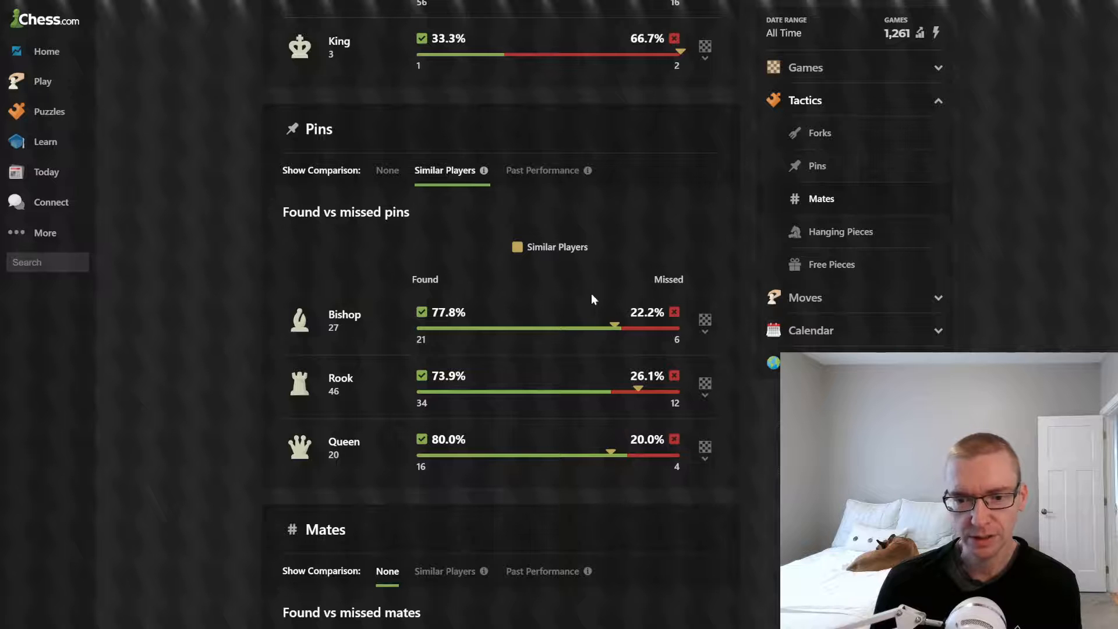
scroll("down", 3)
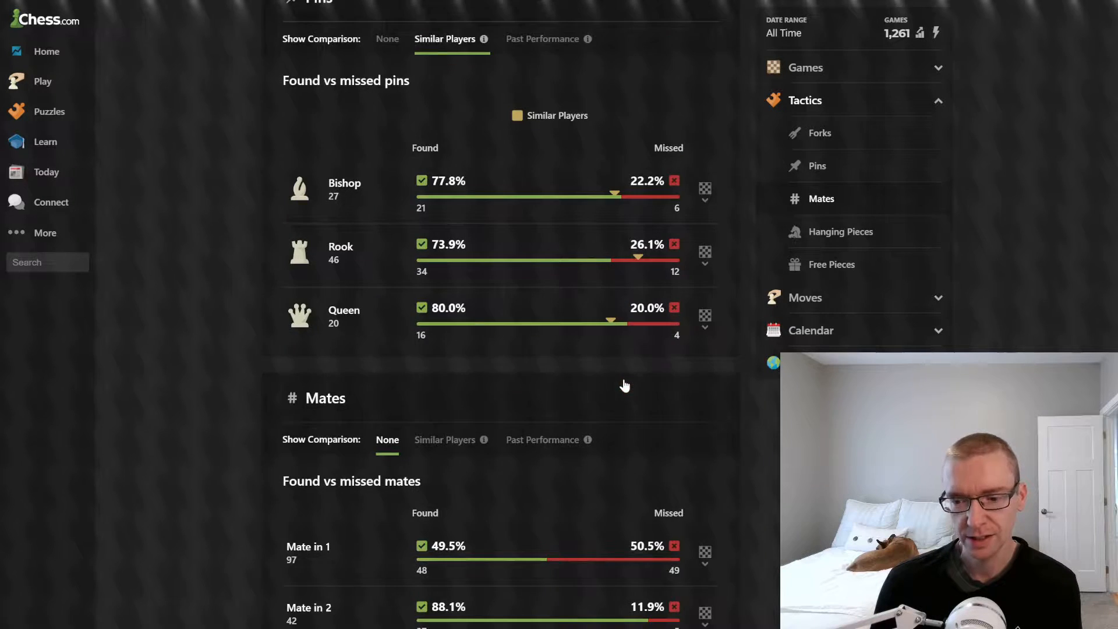
scroll("down", 3)
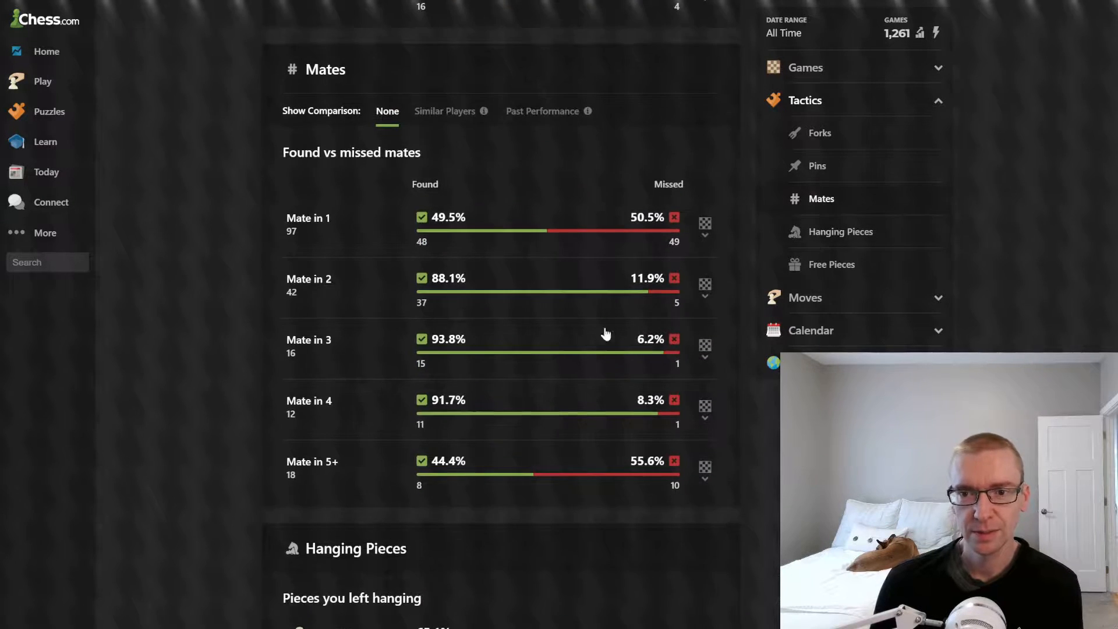
Compare mate-finding rates with similar players and hide the example mate-in-1 positions.
left_click(444, 111)
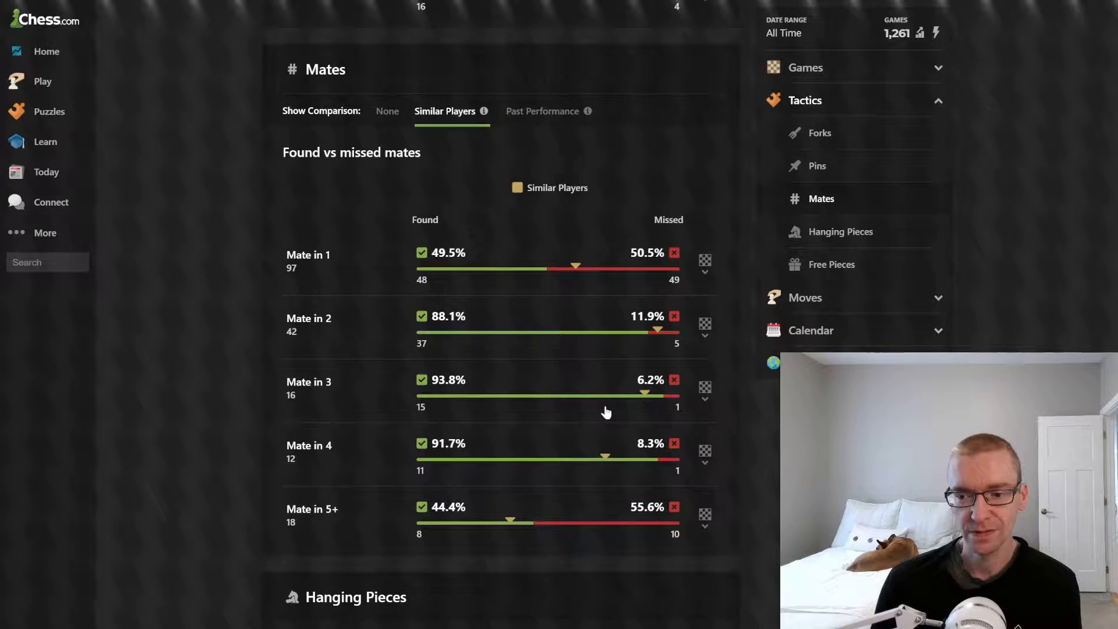
mouse_move(597, 274)
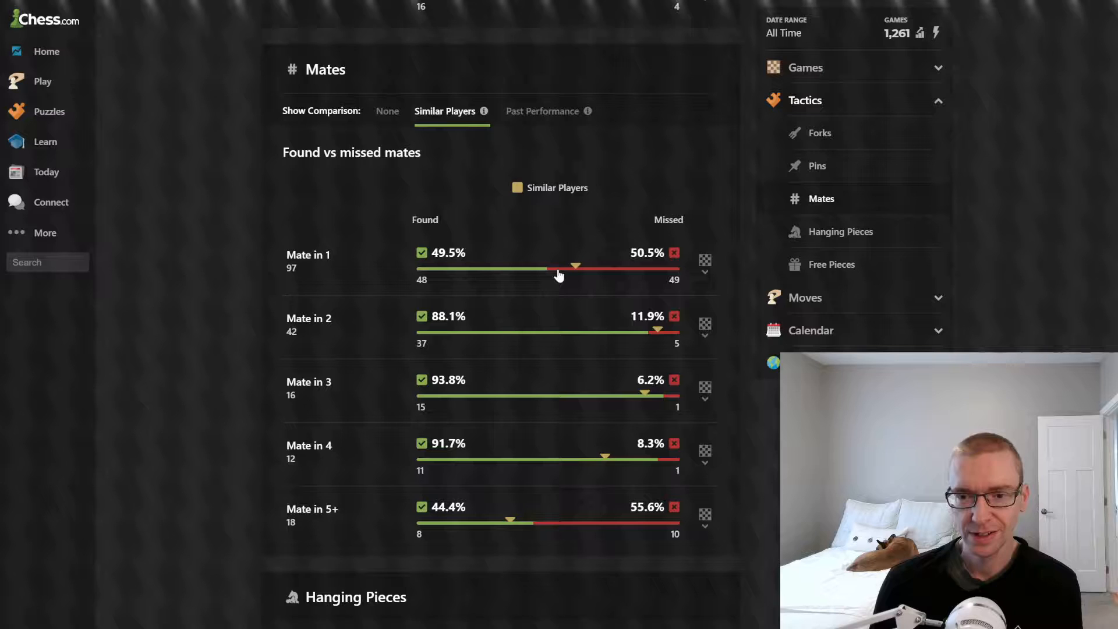
left_click(705, 262)
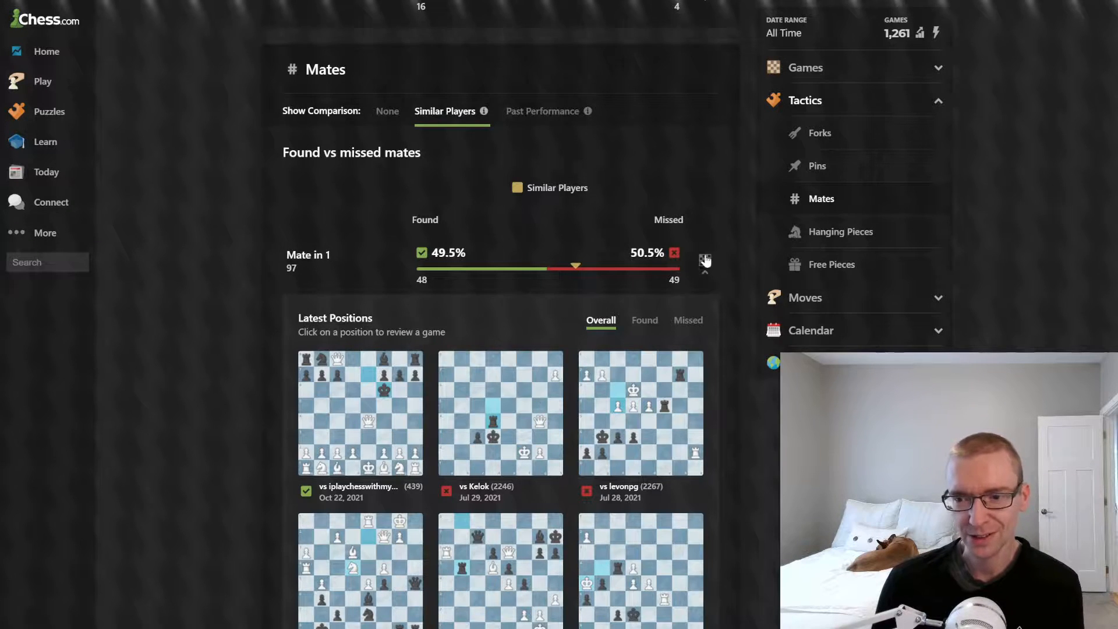
left_click(705, 259)
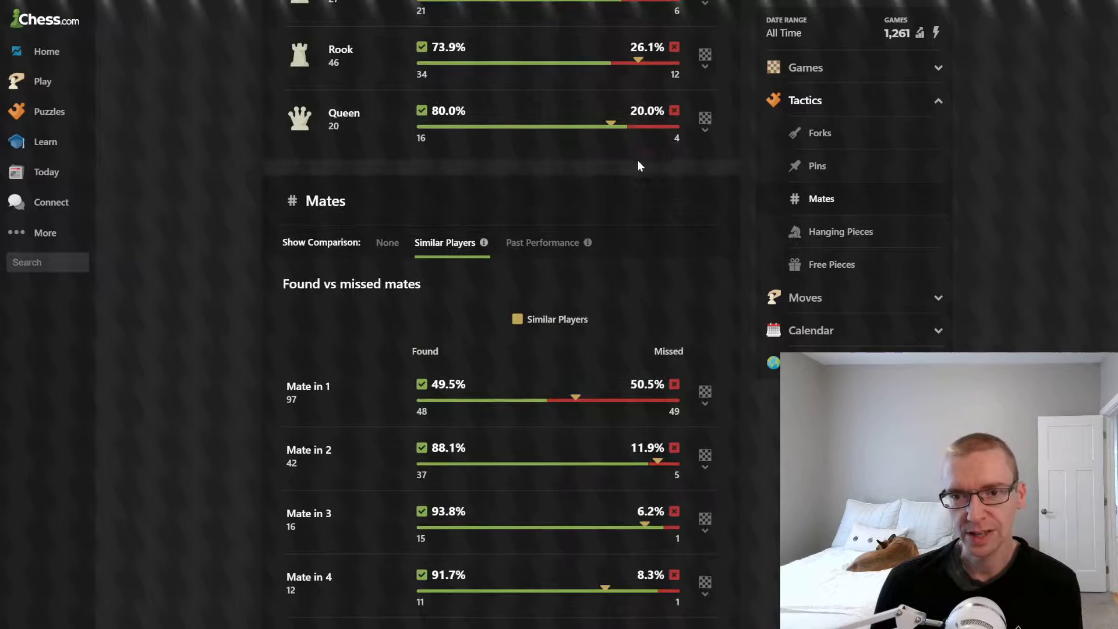
Scroll past Hanging Pieces to Free Pieces and compare them with similar players (pawns 83.9% vs 84.3%).
scroll("down", 3)
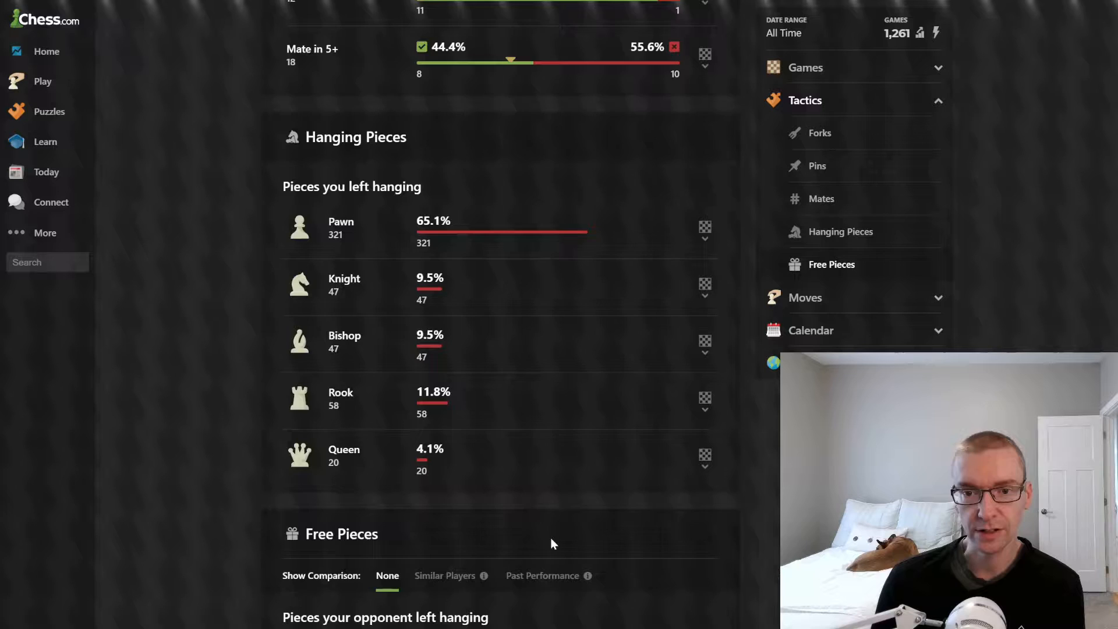
scroll("down", 3)
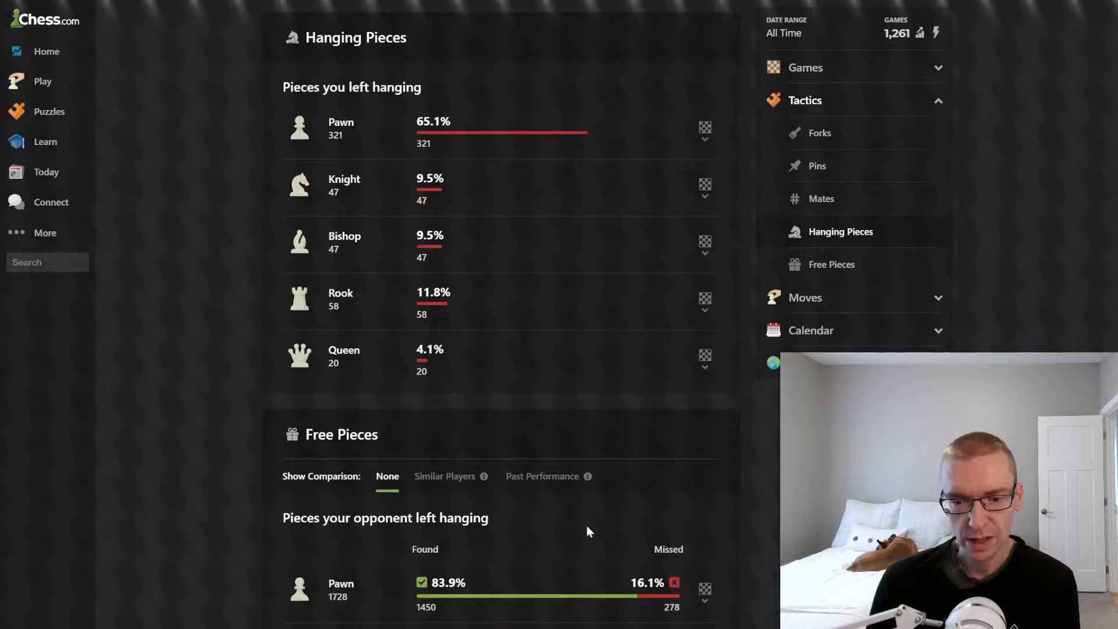
scroll("down", 3)
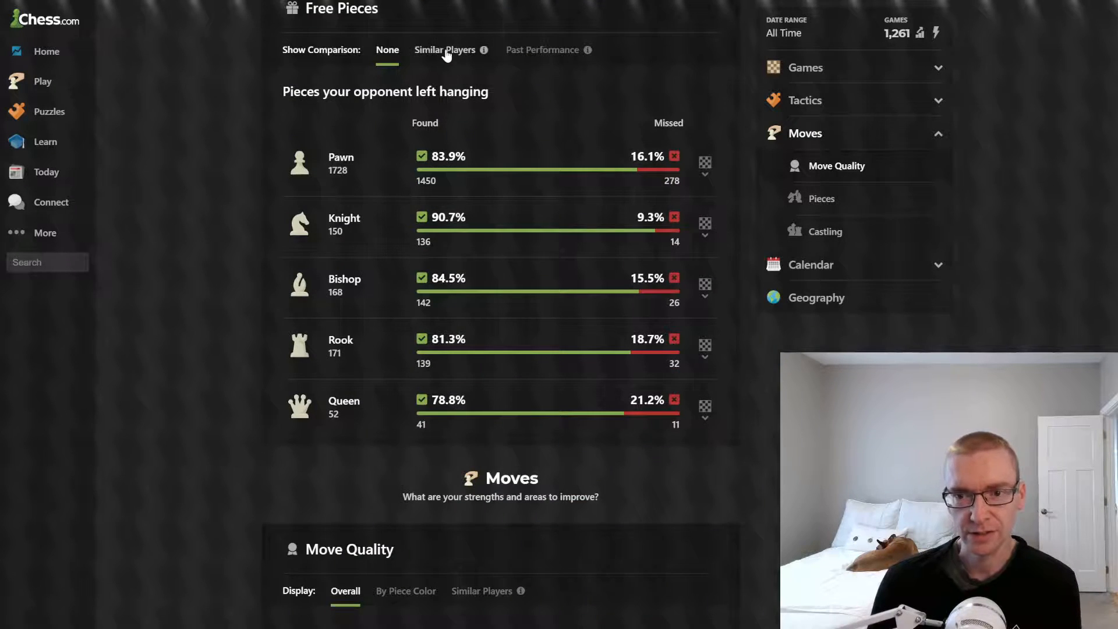
left_click(445, 49)
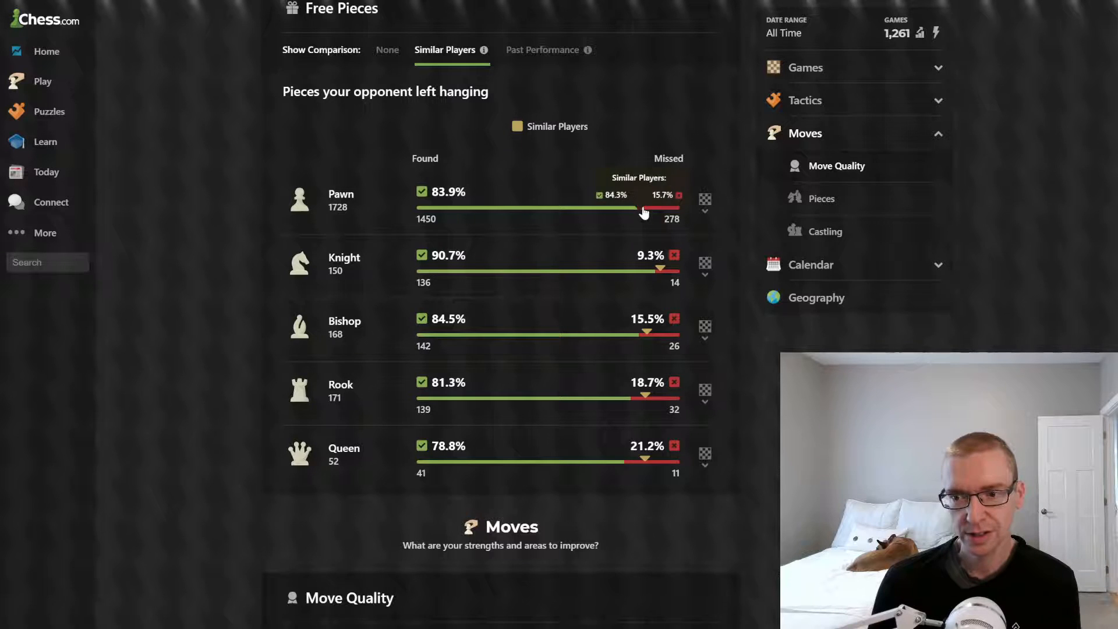
mouse_move(652, 255)
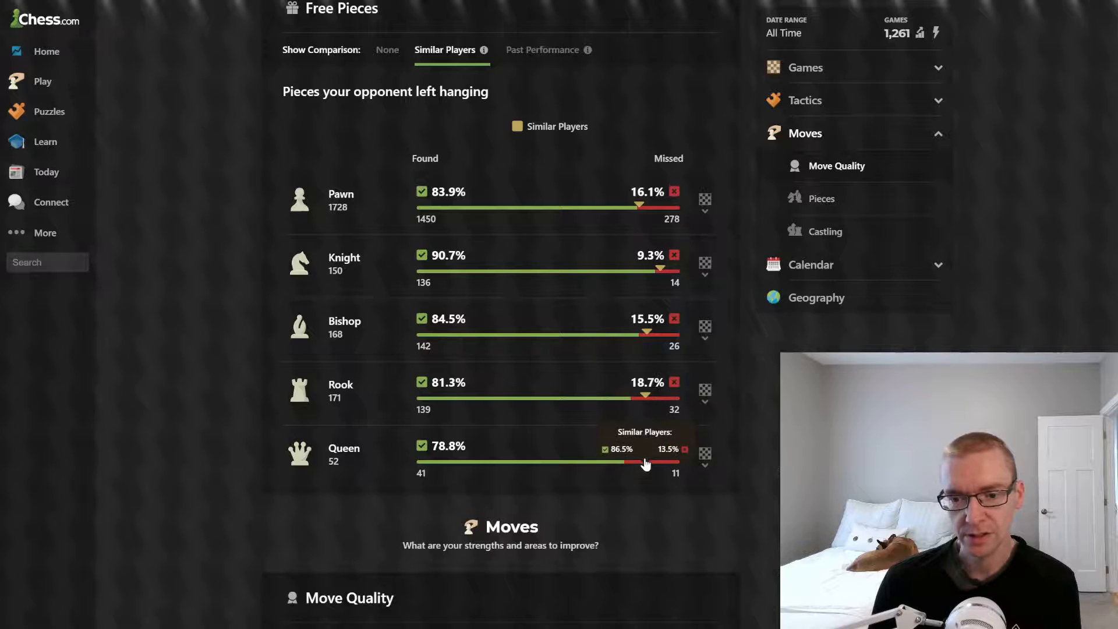
mouse_move(659, 273)
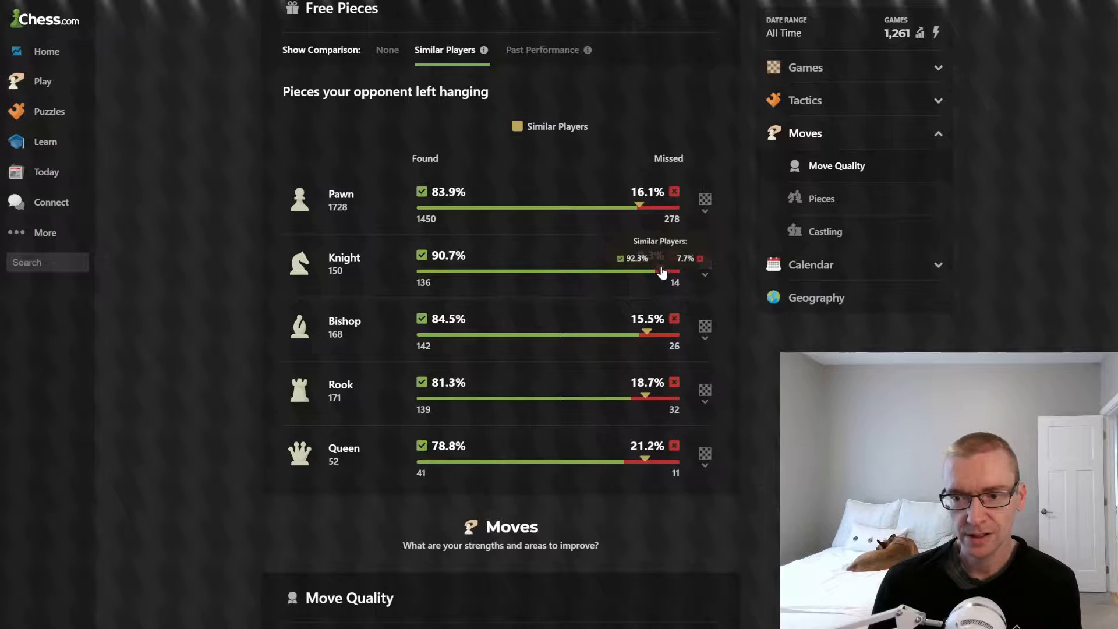
mouse_move(636, 461)
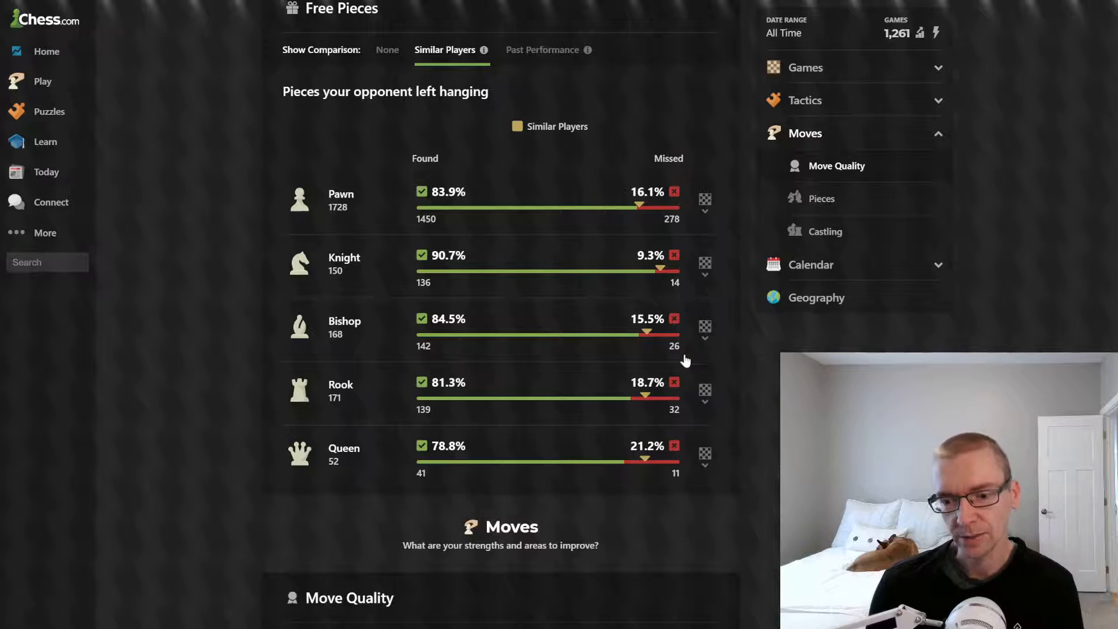
Show Move Quality against similar players, then split by piece color (book moves 10.7% vs 8.7%).
left_click(836, 165)
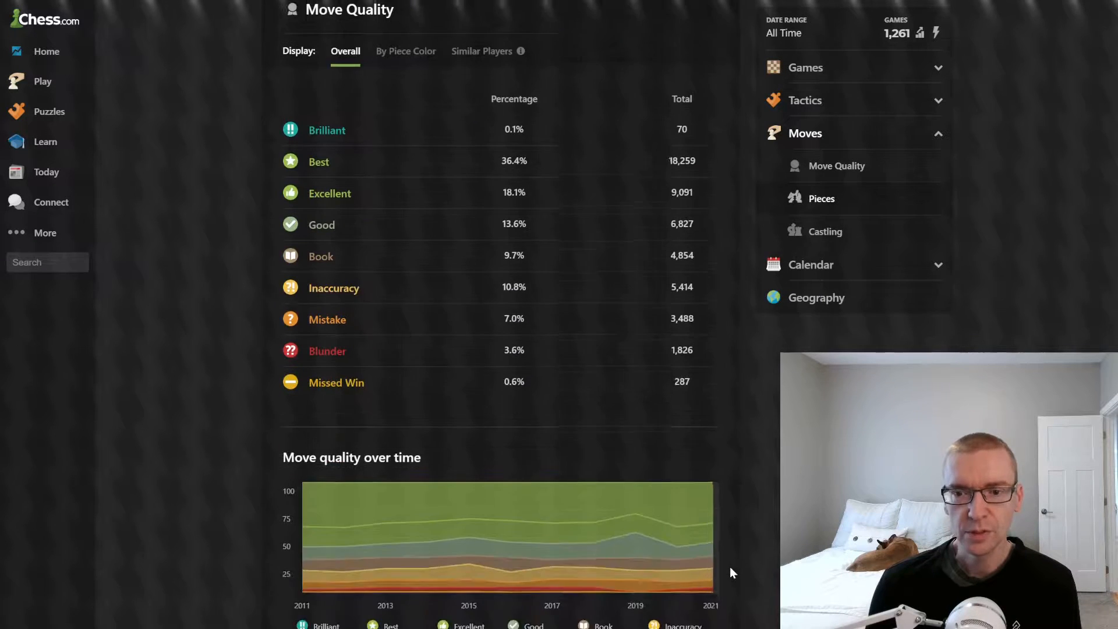
scroll("down", 3)
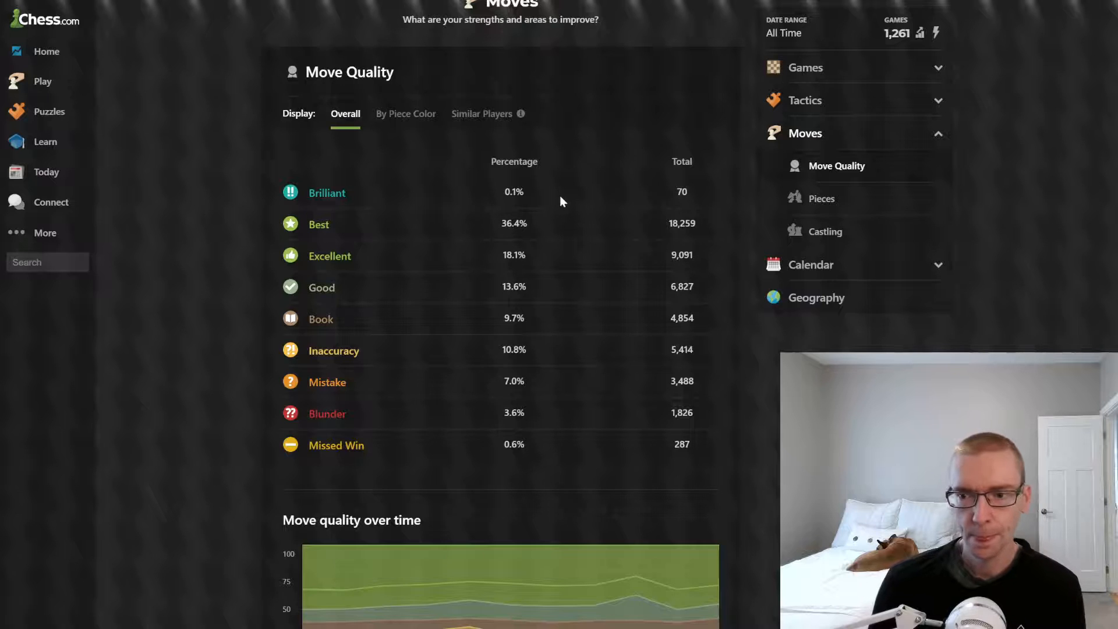
double_click(680, 192)
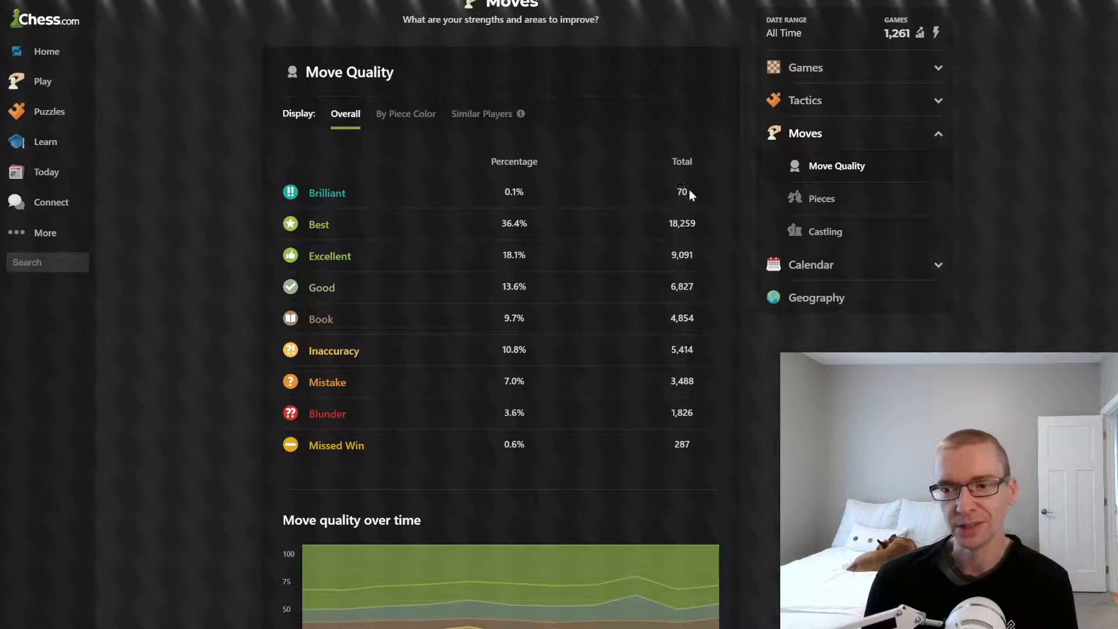
triple_click(327, 193)
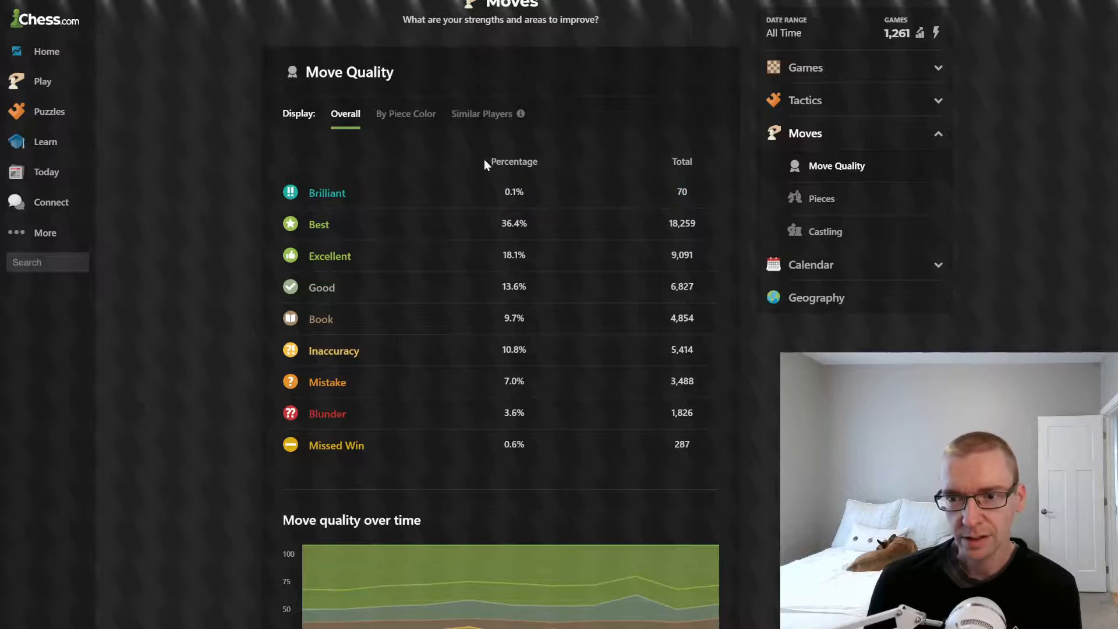
left_click(482, 113)
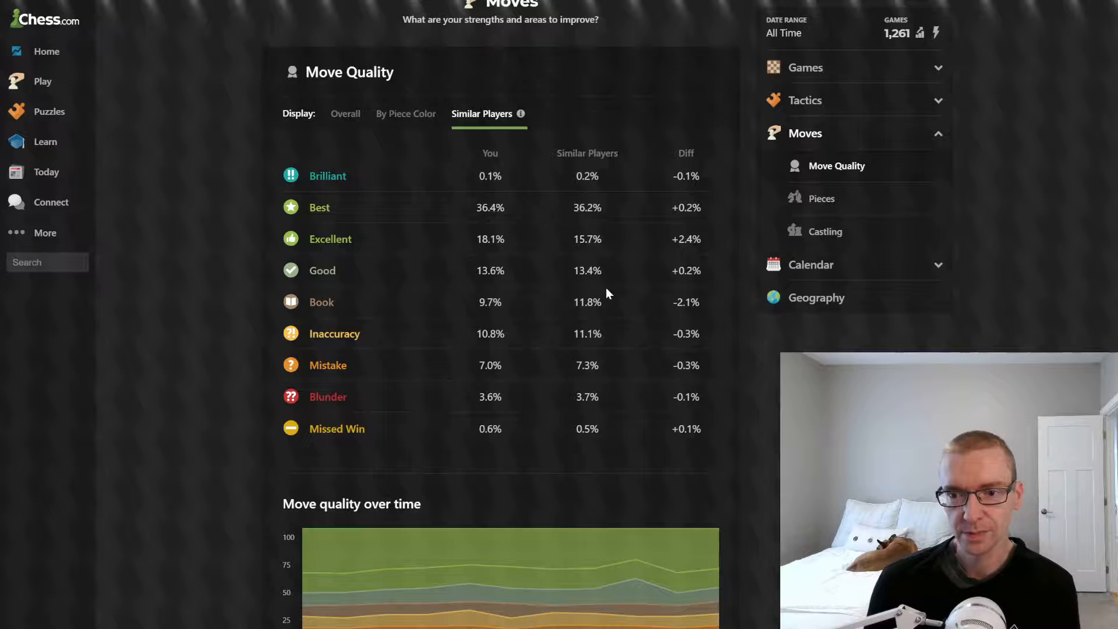
mouse_move(502, 188)
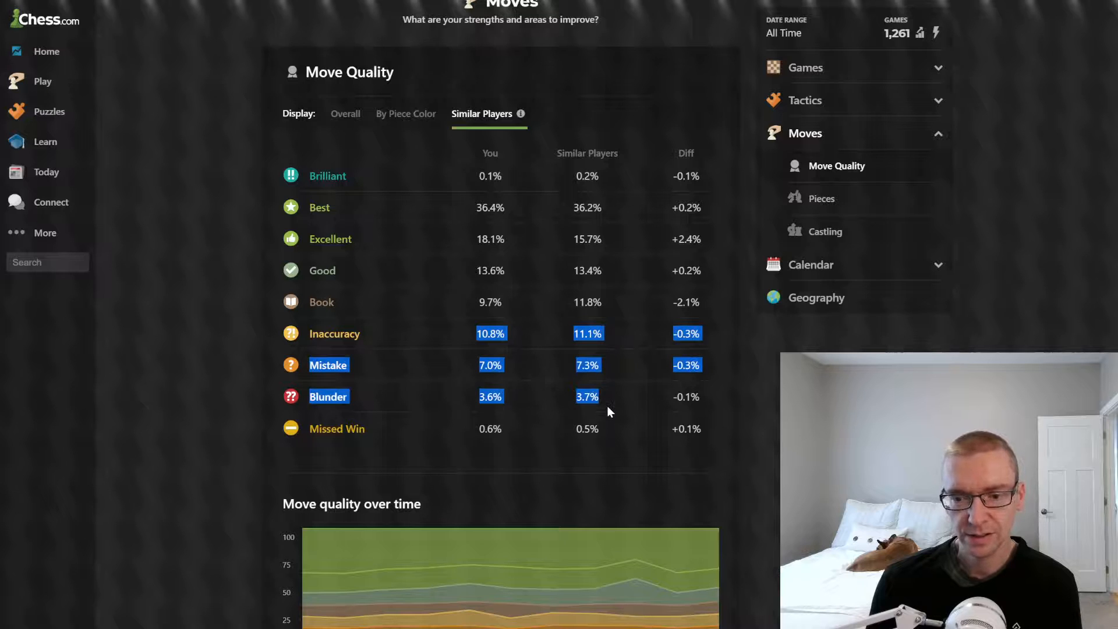
left_click(406, 114)
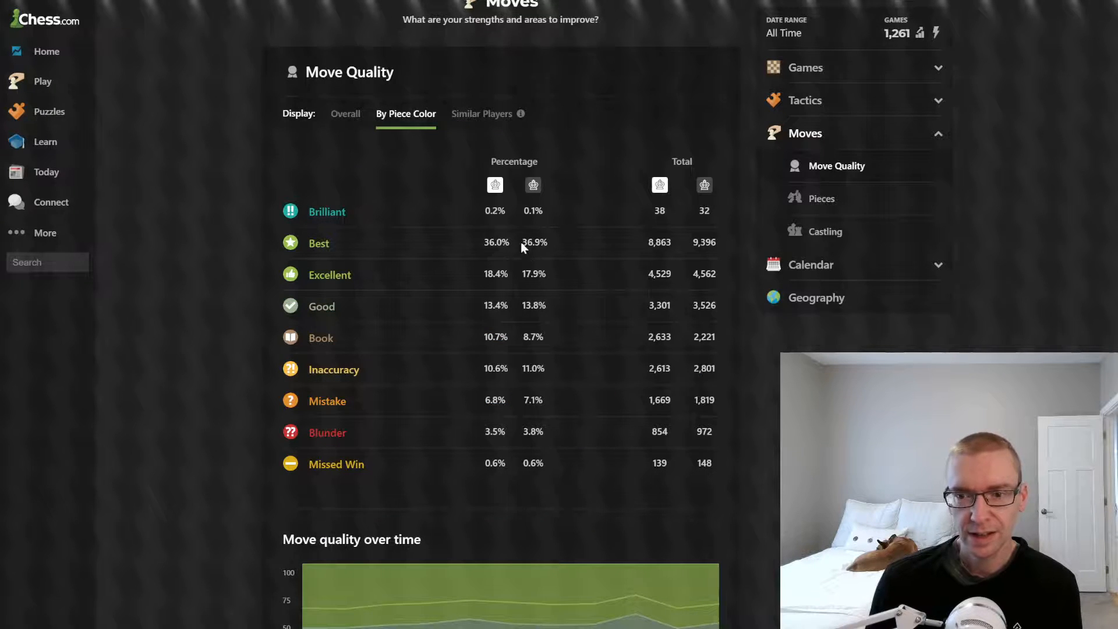
double_click(534, 241)
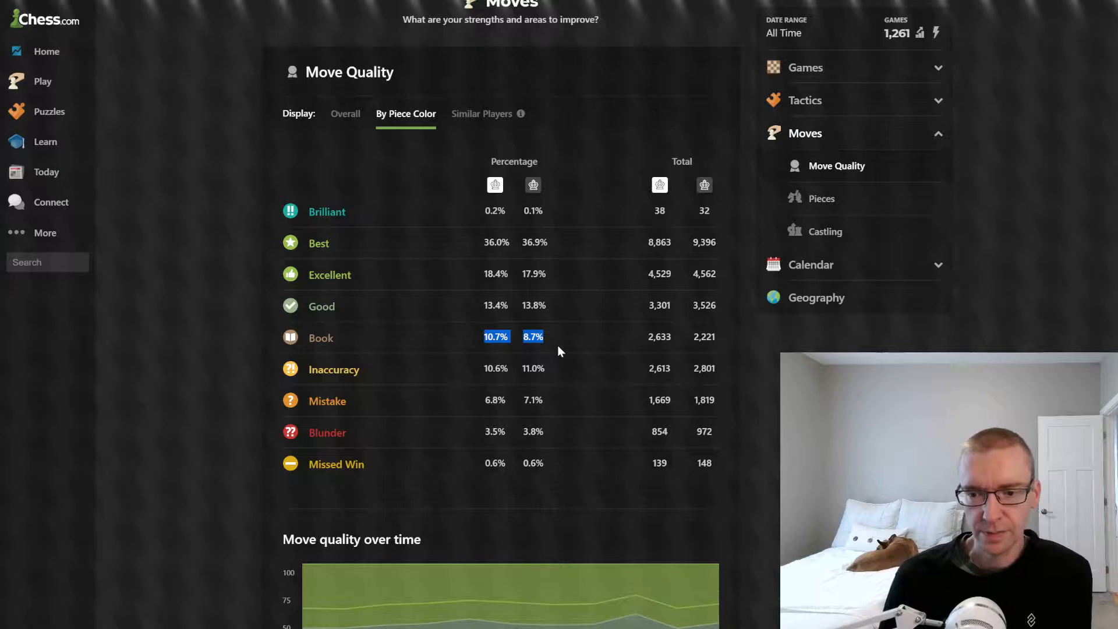
mouse_move(575, 345)
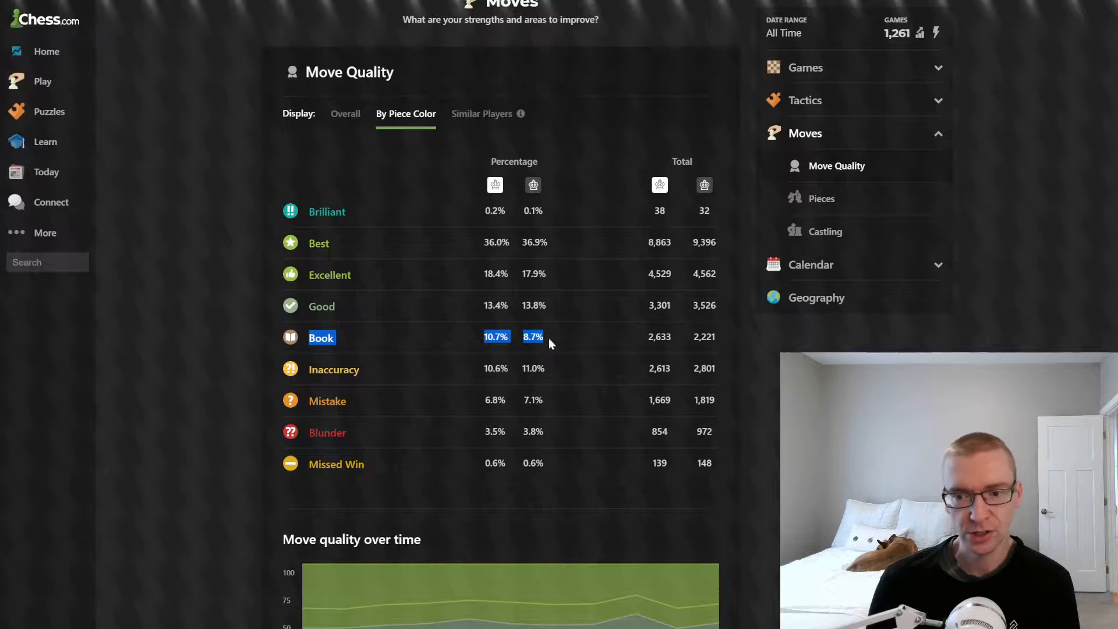
mouse_move(430, 412)
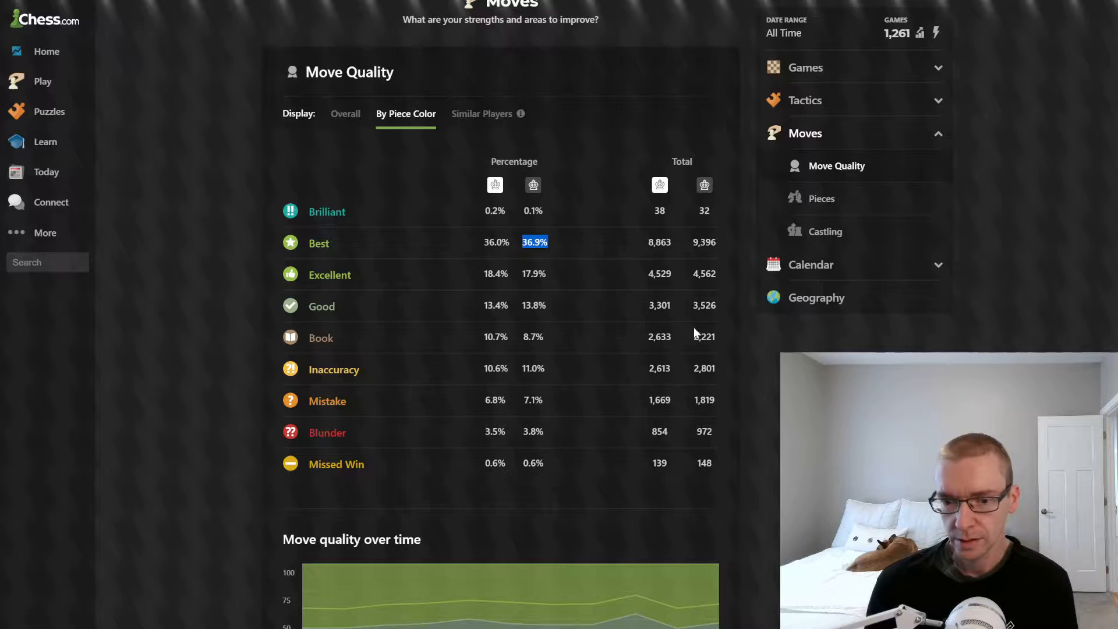
Scroll to the Move quality over time chart and the Pieces section, pawn moves 27.3%.
scroll("down", 3)
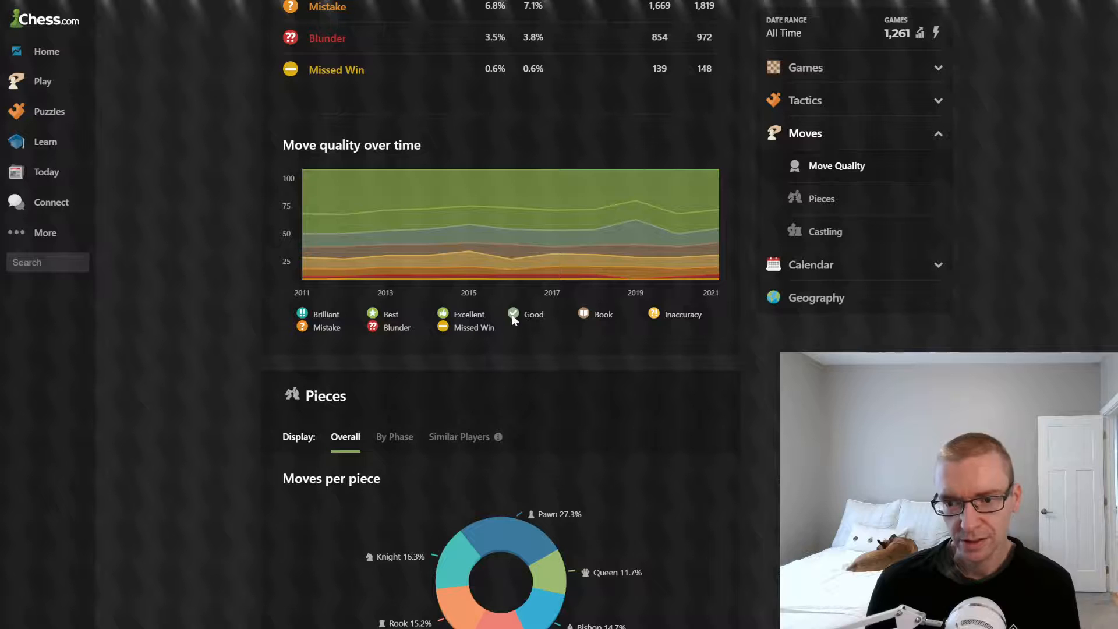
mouse_move(635, 243)
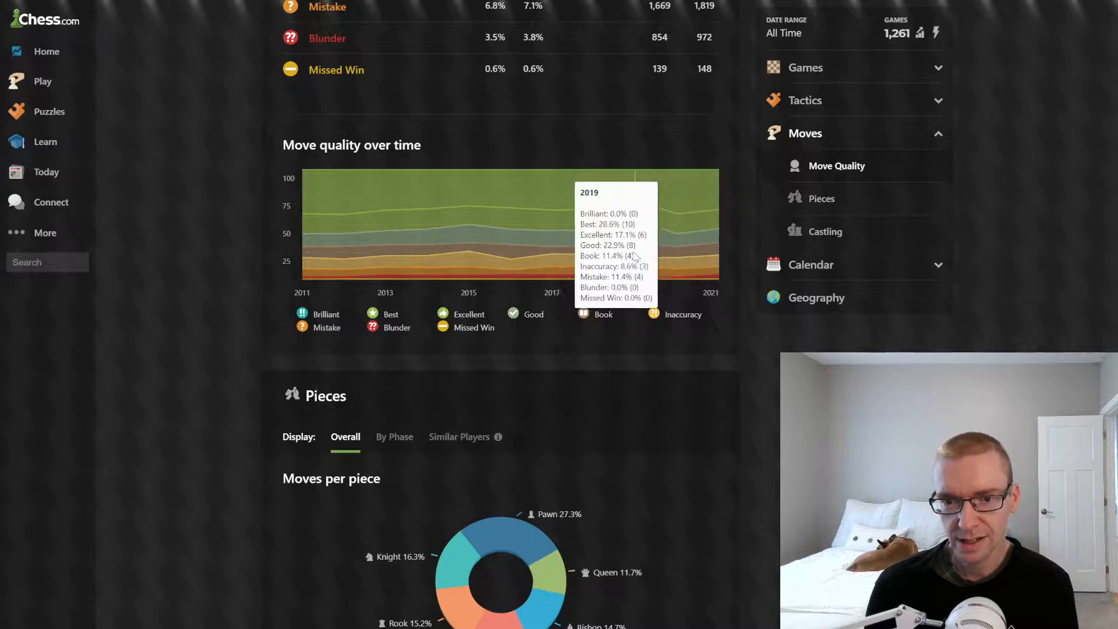
mouse_move(730, 268)
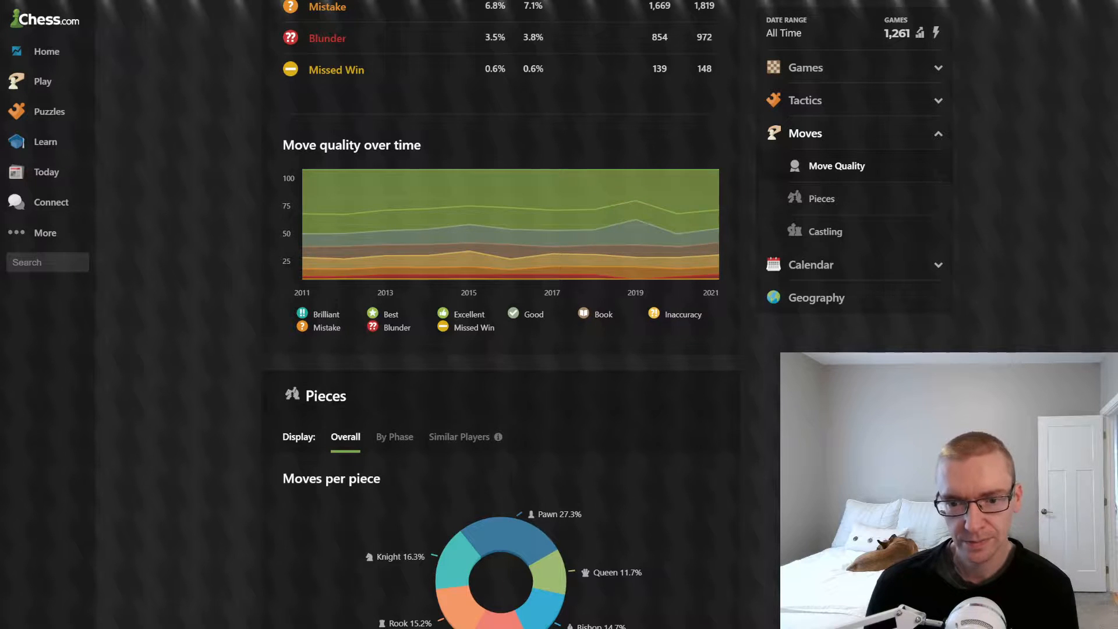
View piece usage and per-piece accuracy by game phase, then against similar players.
scroll("down", 3)
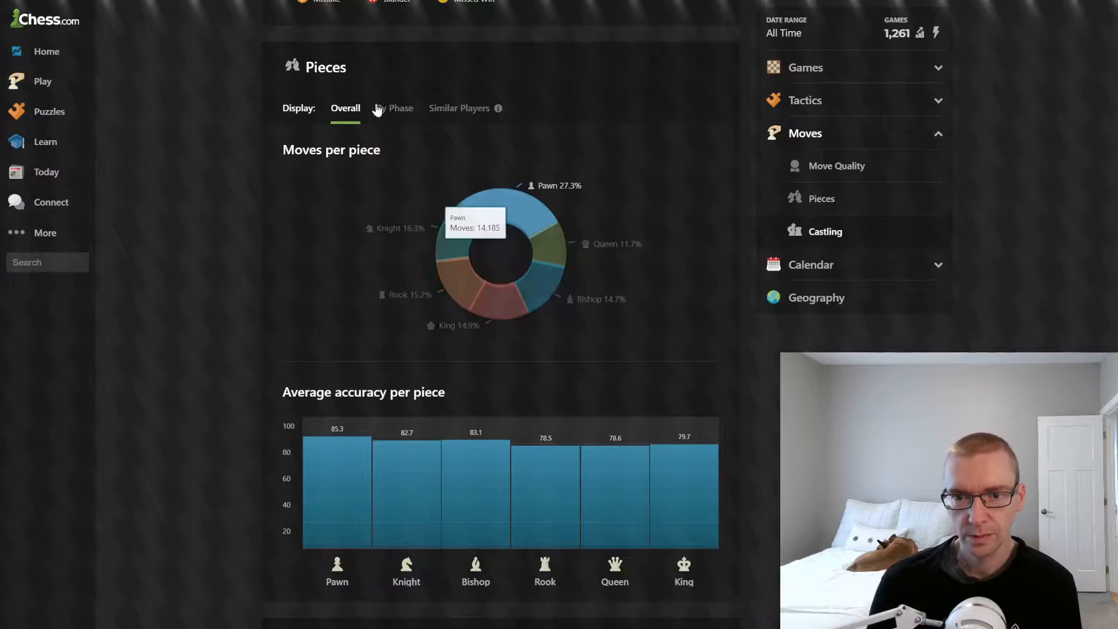
left_click(394, 108)
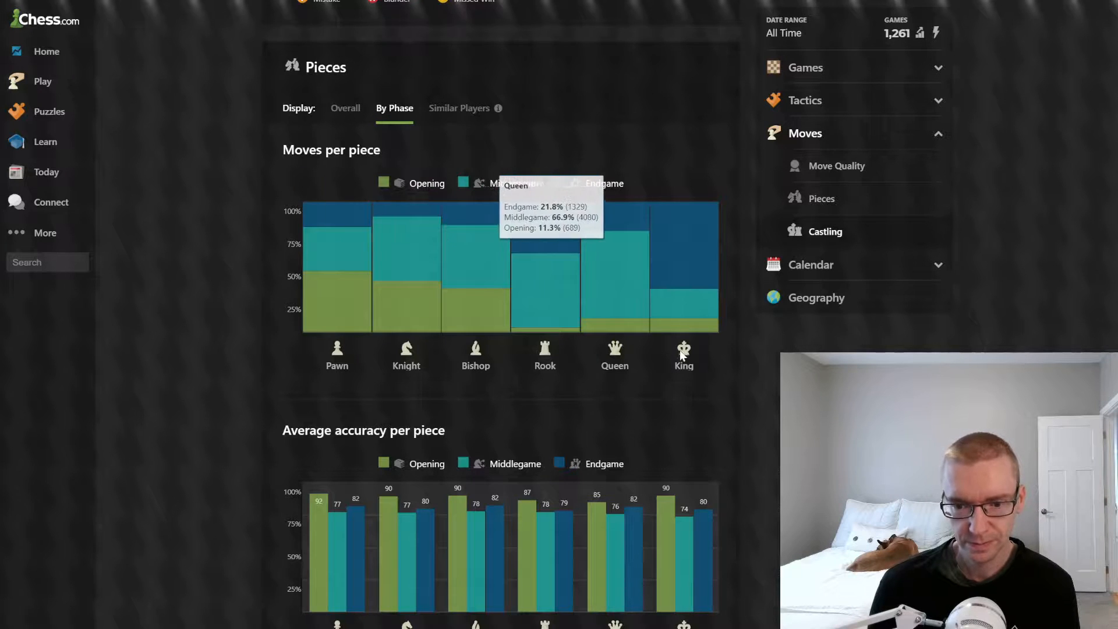
mouse_move(449, 135)
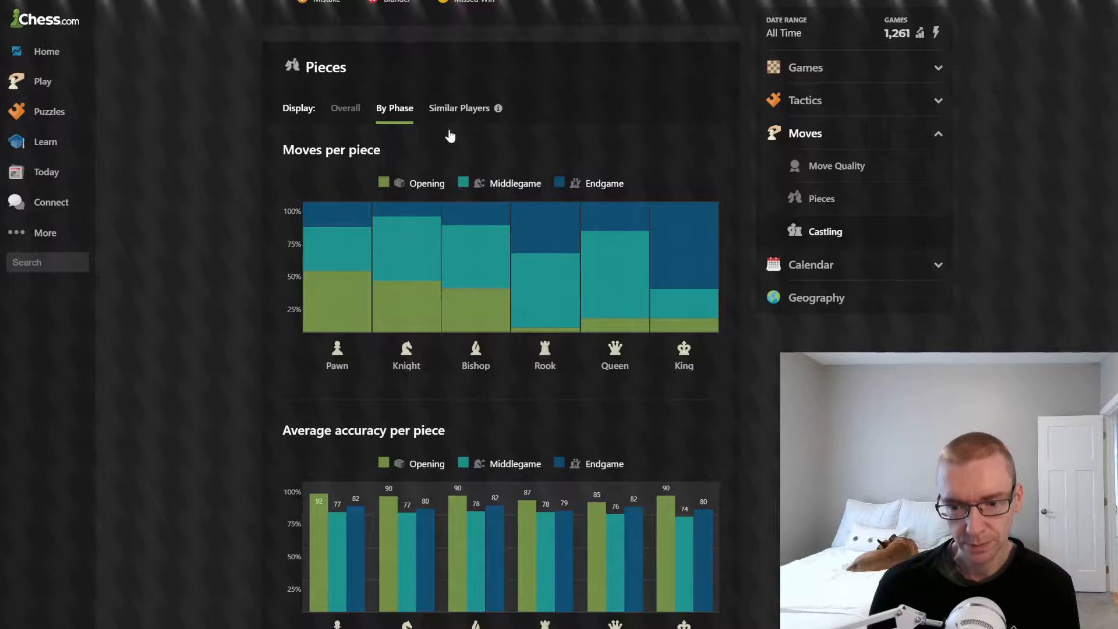
mouse_move(695, 541)
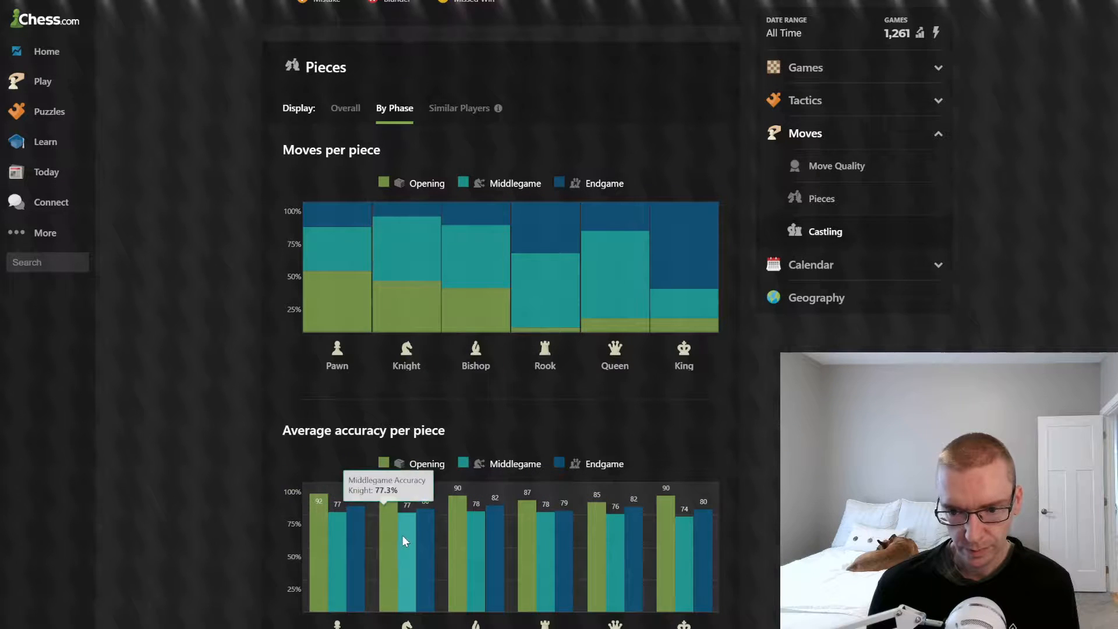
mouse_move(670, 535)
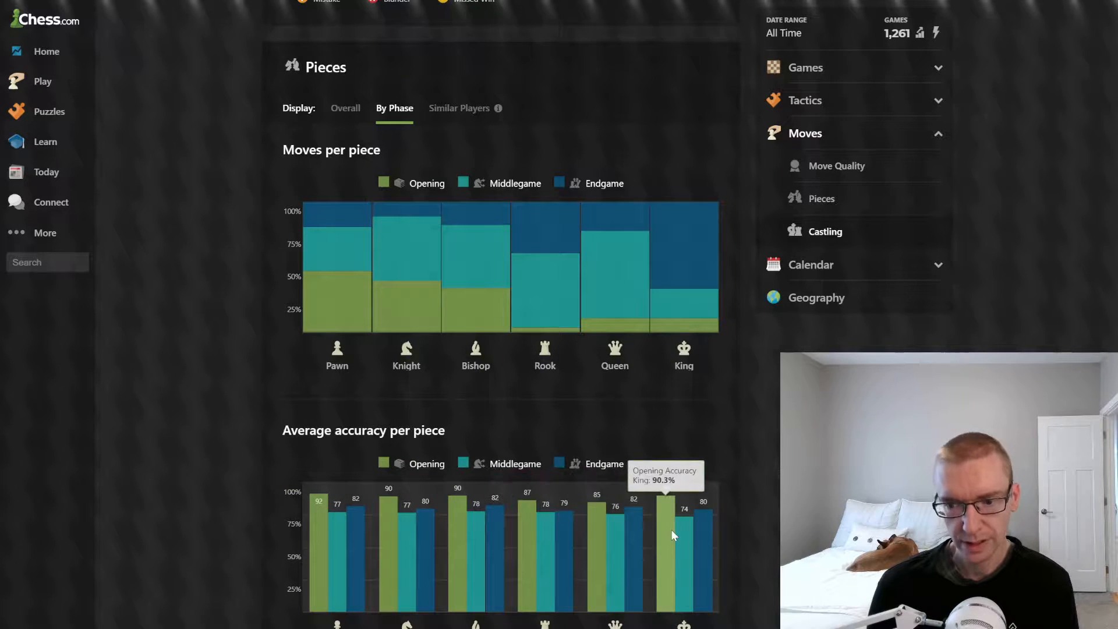
mouse_move(549, 556)
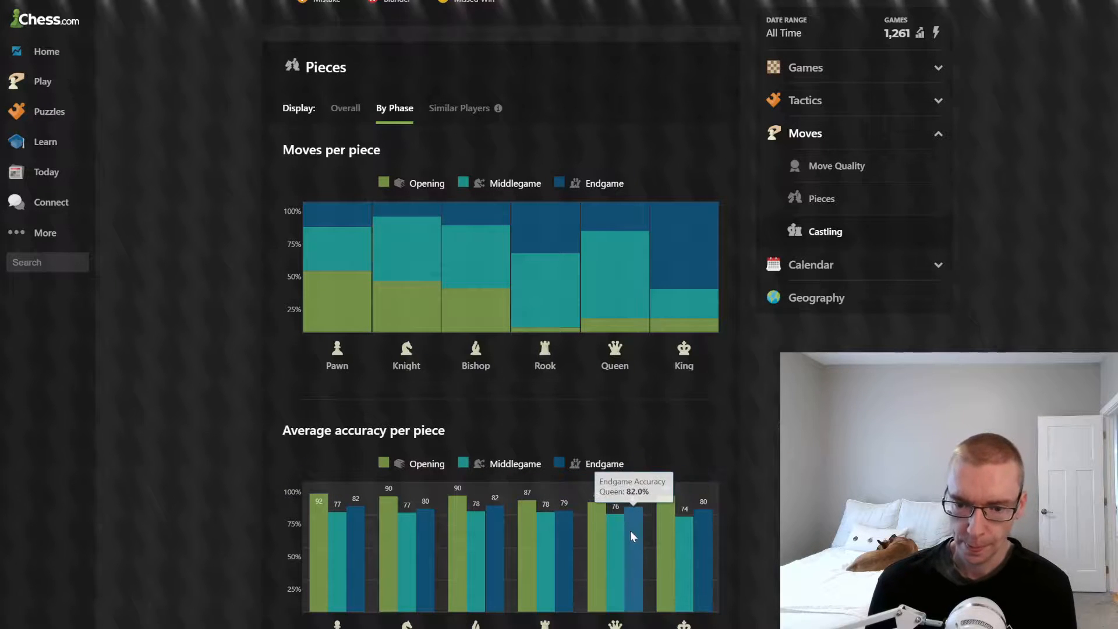
mouse_move(388, 596)
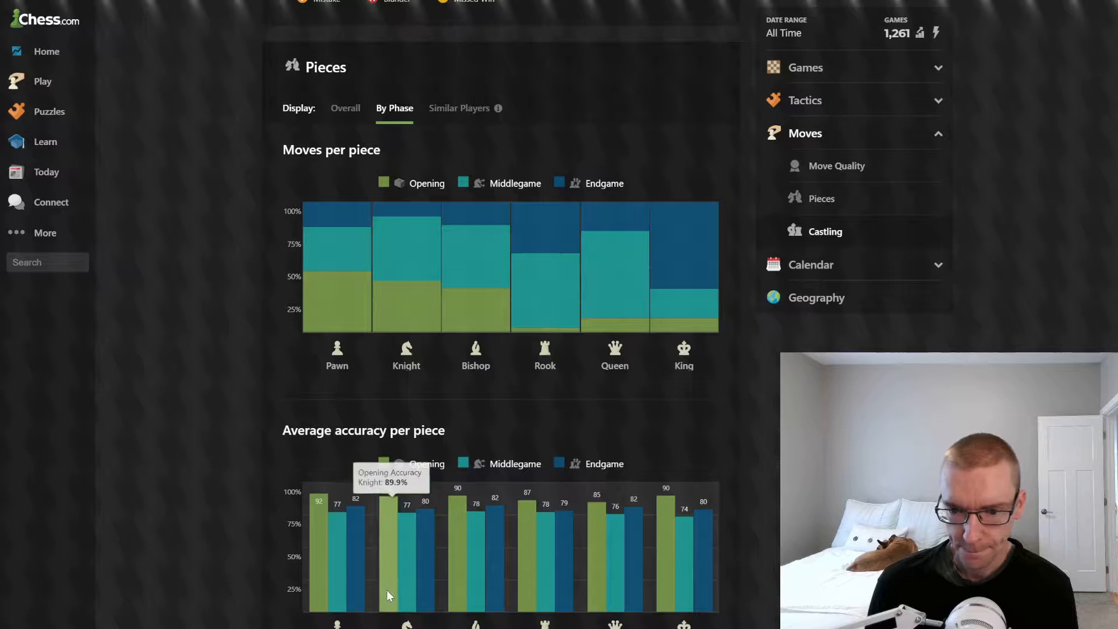
mouse_move(696, 538)
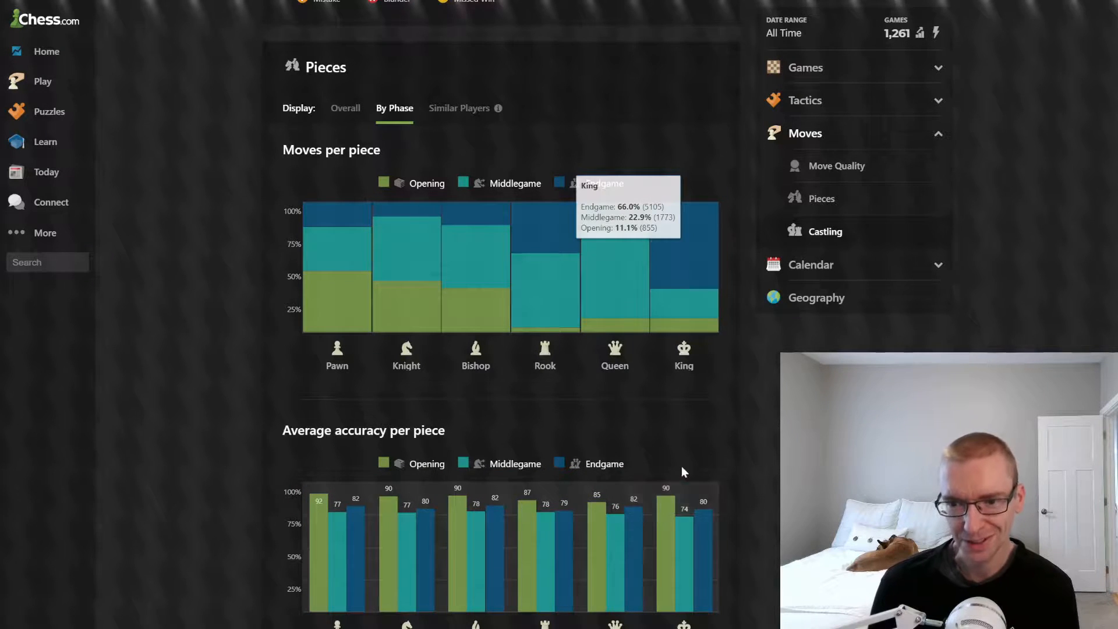
left_click(460, 107)
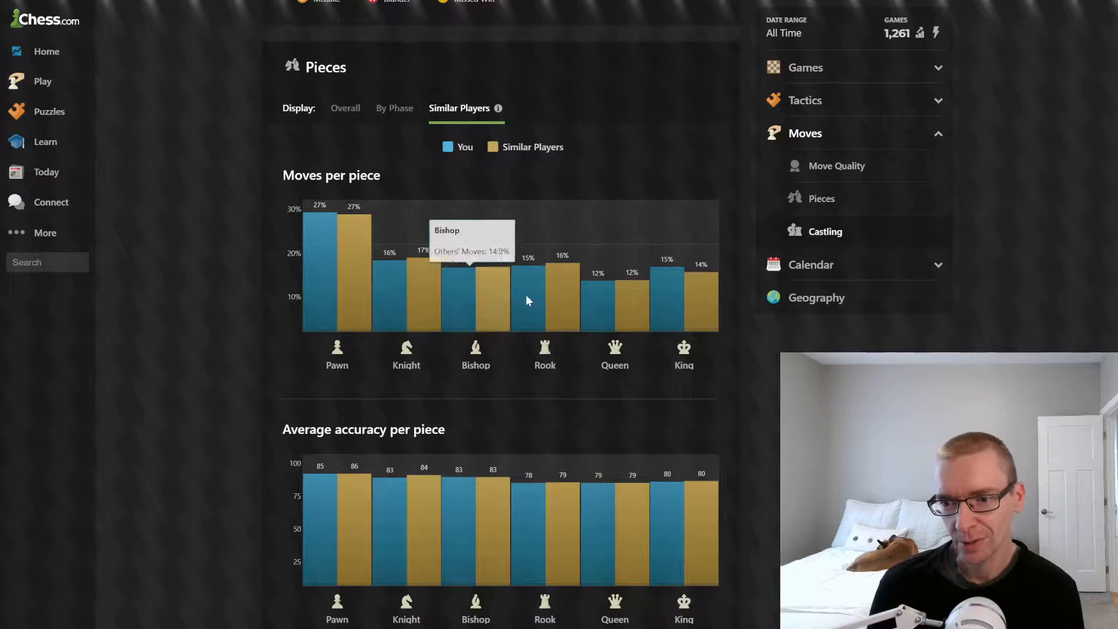
mouse_move(299, 291)
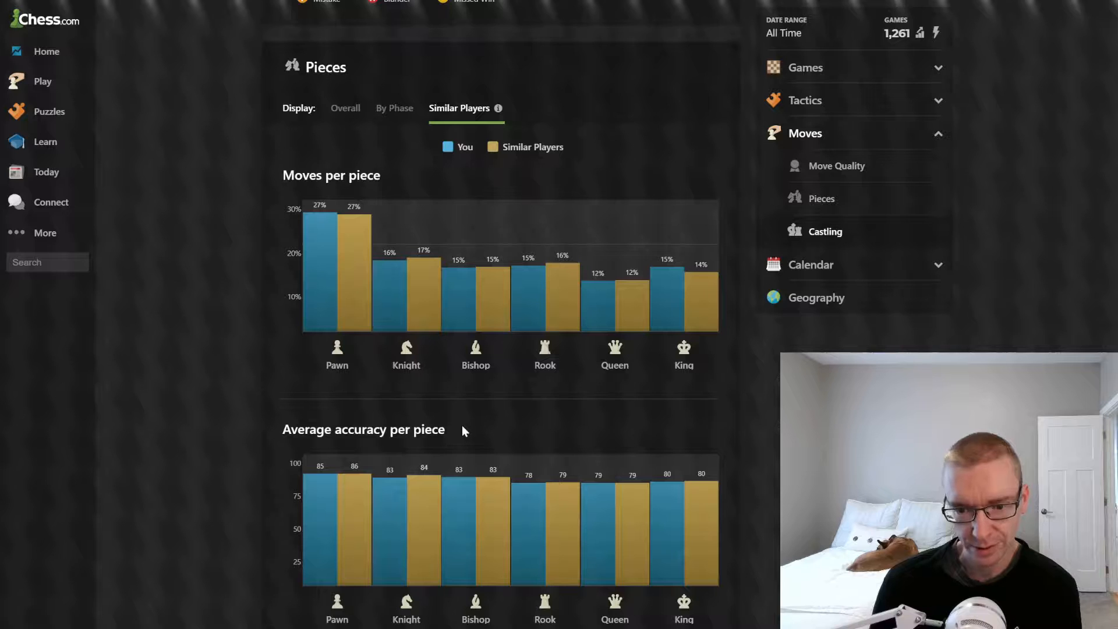
mouse_move(397, 581)
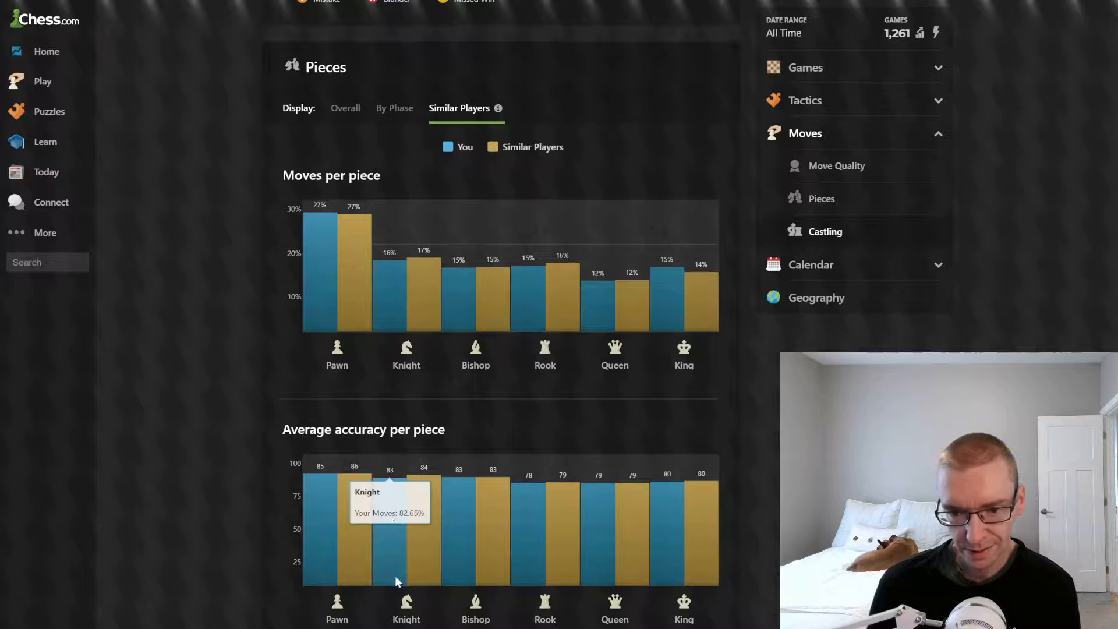
mouse_move(521, 555)
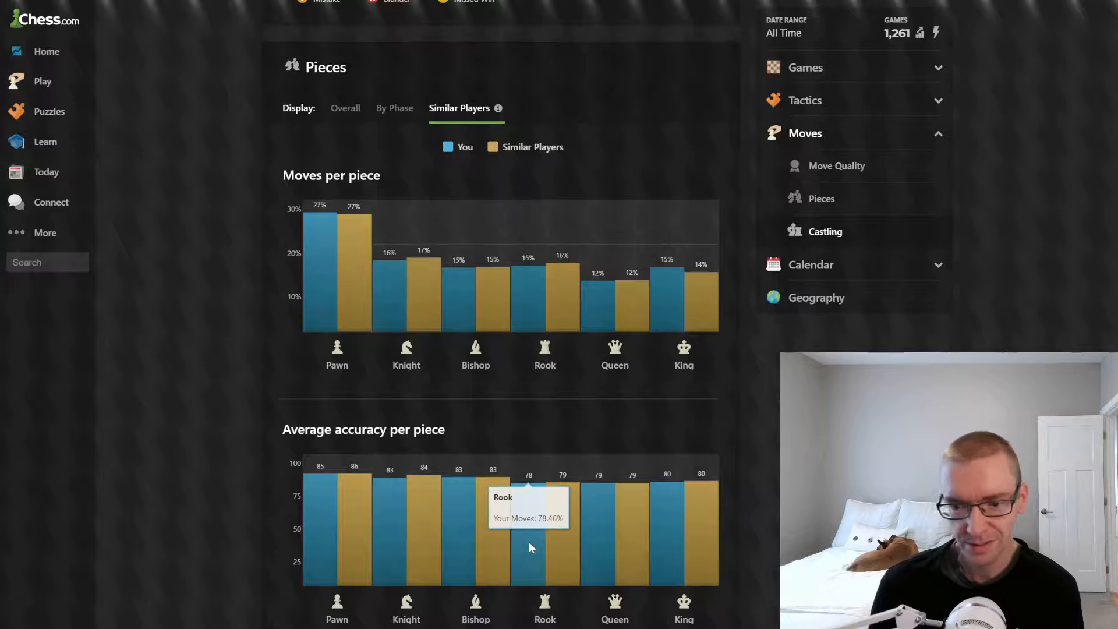
Jump to the Castling statistics section from the sidebar.
left_click(824, 232)
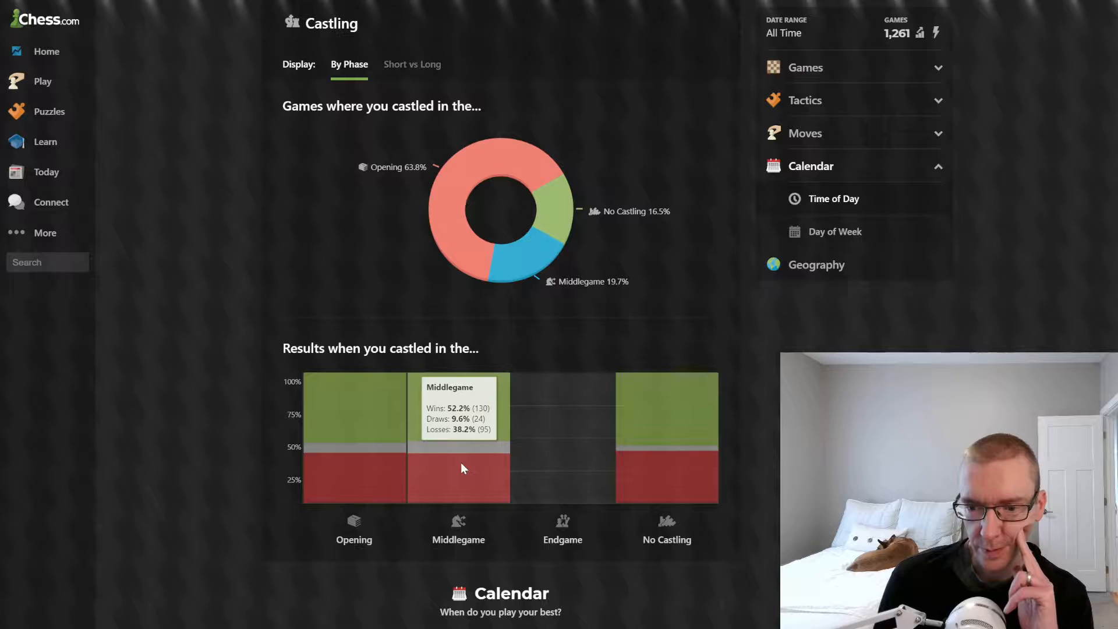
mouse_move(562, 499)
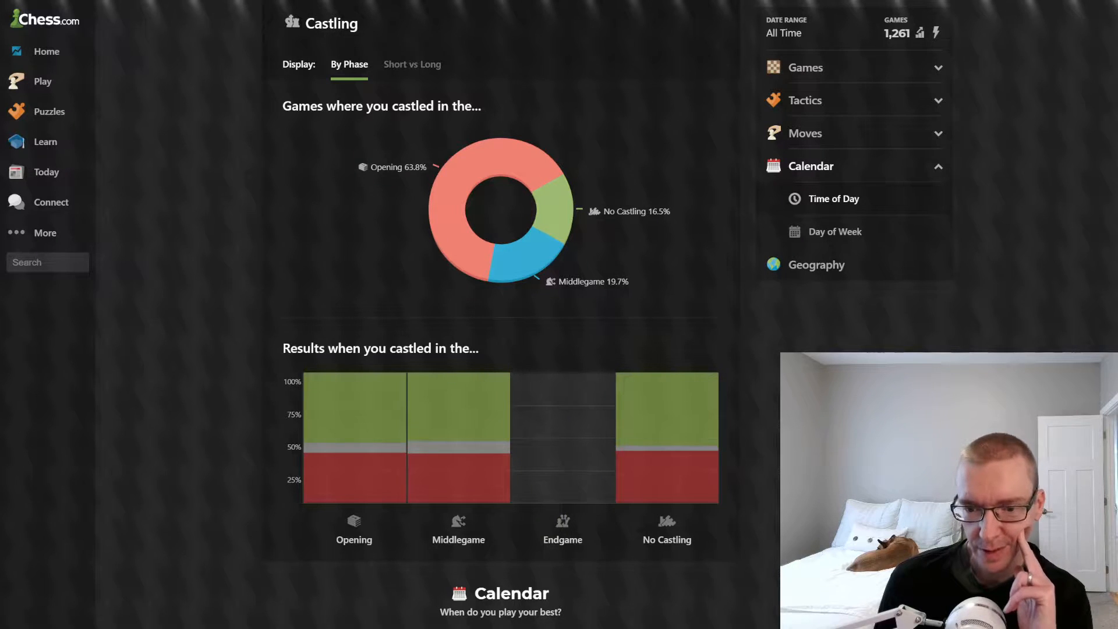
mouse_move(355, 463)
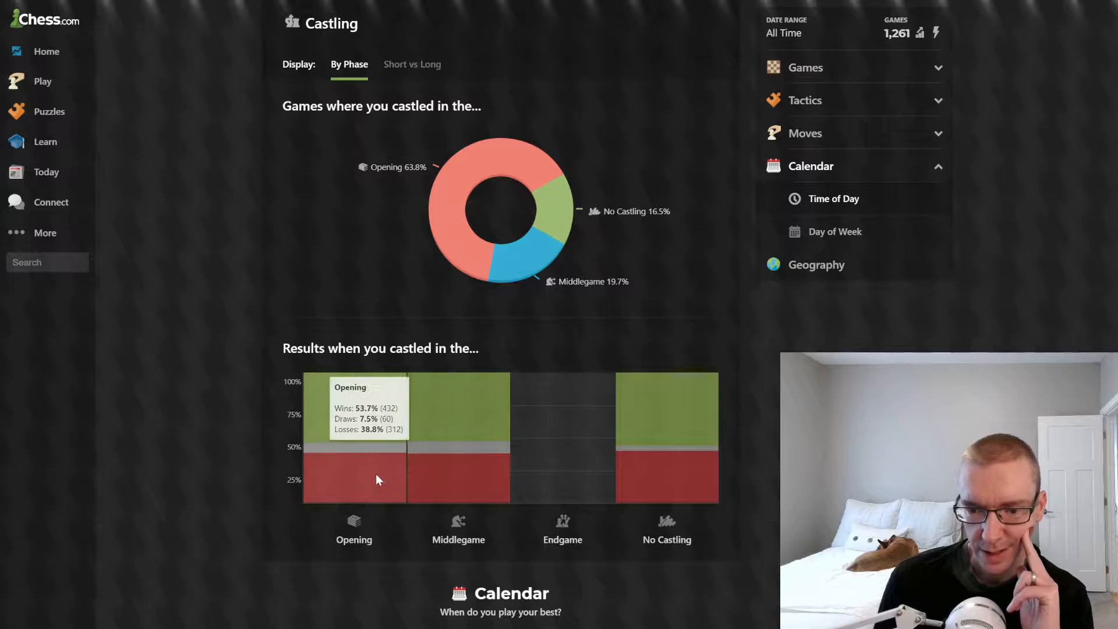
mouse_move(562, 442)
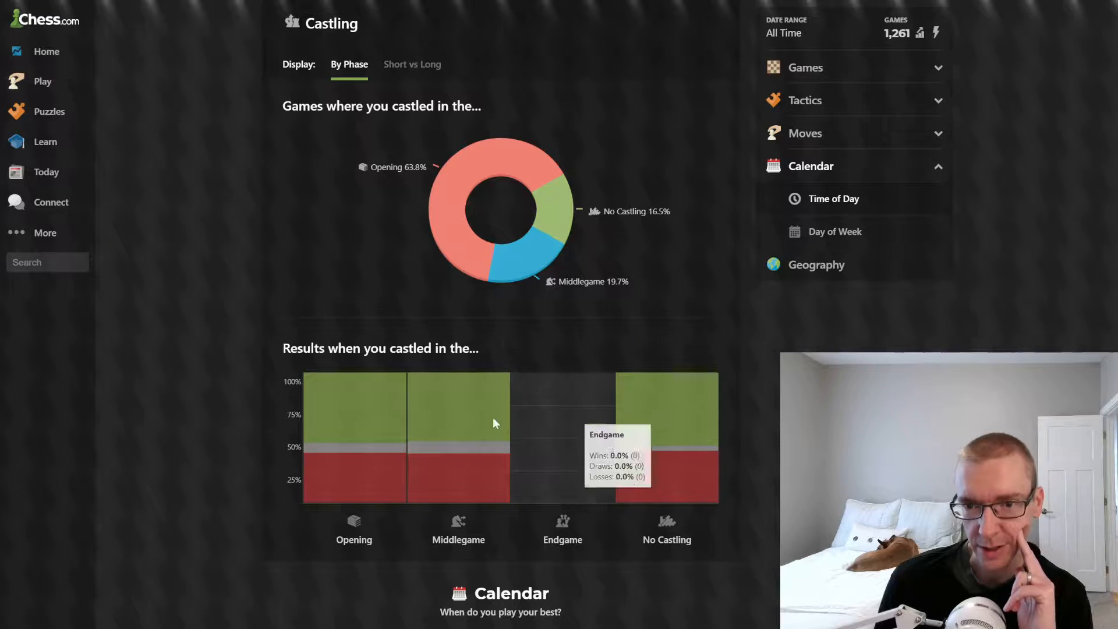
Split castling results into short versus long and review the breakdowns down to Time of Day.
left_click(412, 65)
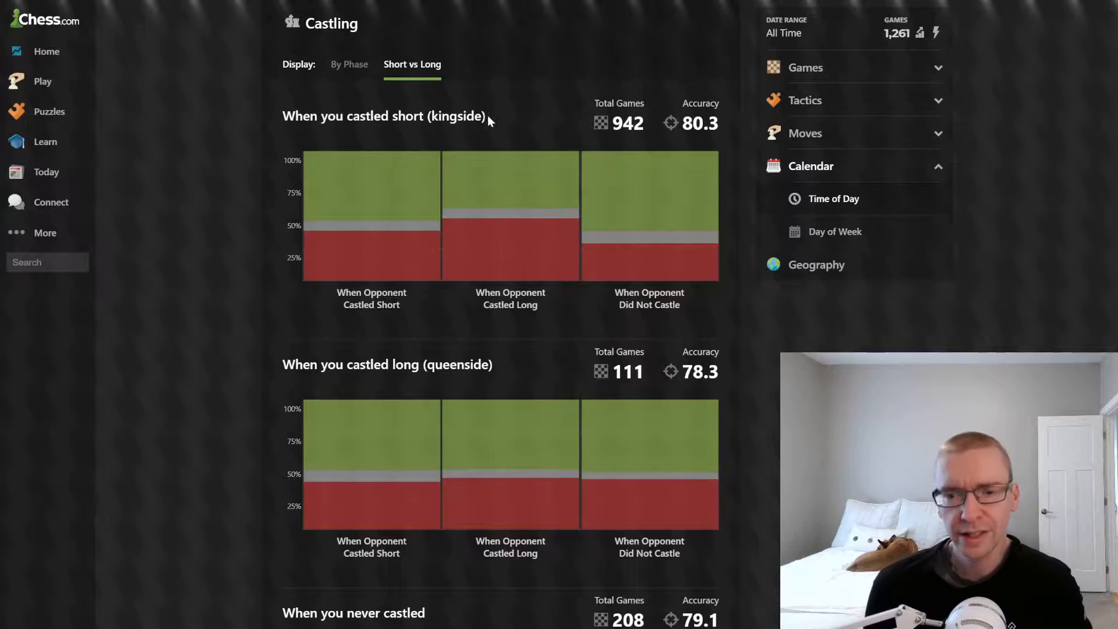
mouse_move(510, 214)
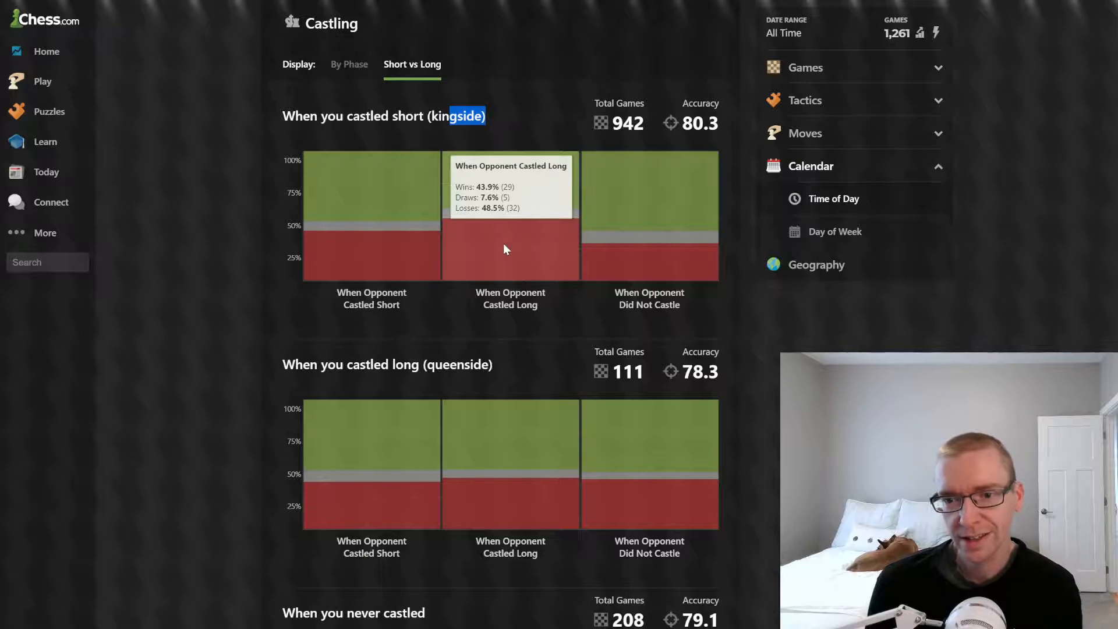
mouse_move(498, 223)
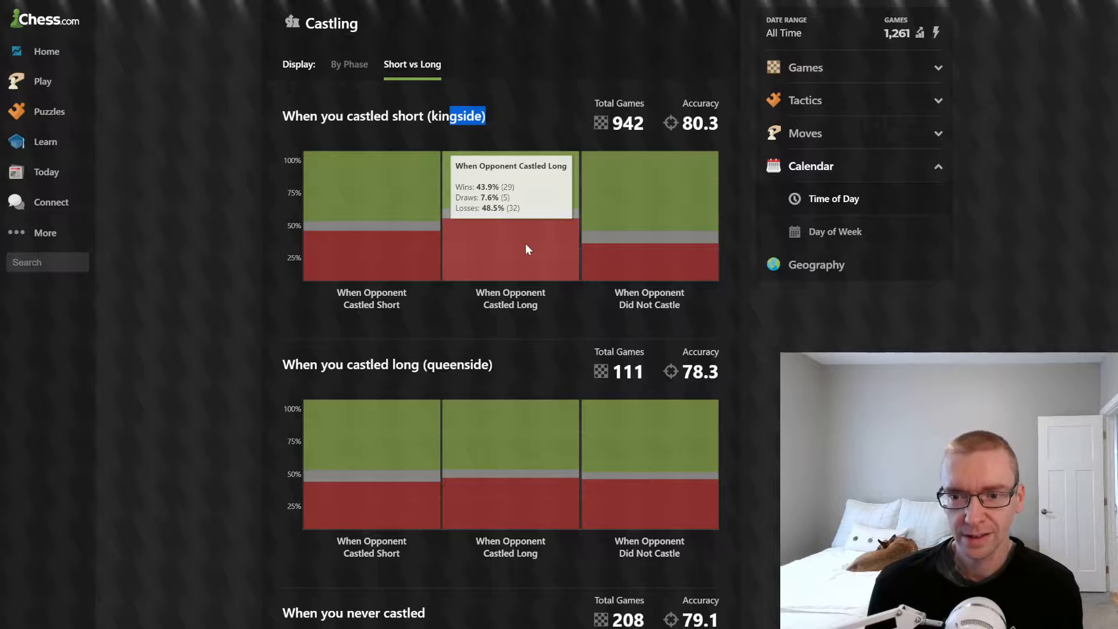
mouse_move(546, 305)
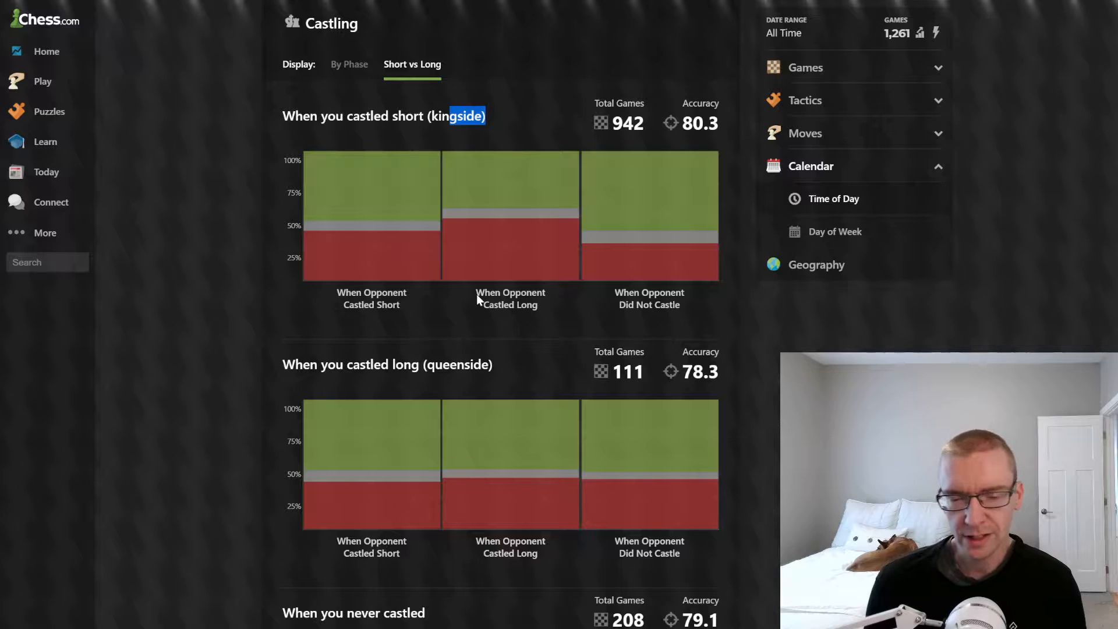
mouse_move(510, 221)
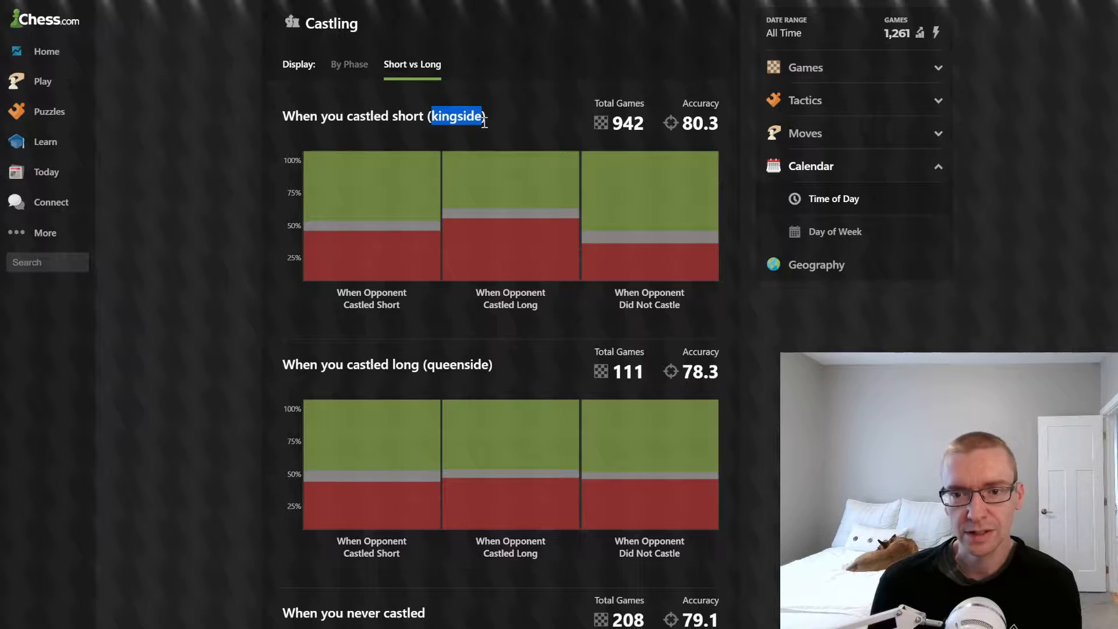
mouse_move(510, 265)
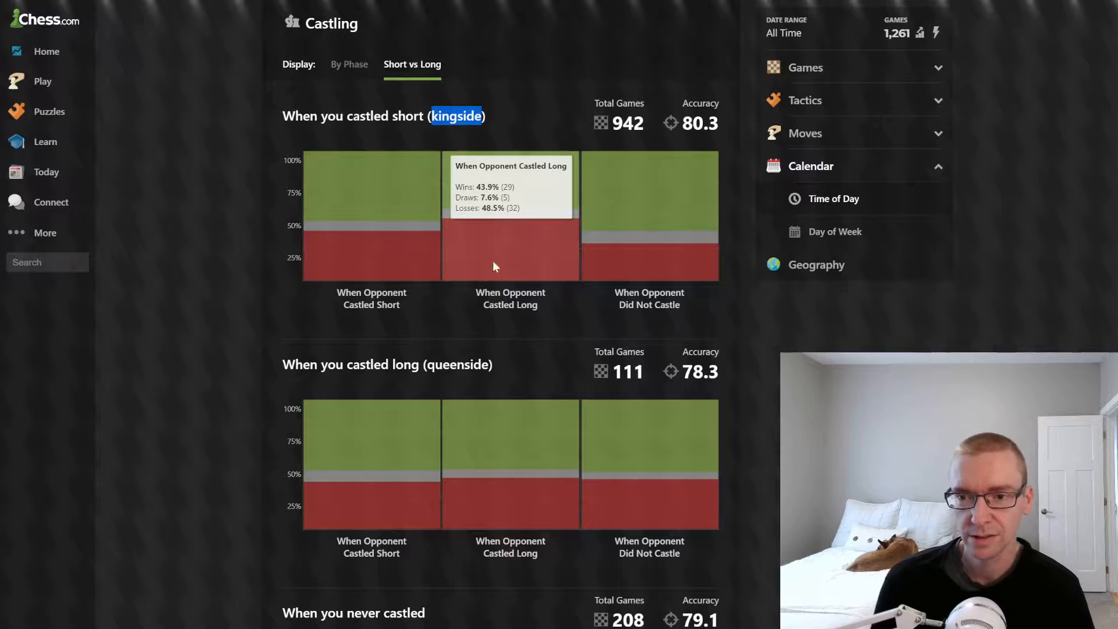
mouse_move(521, 264)
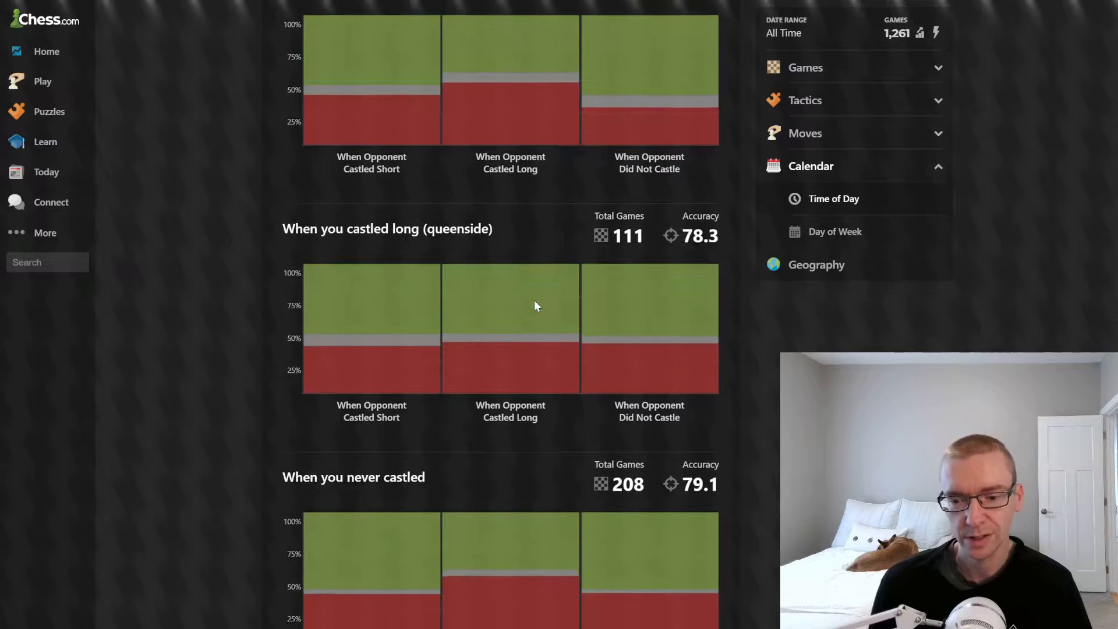
scroll("up", 3)
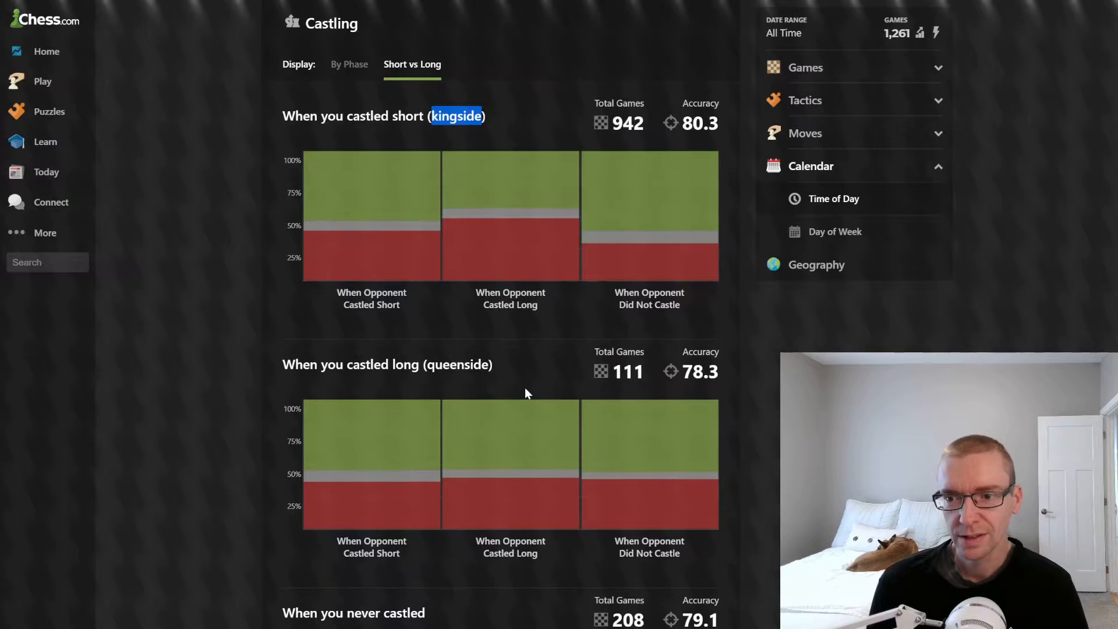
mouse_move(648, 257)
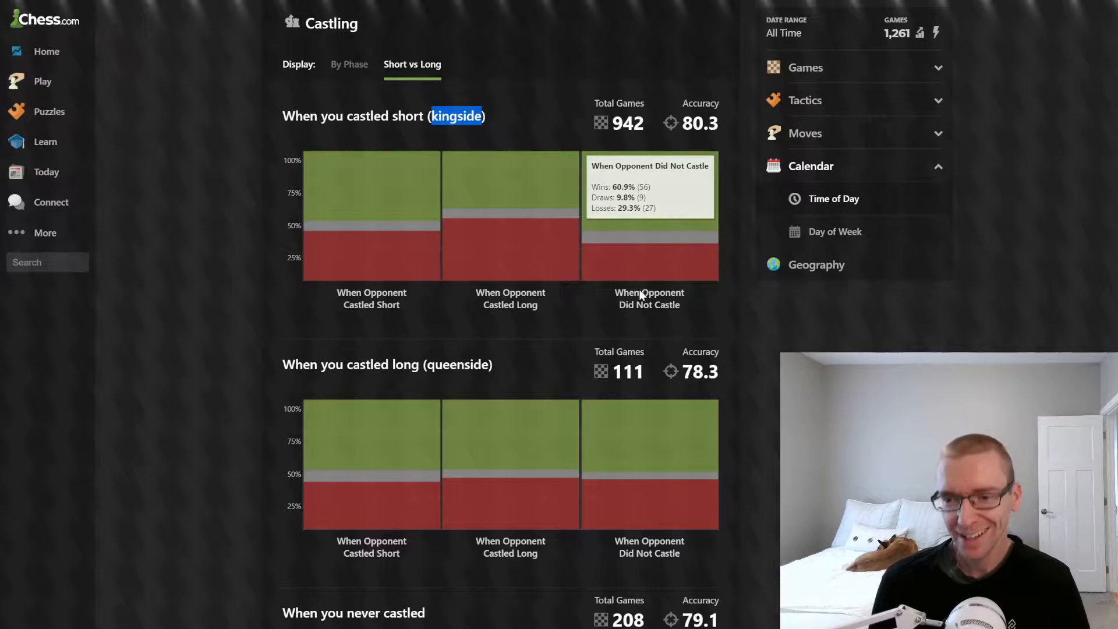
mouse_move(641, 324)
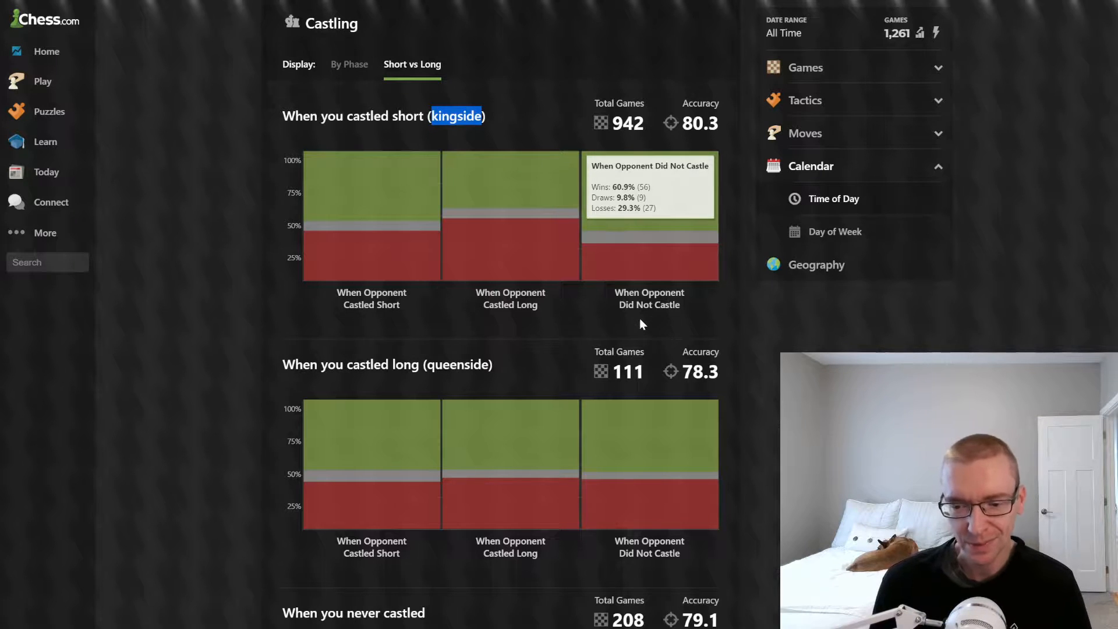
scroll("down", 3)
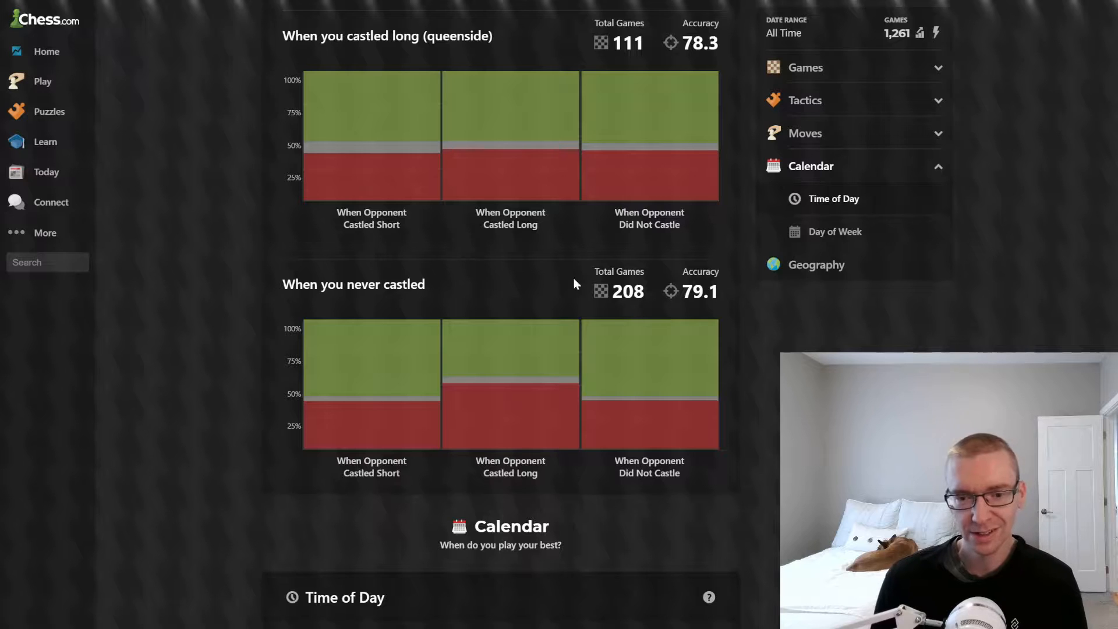
mouse_move(511, 382)
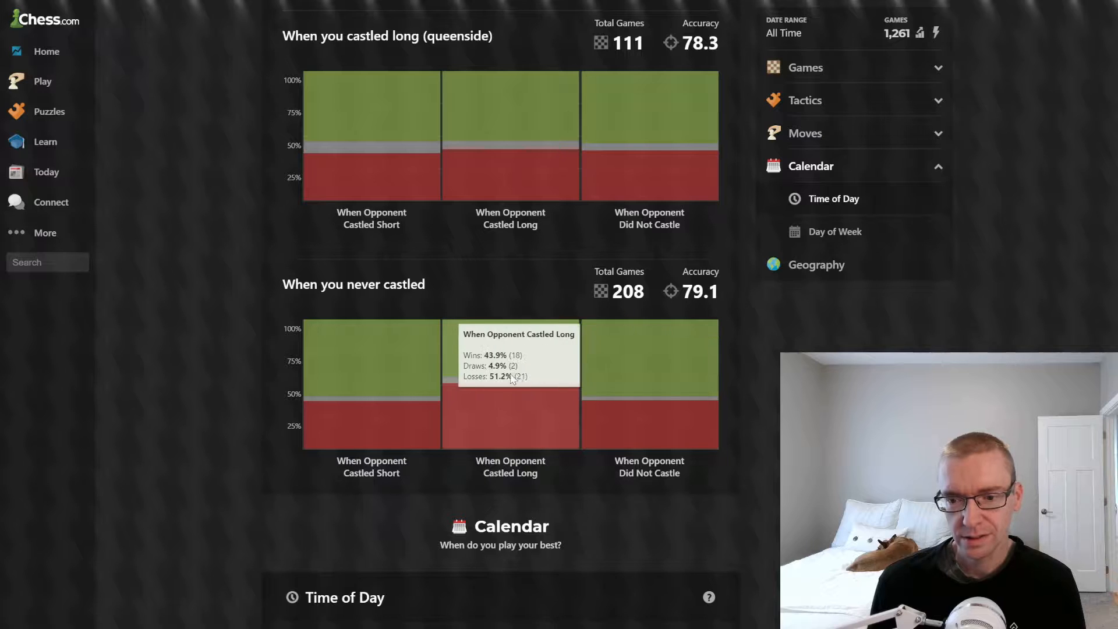
mouse_move(360, 416)
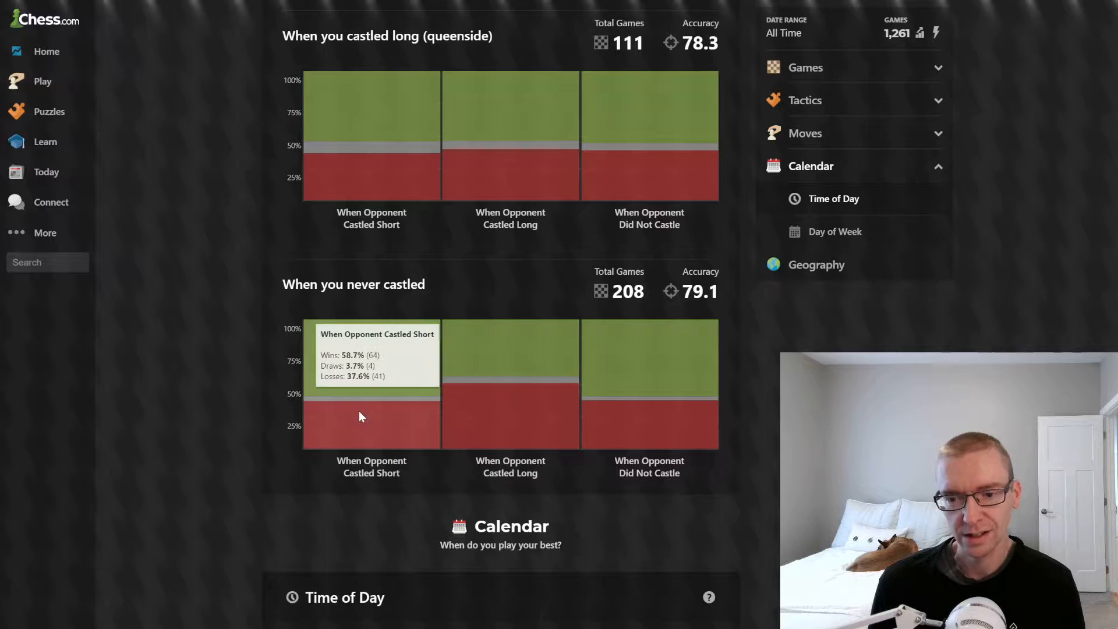
mouse_move(611, 433)
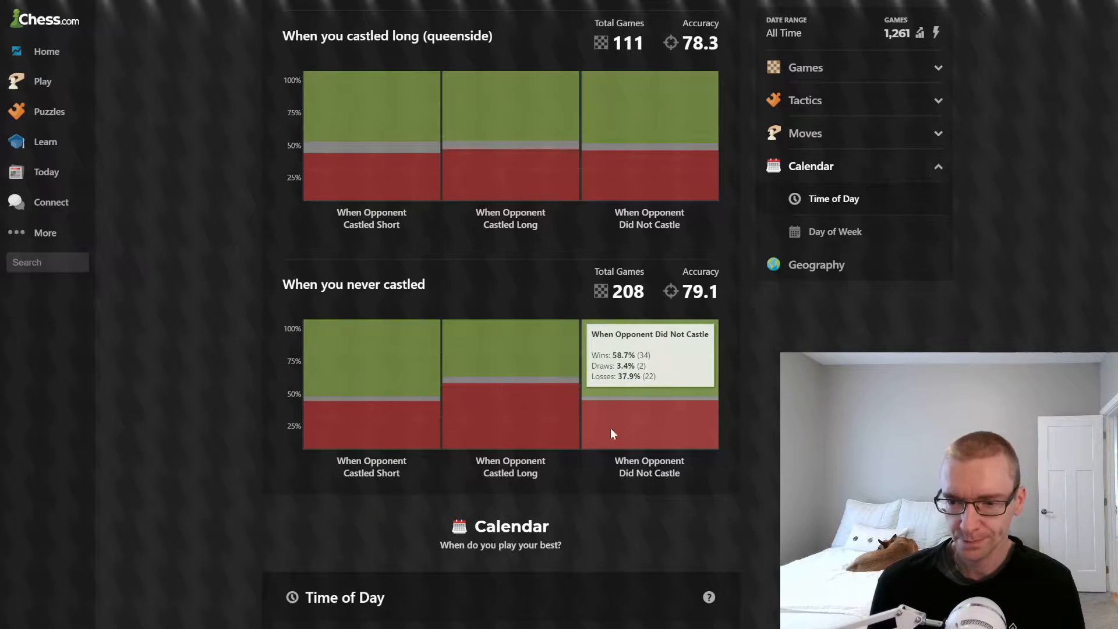
scroll("down", 3)
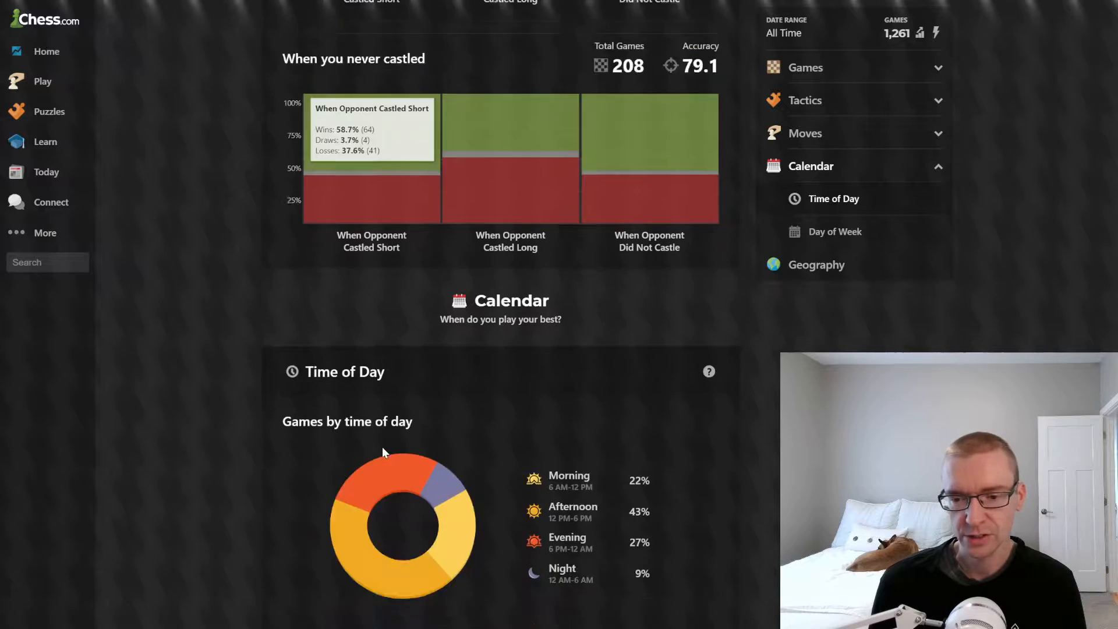
Review games, accuracy and results by time of day, moving on to the Day of Week section.
scroll("down", 3)
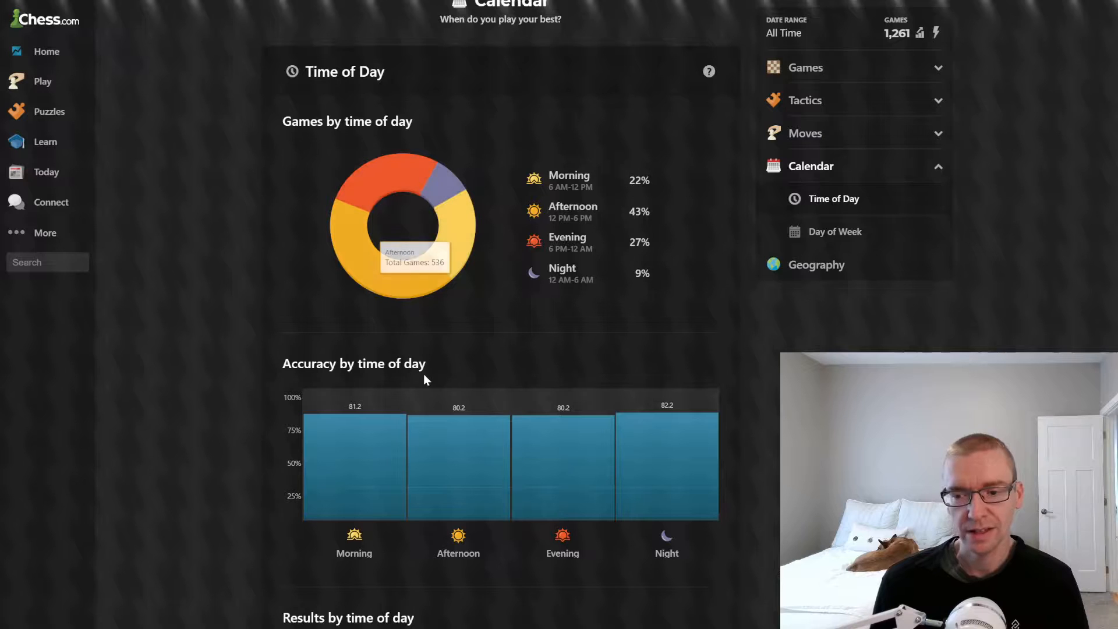
mouse_move(630, 544)
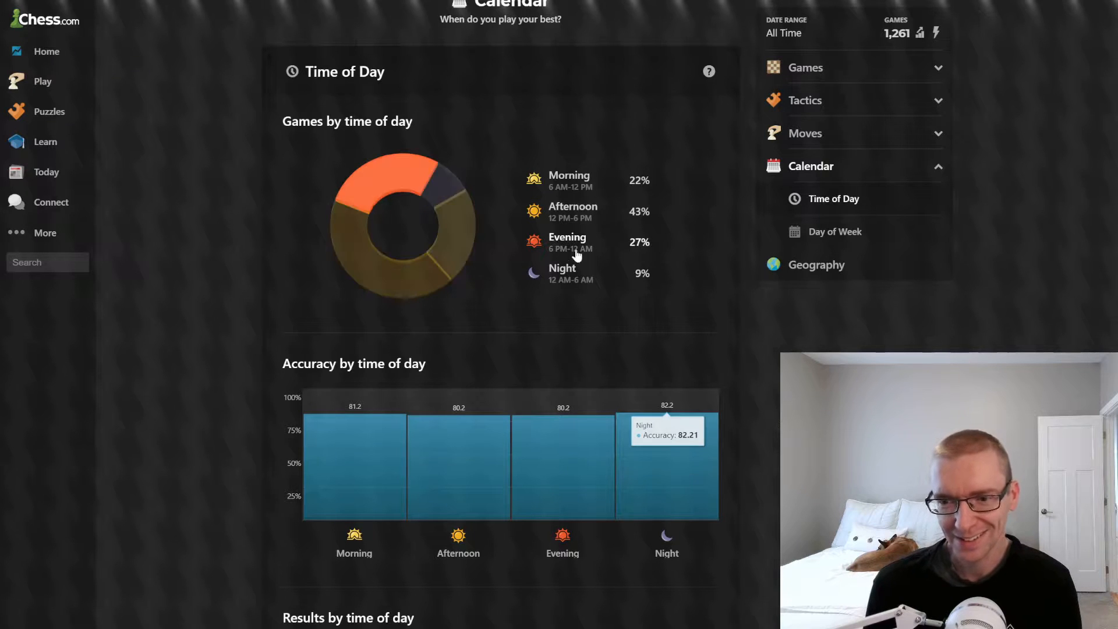
scroll("down", 3)
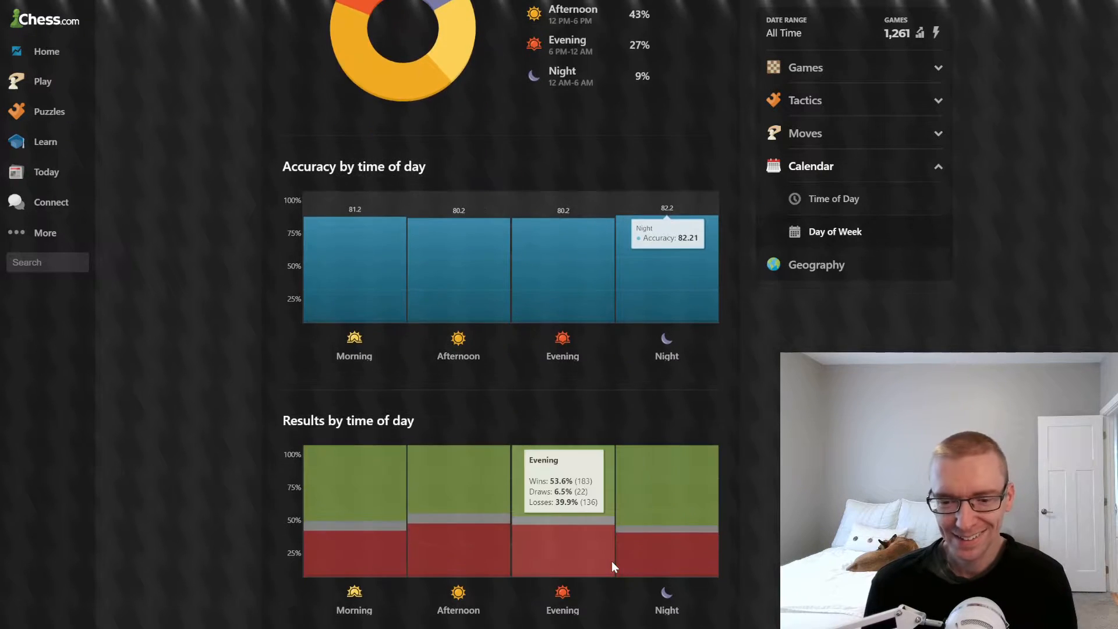
scroll("down", 3)
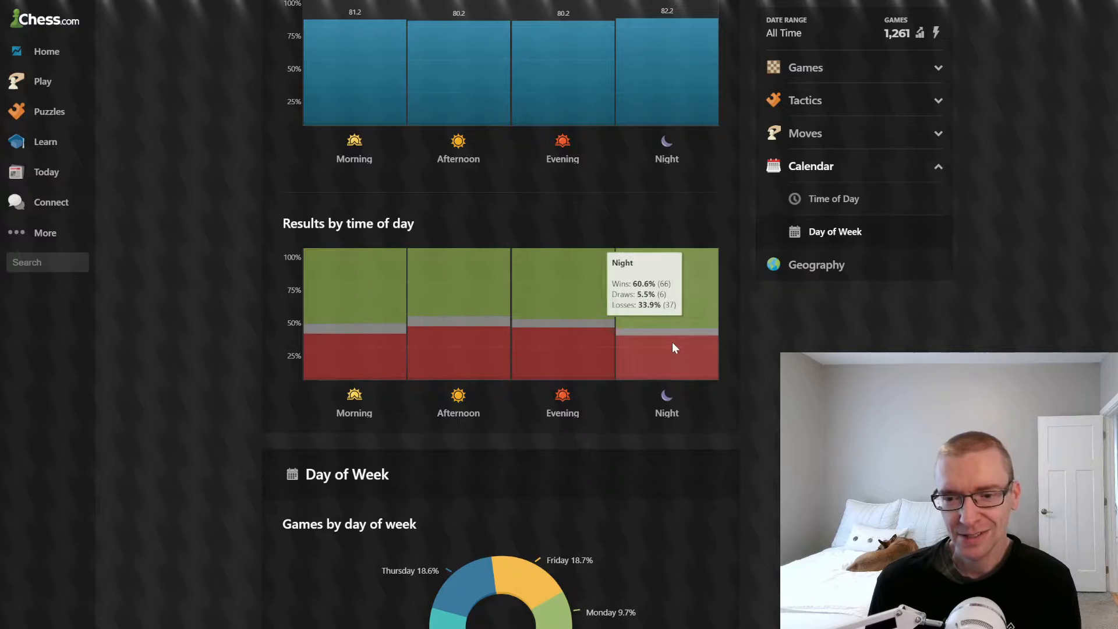
mouse_move(518, 343)
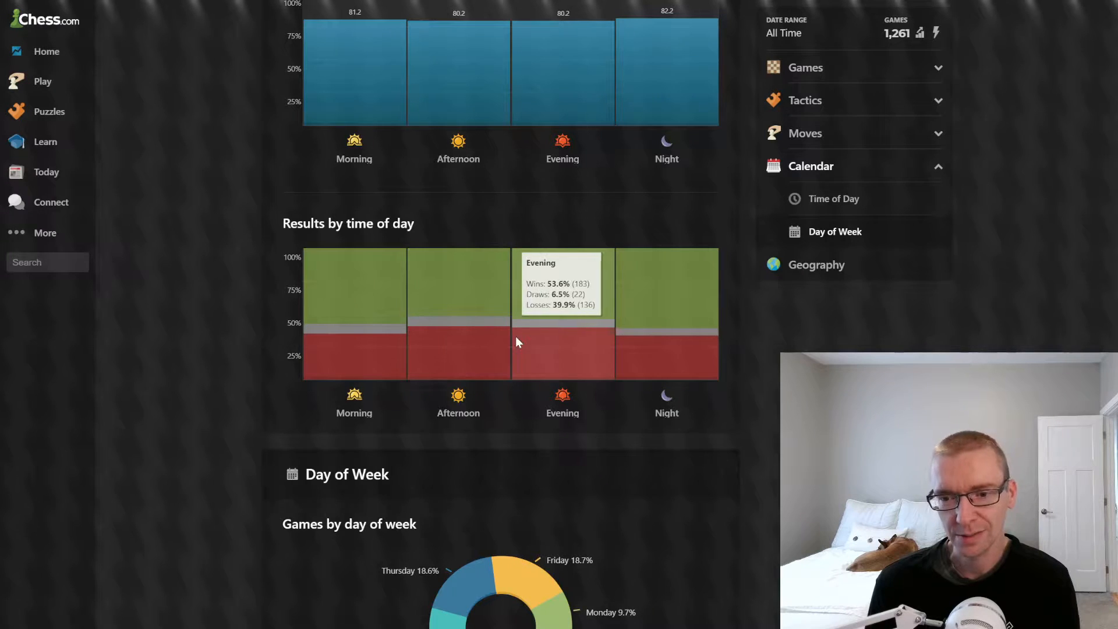
mouse_move(510, 340)
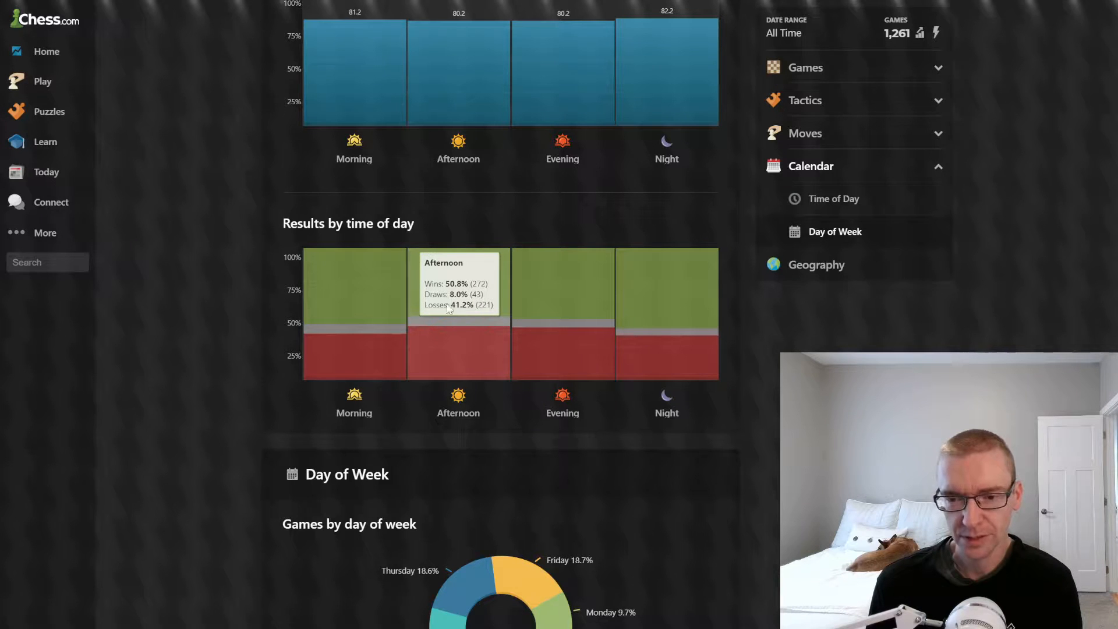
mouse_move(666, 400)
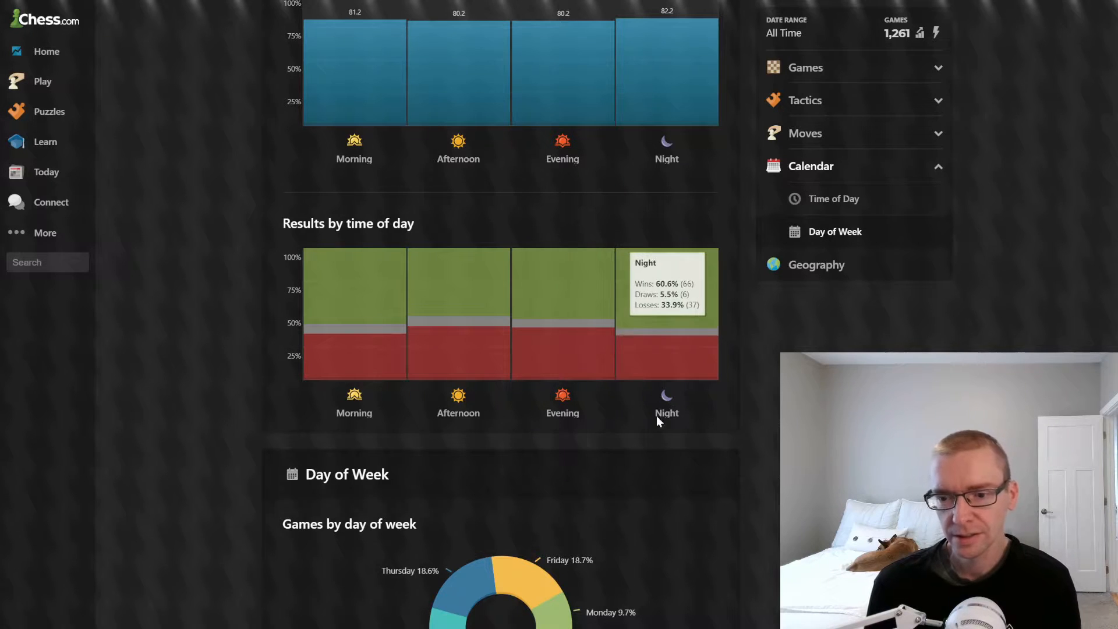
scroll("down", 3)
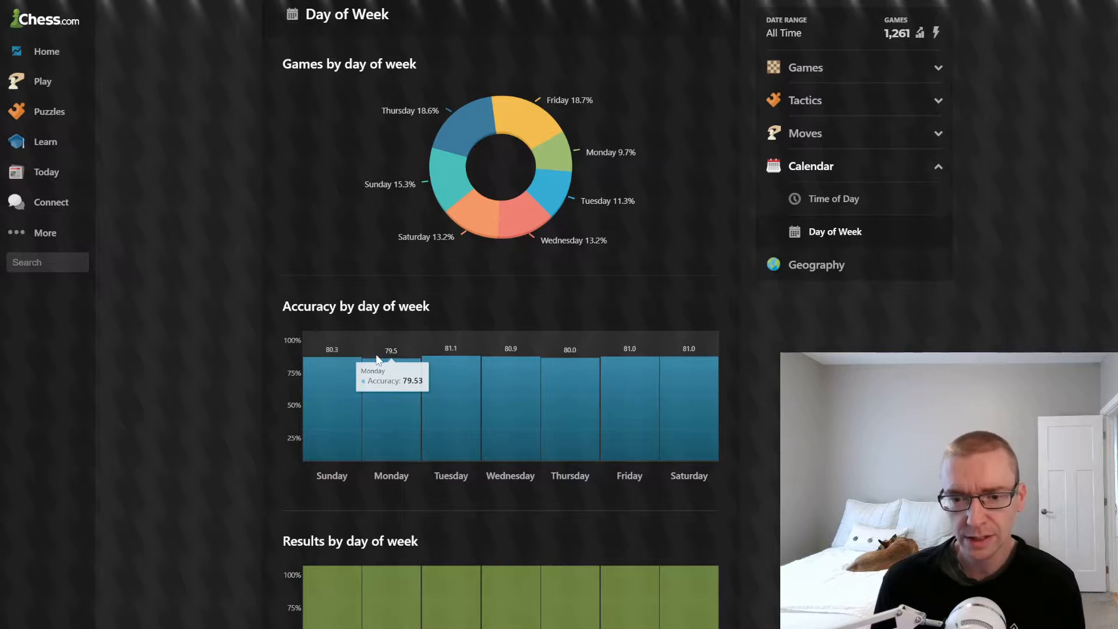
mouse_move(380, 403)
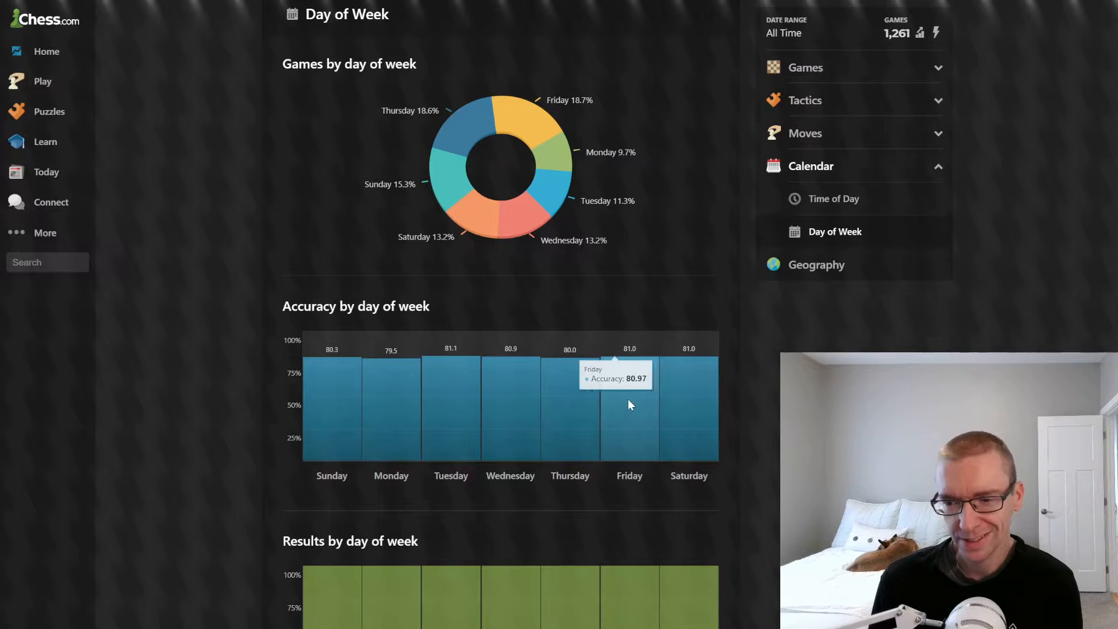
Bring day-of-week results (Saturday 60.5% wins) and the Geography world map into view.
scroll("down", 3)
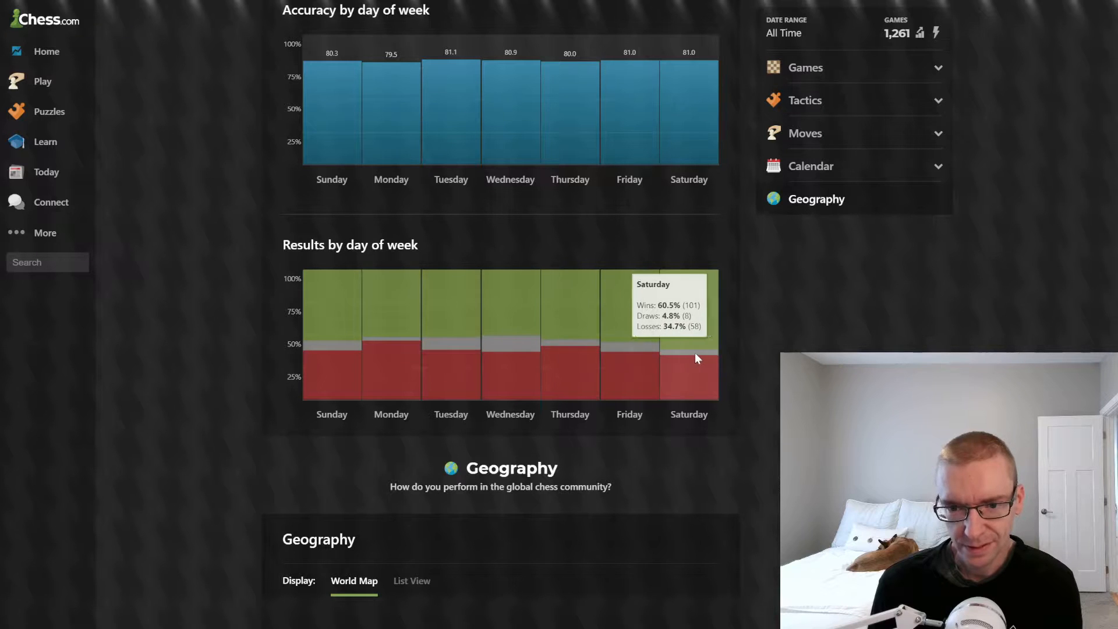
mouse_move(390, 343)
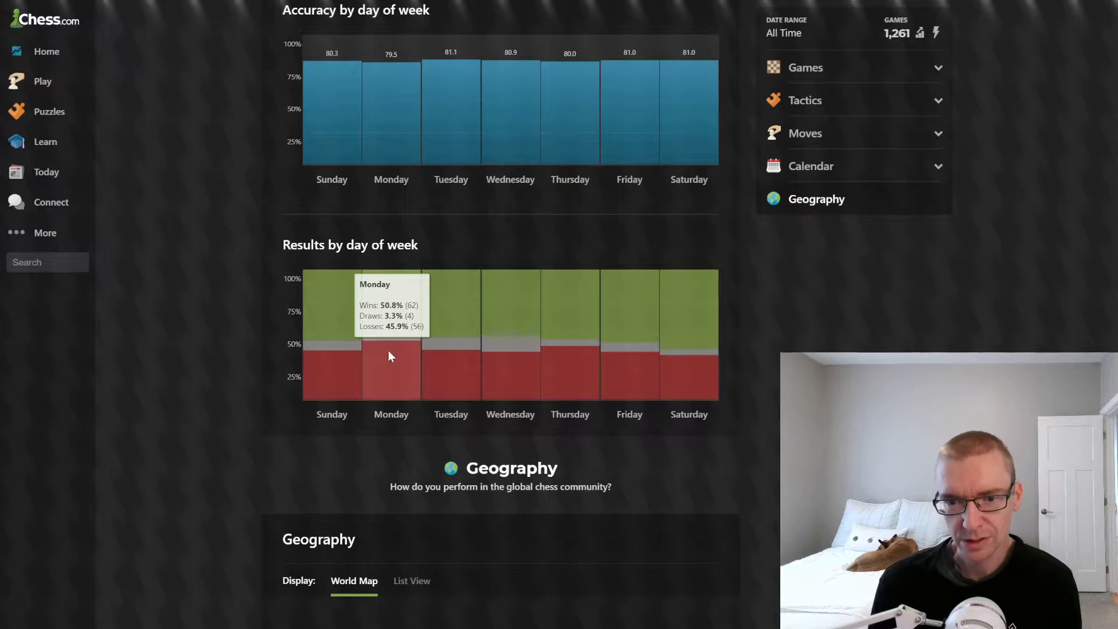
scroll("down", 3)
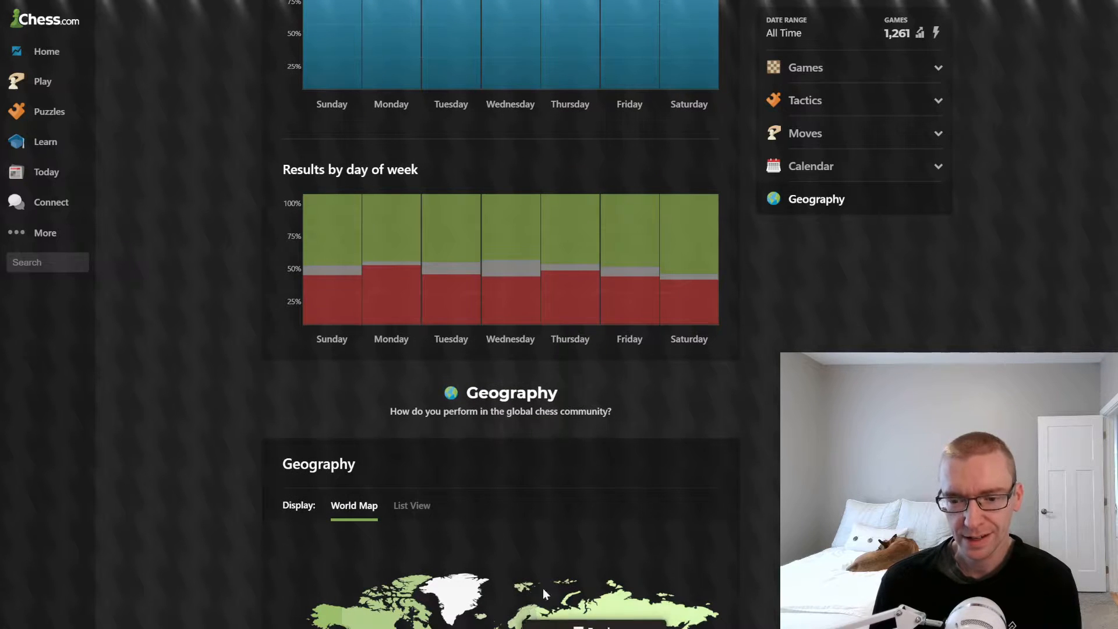
mouse_move(542, 592)
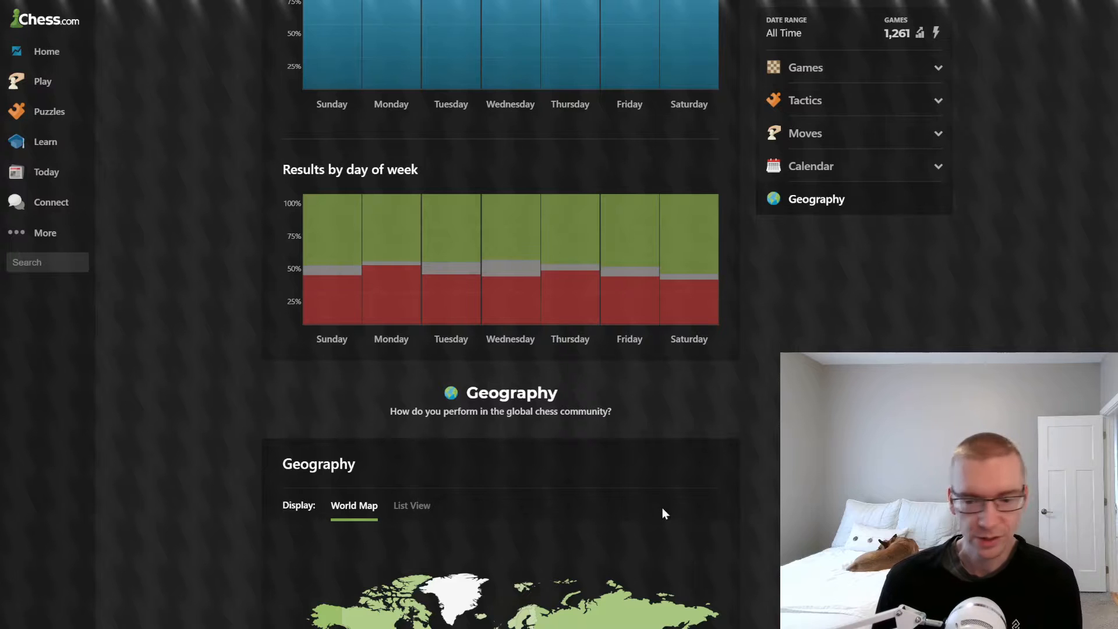
Show geography as a country list and highlight International's 25% win rate.
left_click(412, 505)
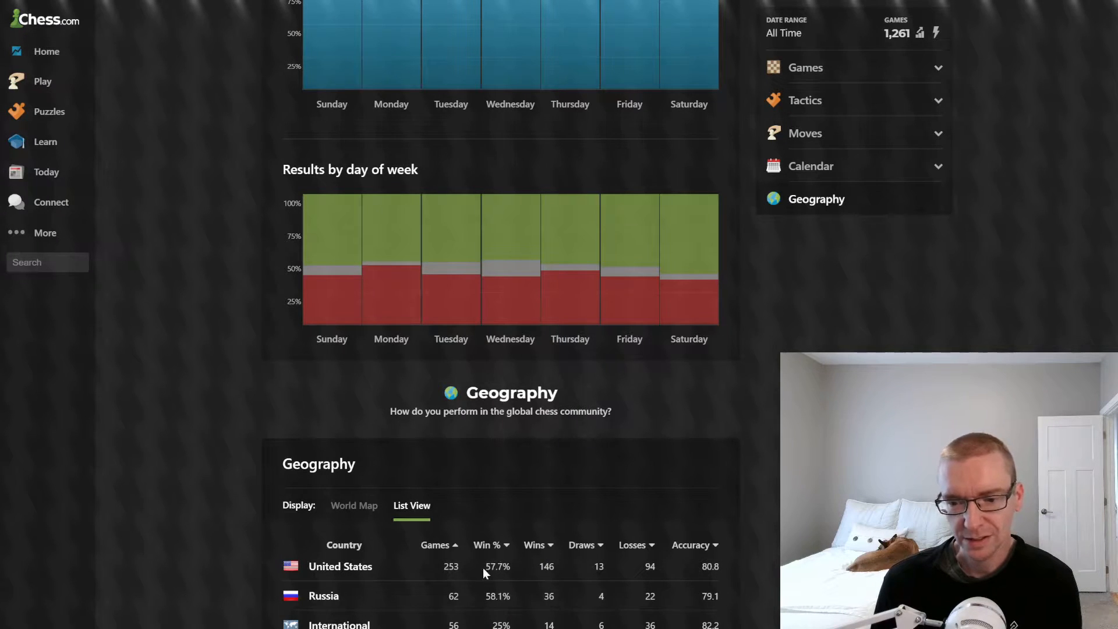
scroll("down", 3)
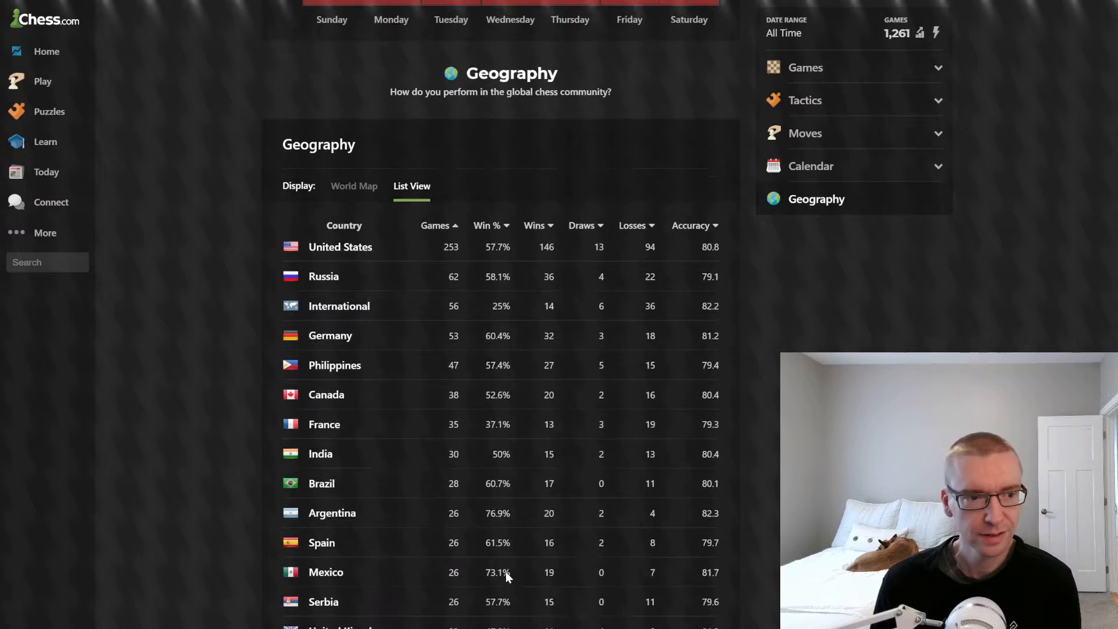
scroll("down", 3)
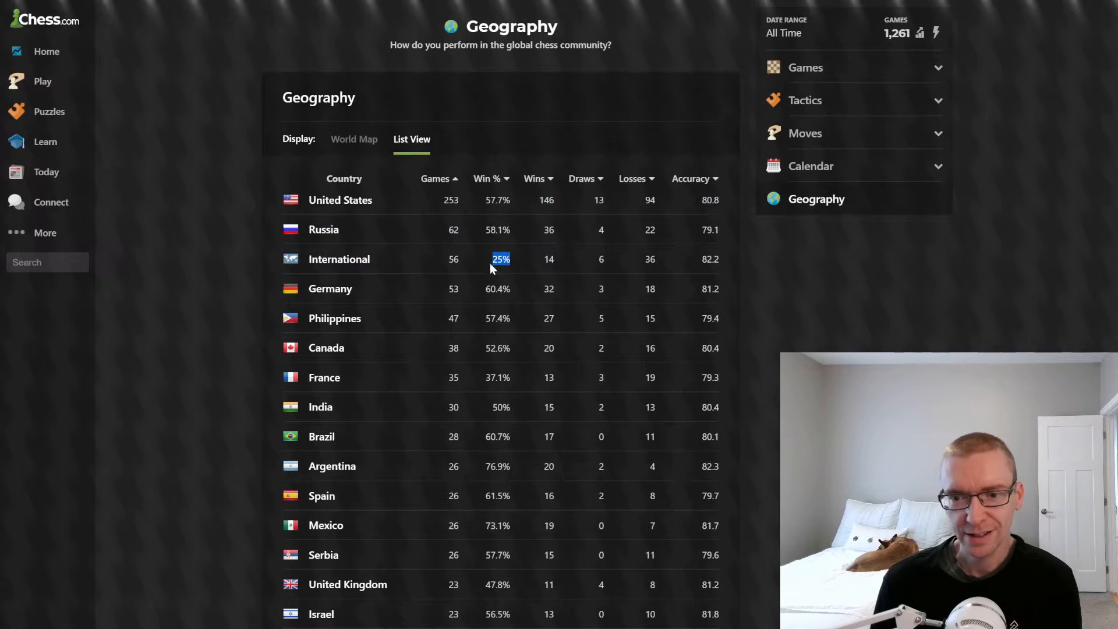
mouse_move(517, 388)
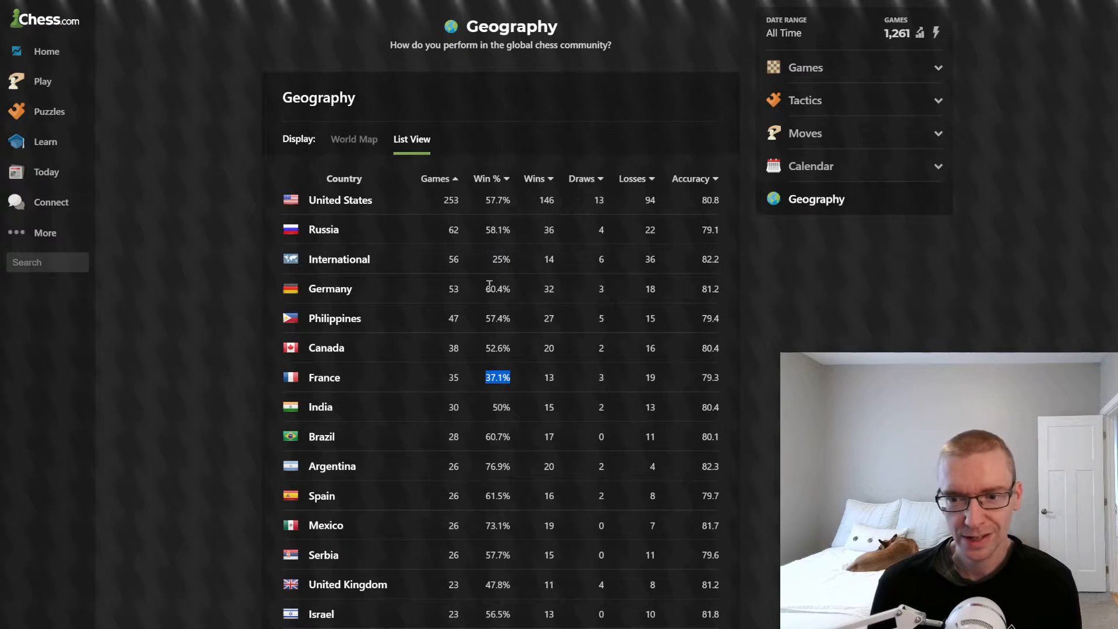
mouse_move(510, 241)
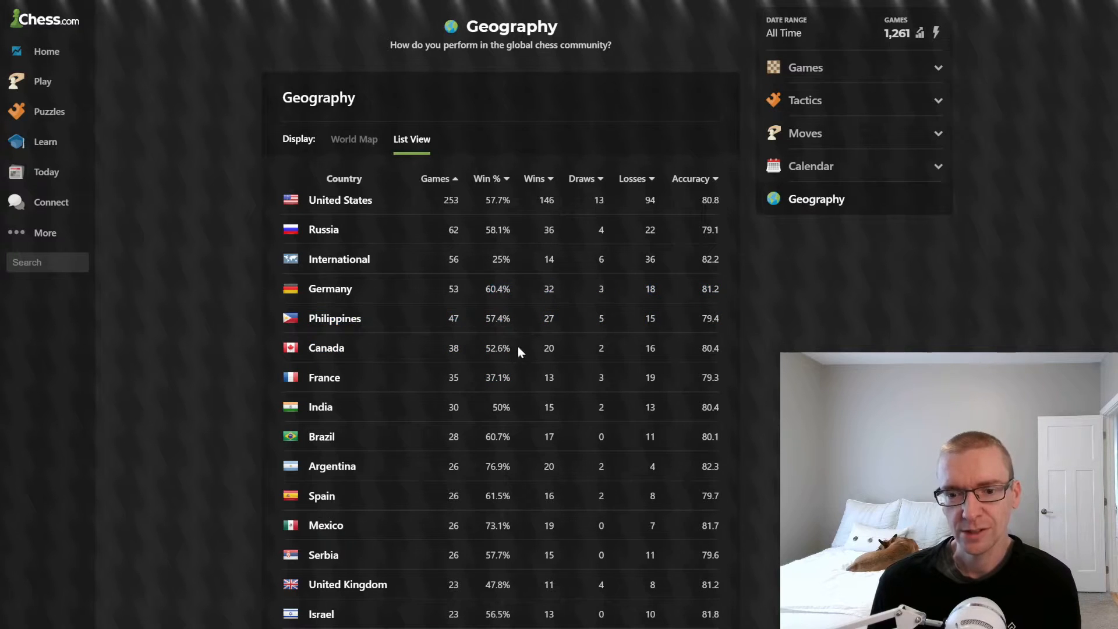
double_click(497, 348)
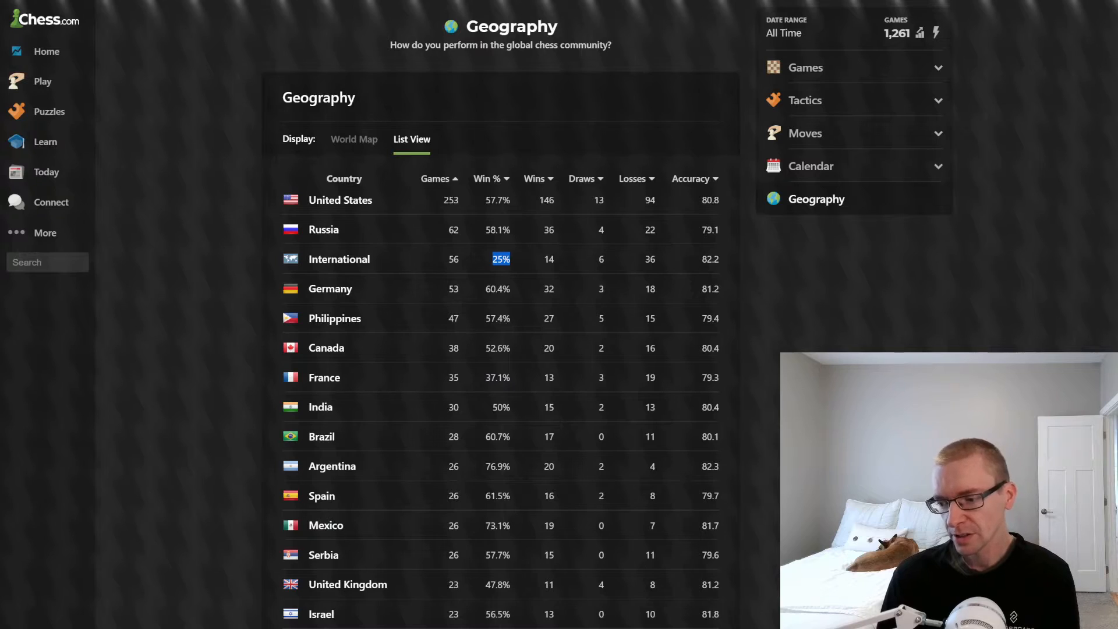
Return to the Games overview showing 1,261 games.
left_click(806, 67)
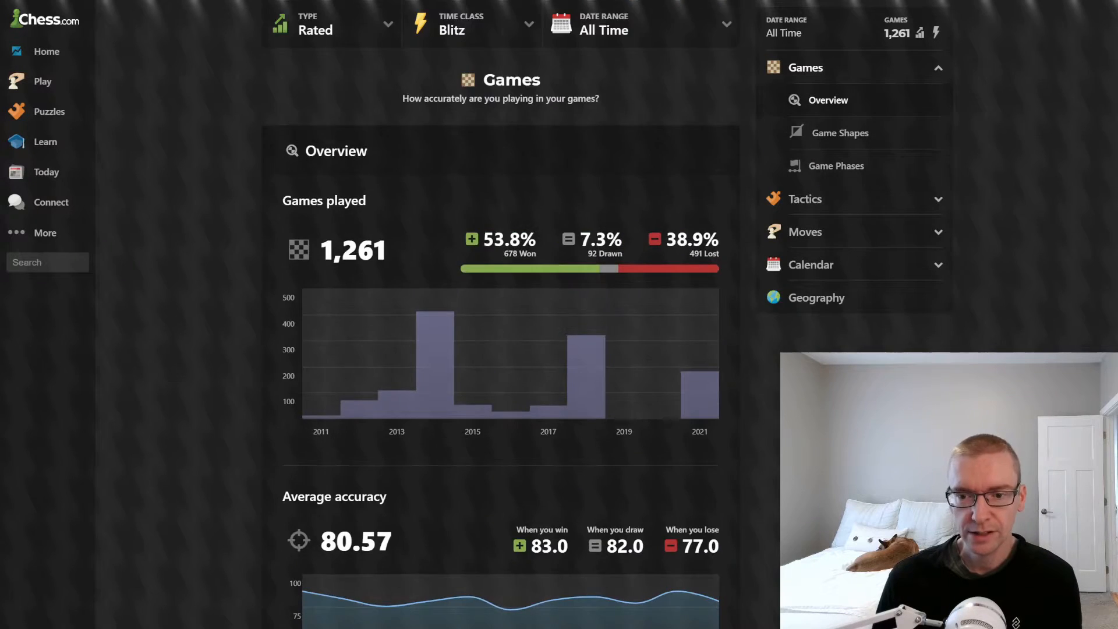
Go to Game Shapes and split move-number accuracy into White and Black games.
left_click(839, 133)
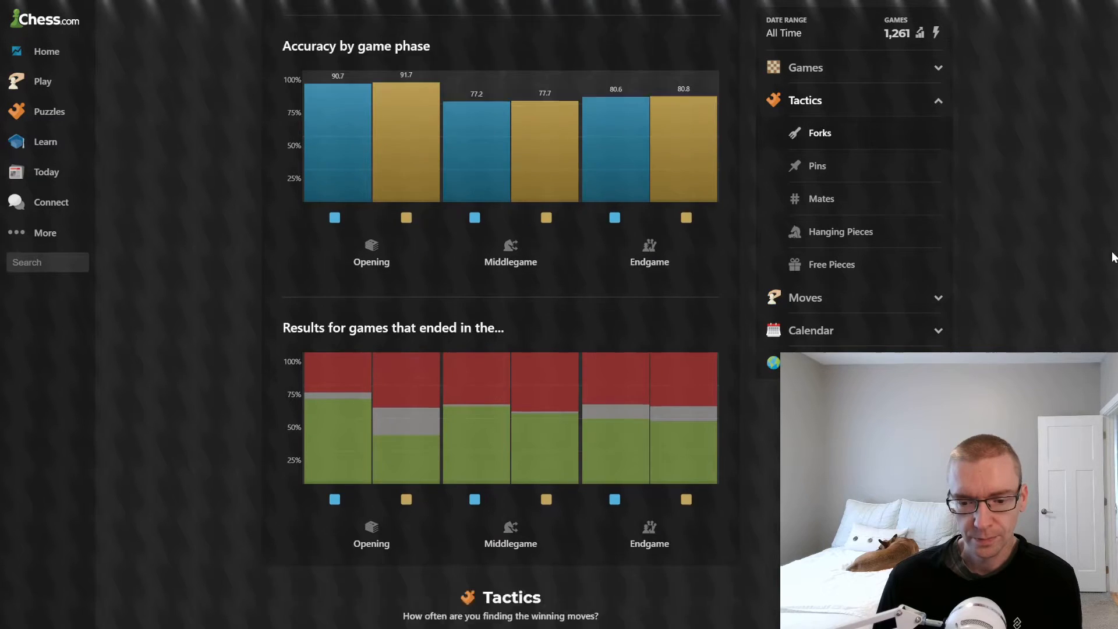
left_click(806, 67)
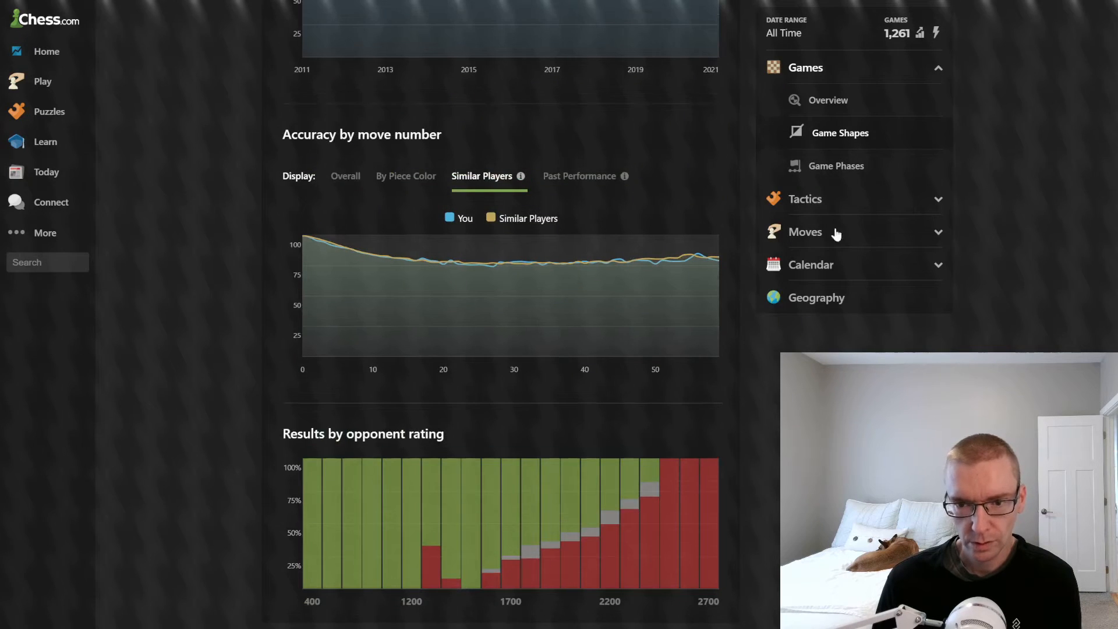
mouse_move(506, 276)
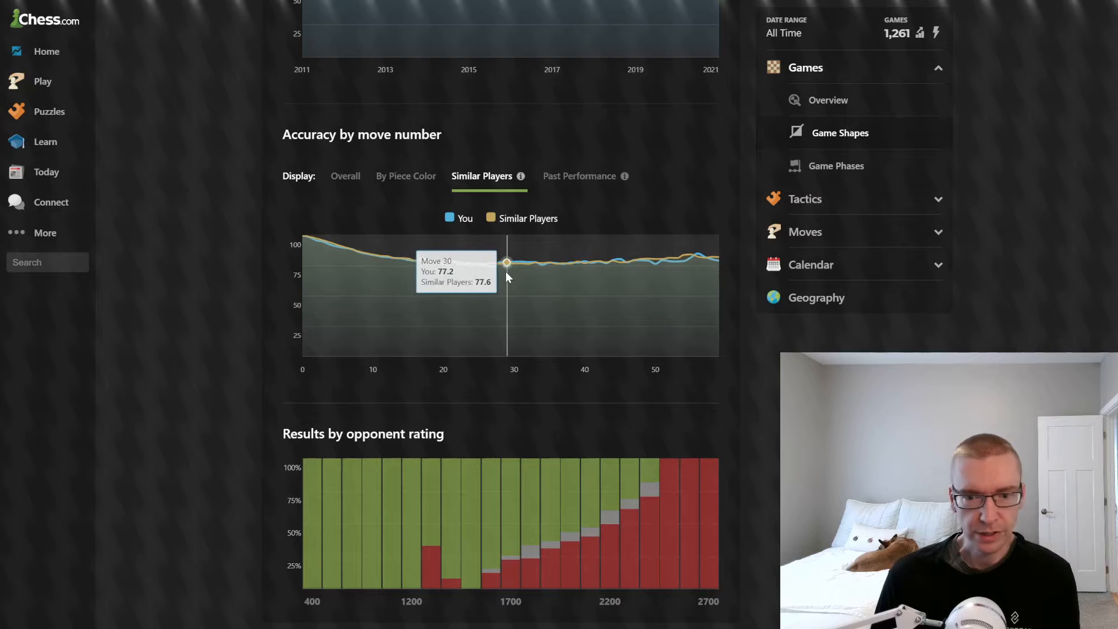
mouse_move(492, 264)
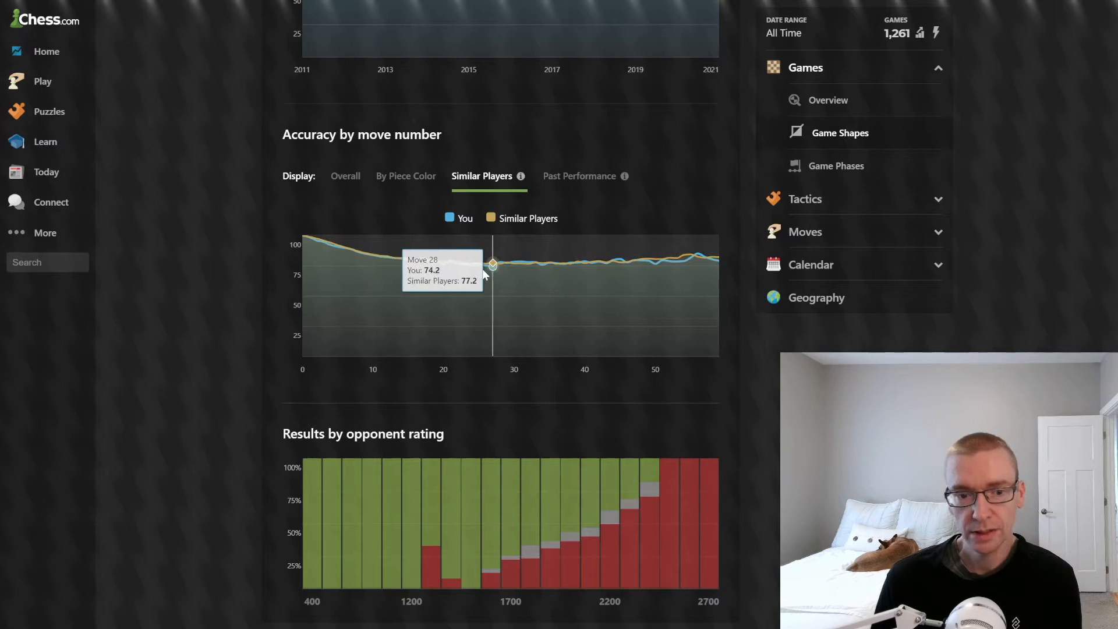
mouse_move(501, 277)
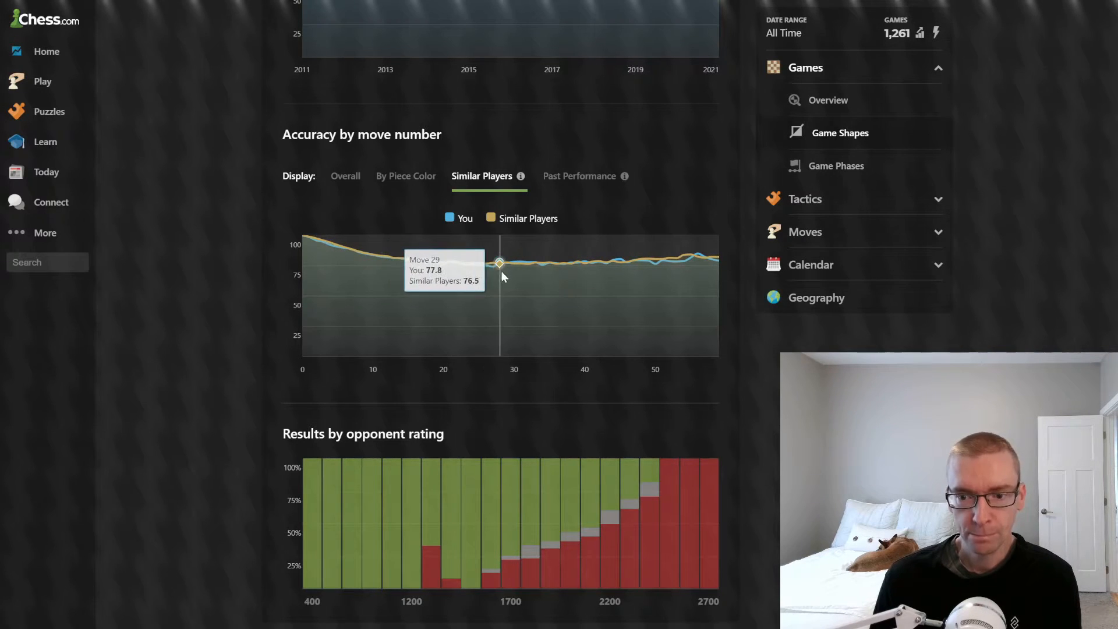
mouse_move(465, 268)
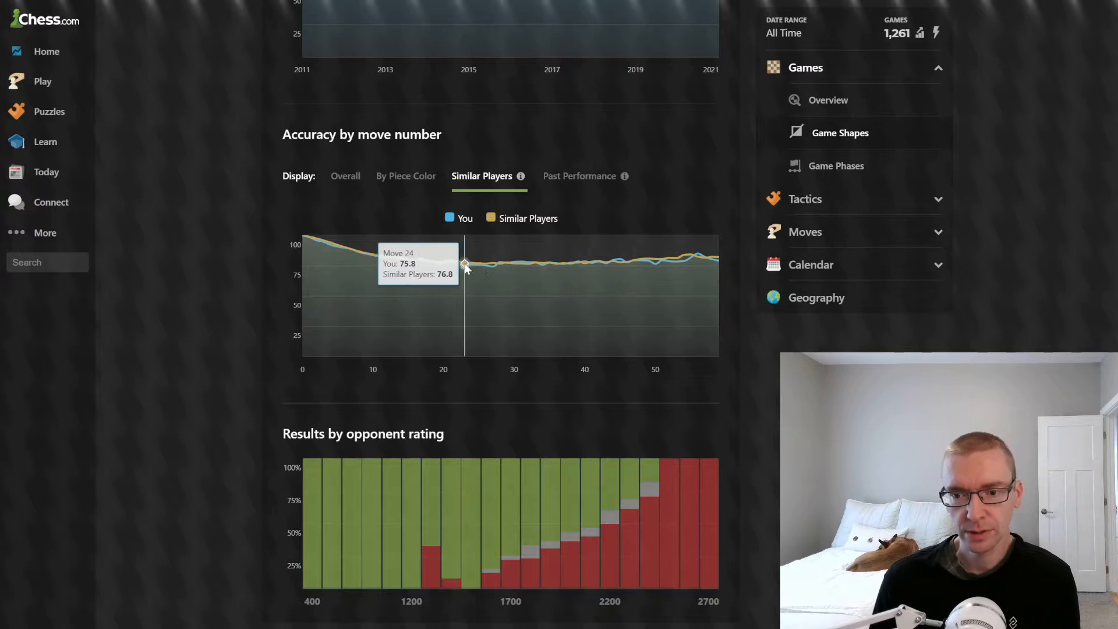
mouse_move(460, 278)
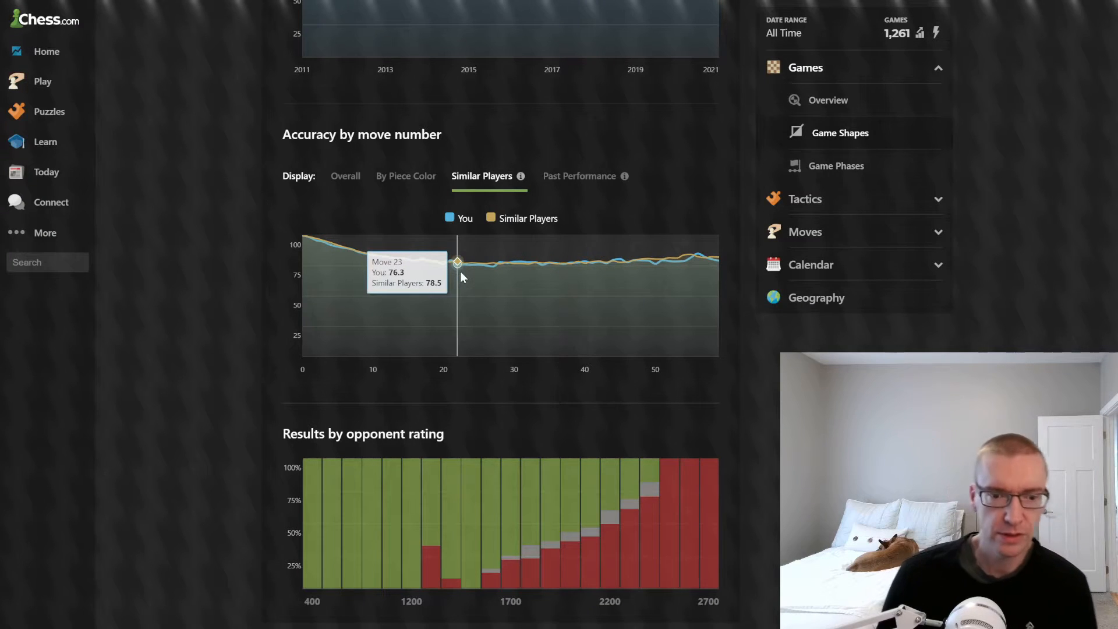
mouse_move(443, 271)
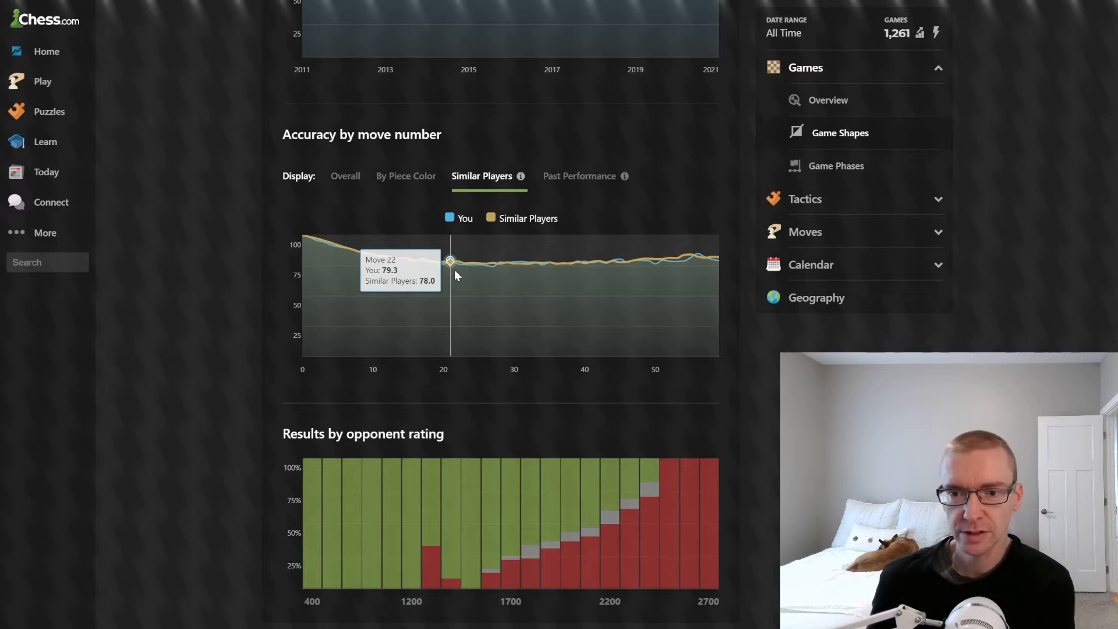
left_click(406, 175)
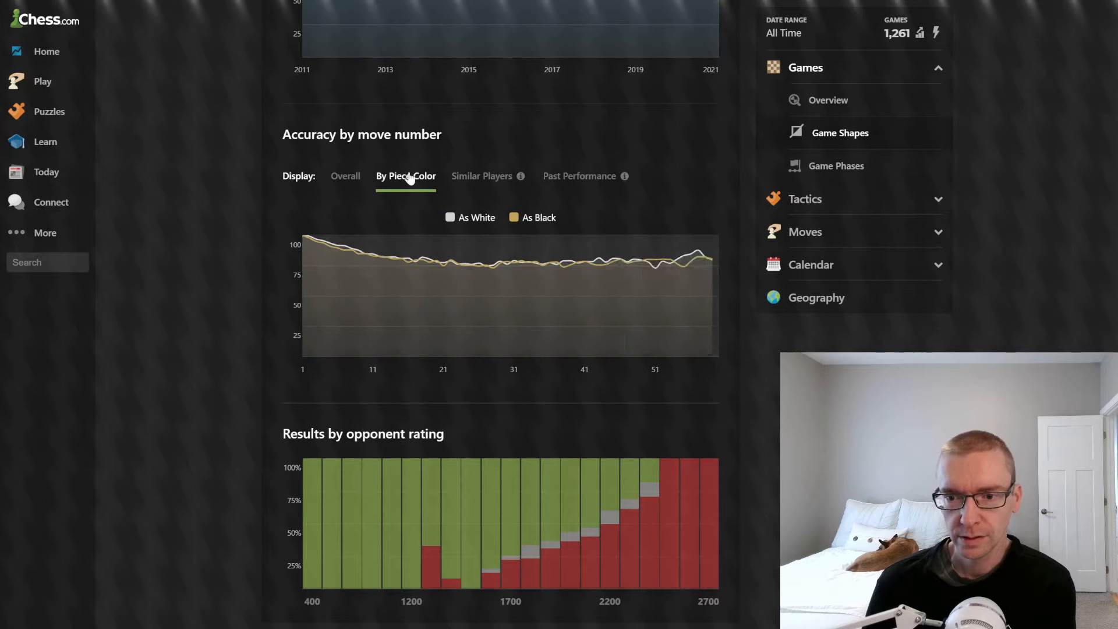
mouse_move(456, 267)
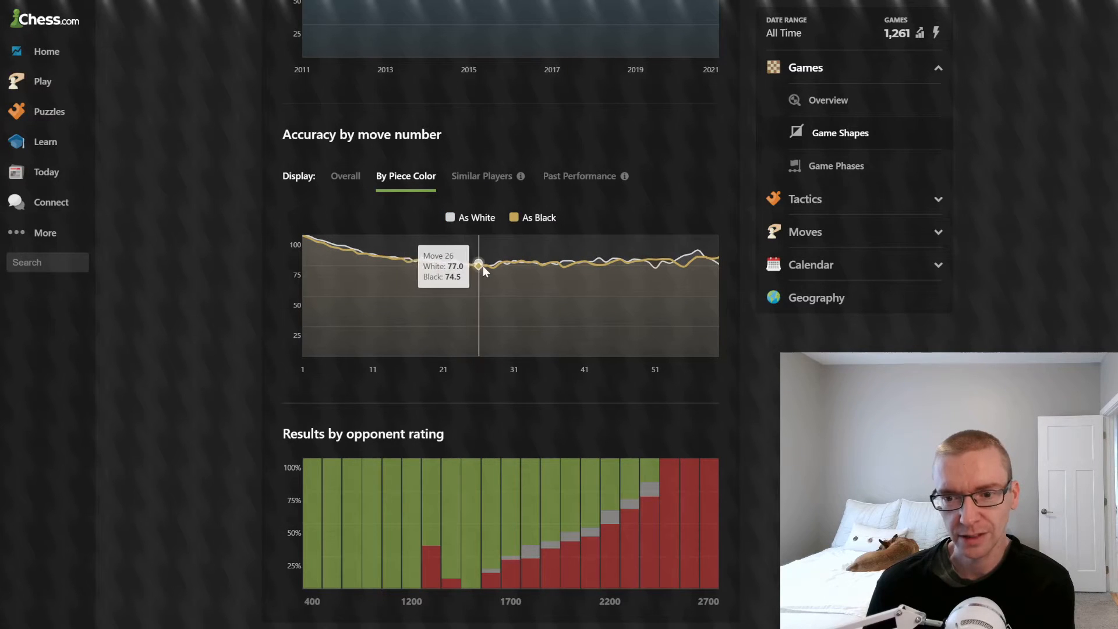
mouse_move(372, 258)
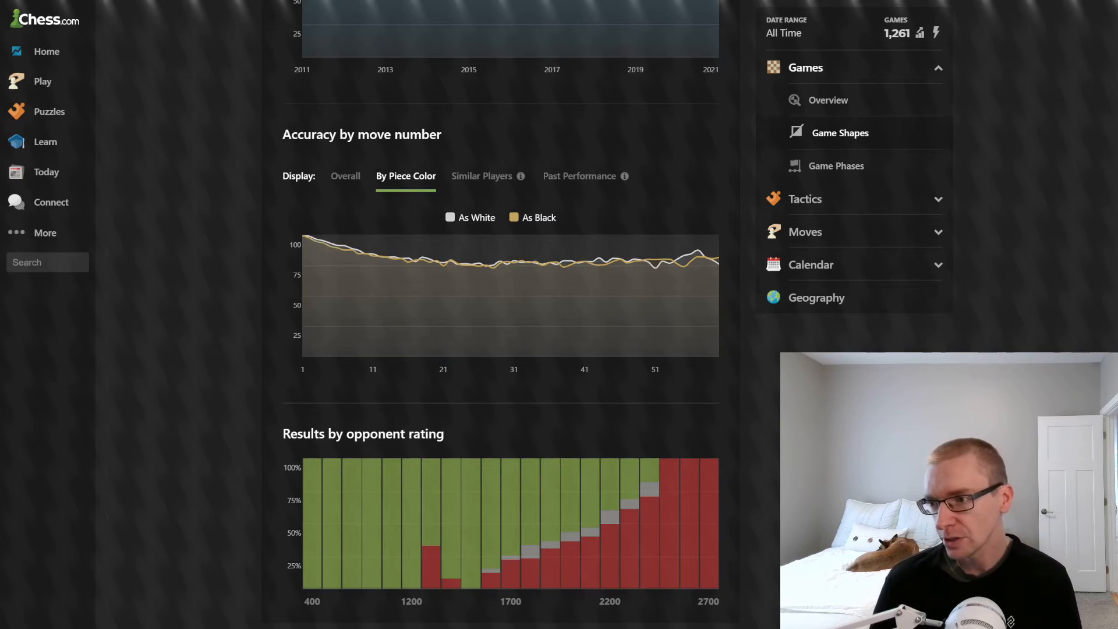
Jump back to the top of Insights and expand the Learn navigation menu.
left_click(828, 99)
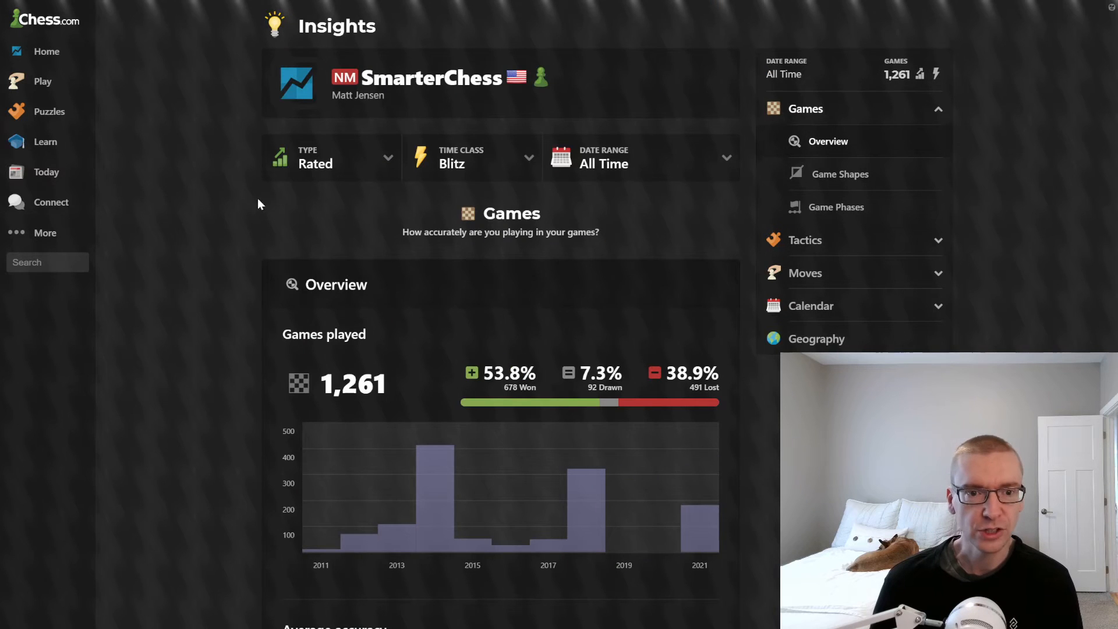
left_click(45, 141)
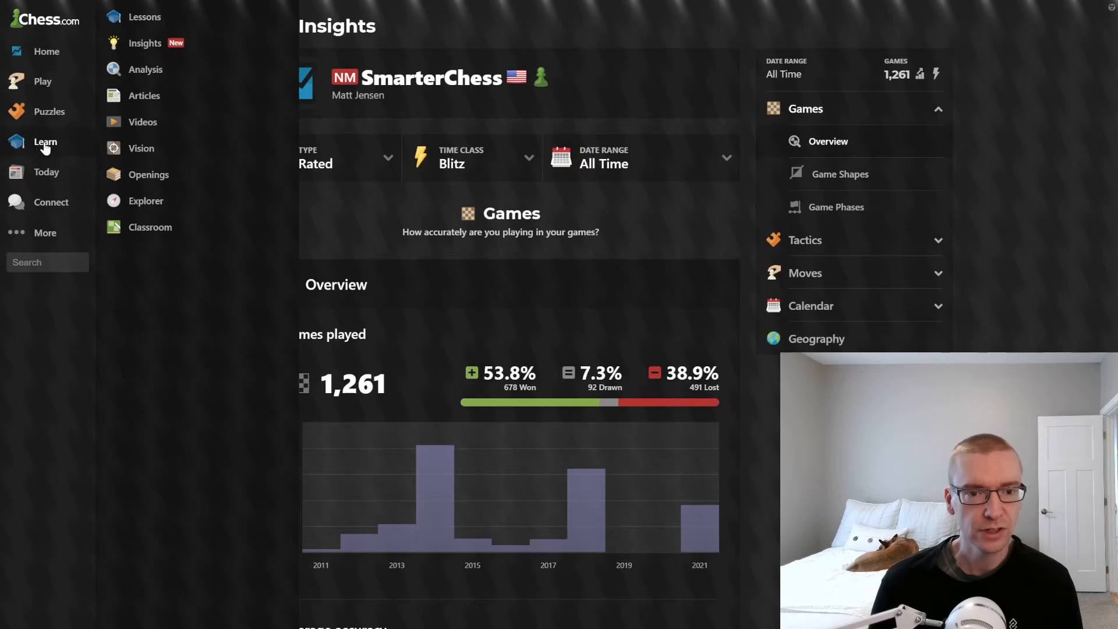